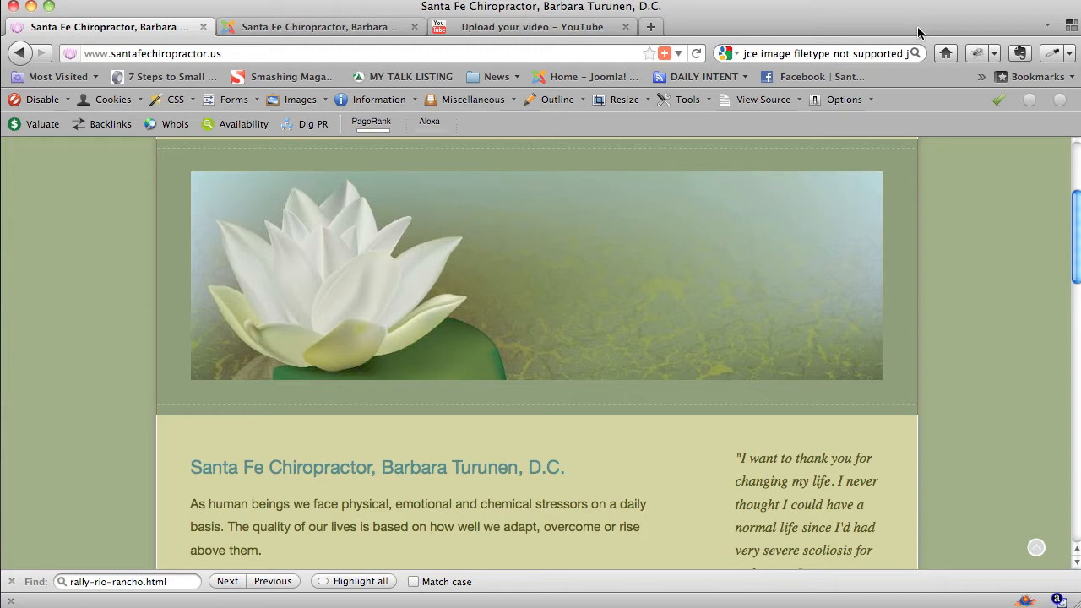
mouse_move(942, 27)
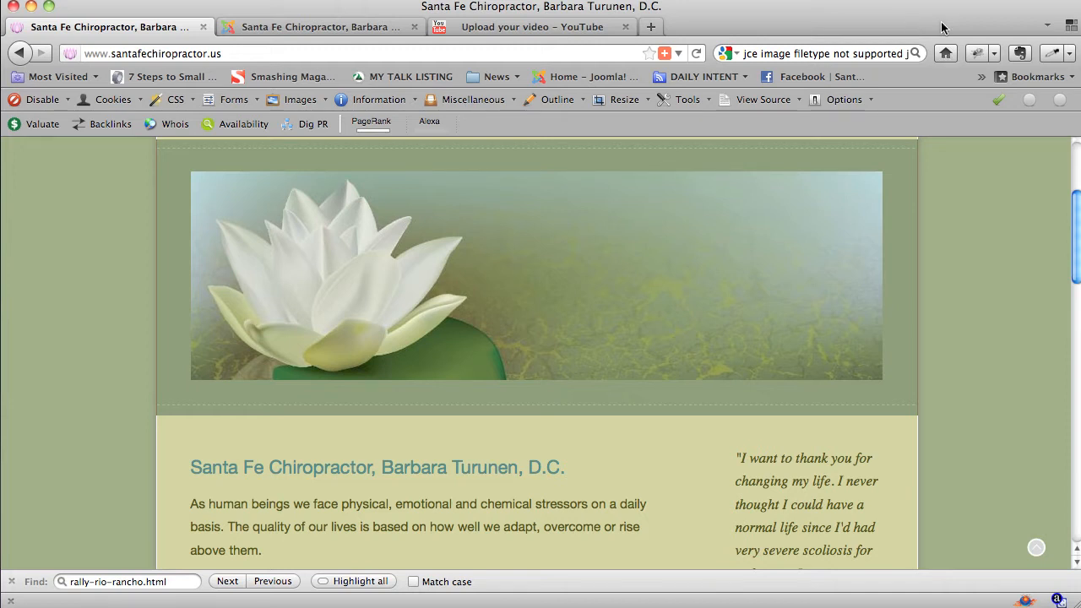
Step: Scroll the page and turn block-level element outlines on, then off again
scroll("down", 3)
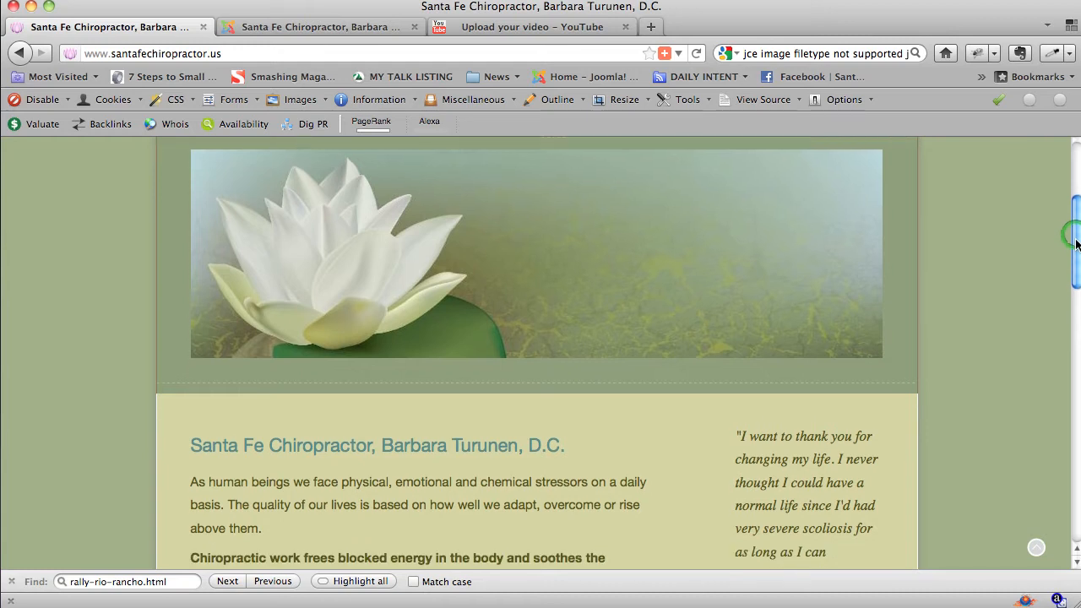
scroll("down", 3)
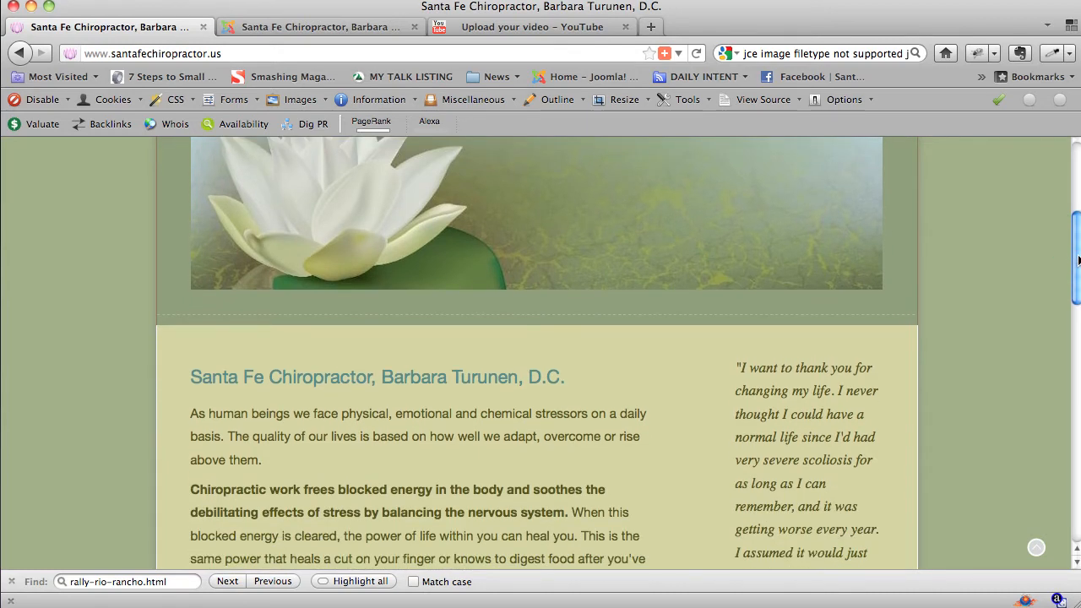
scroll("down", 3)
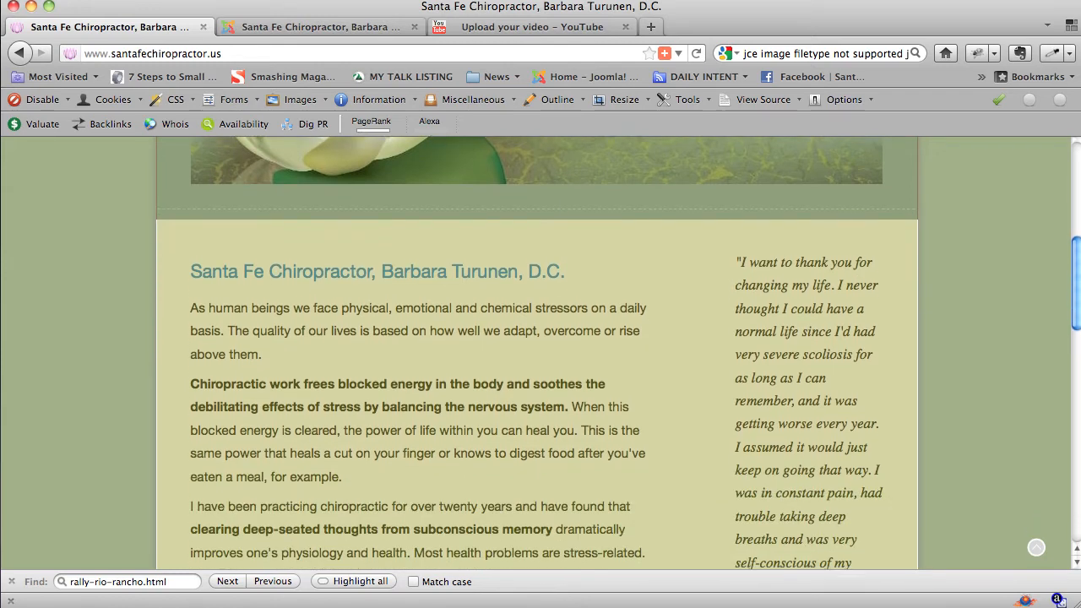
scroll("down", 3)
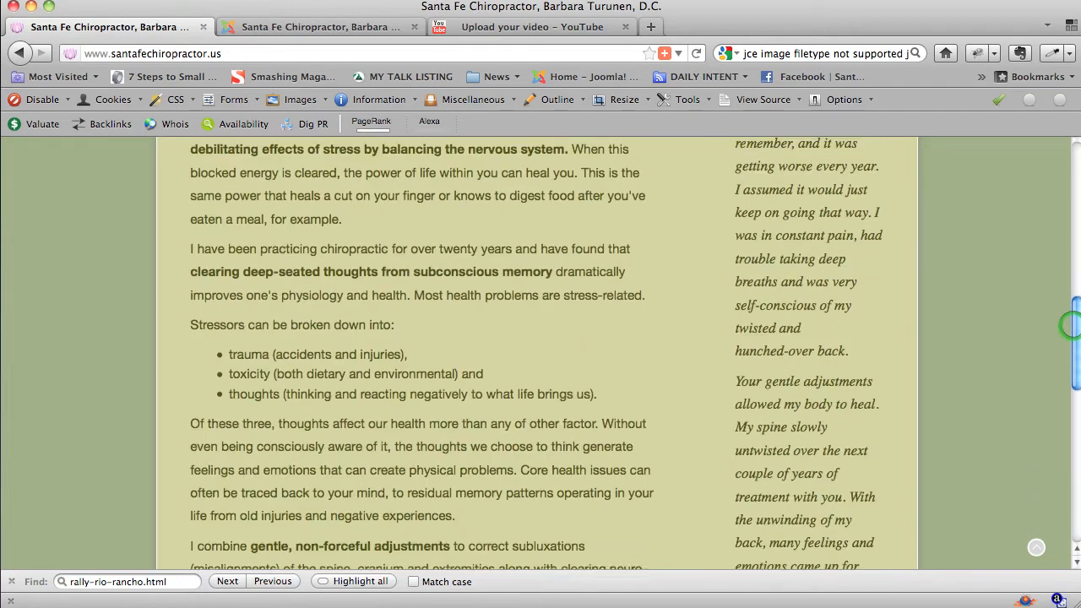
scroll("down", 3)
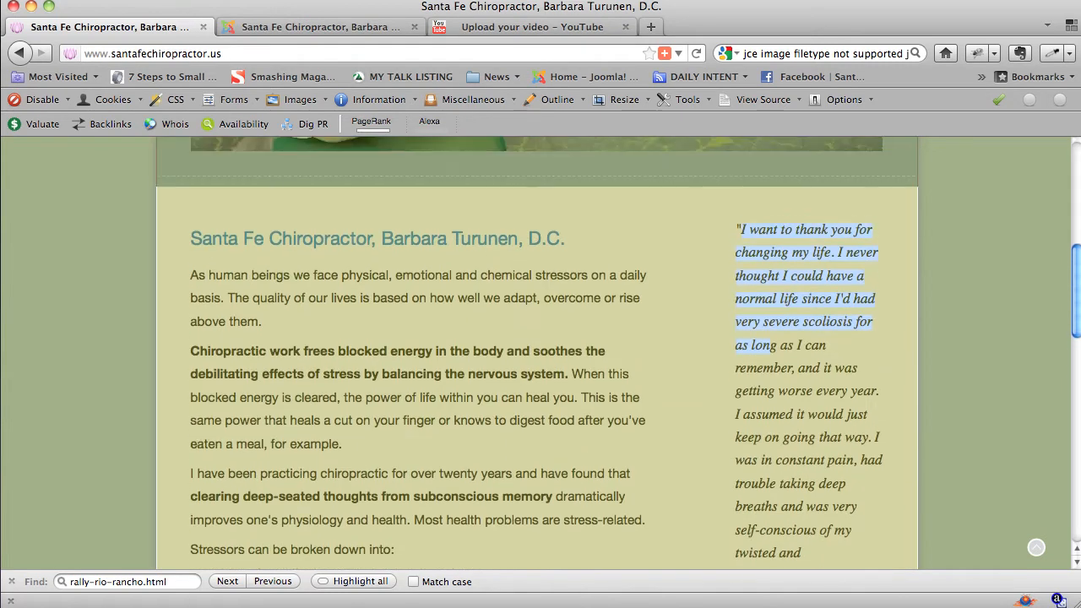
mouse_move(871, 420)
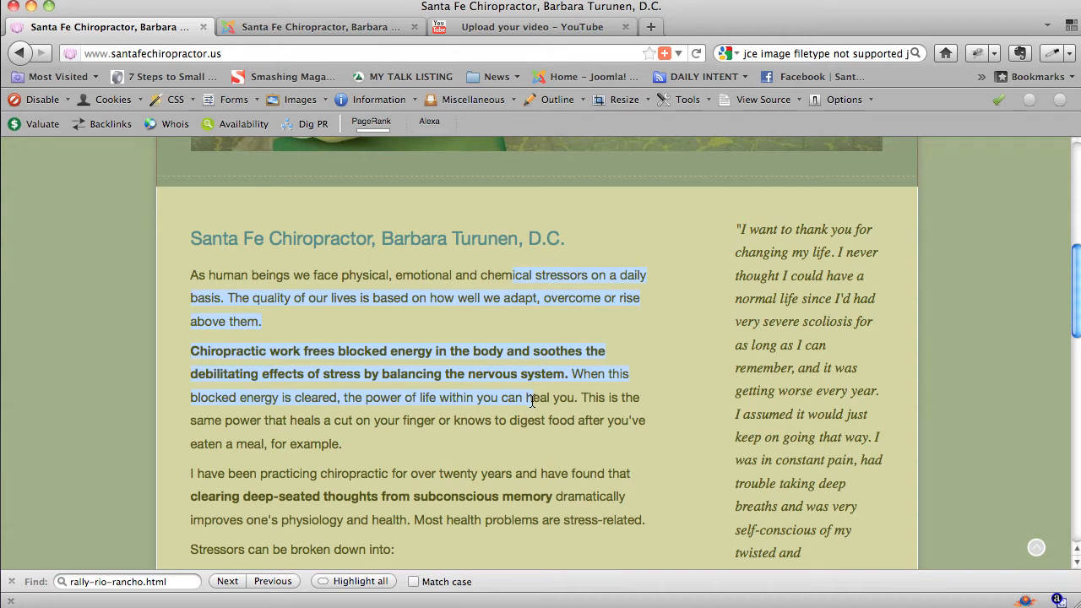
mouse_move(804, 351)
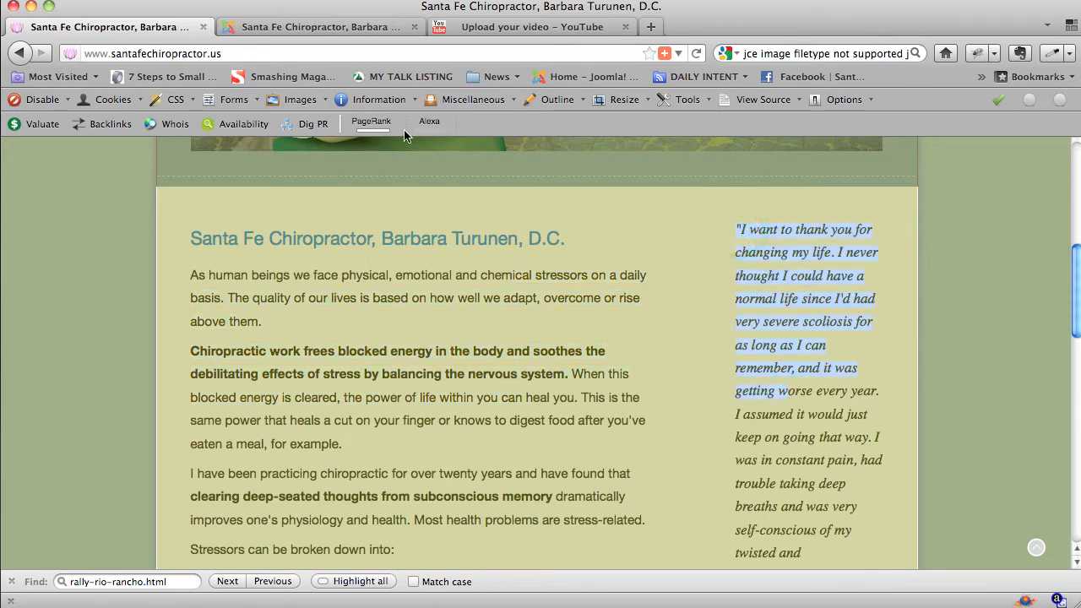
left_click(556, 99)
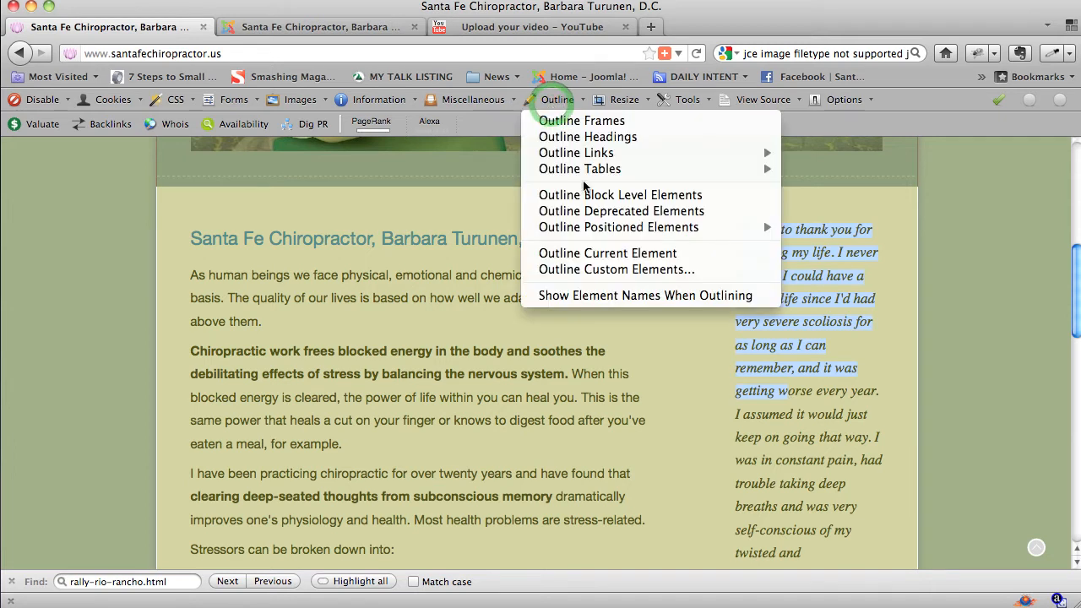
left_click(620, 194)
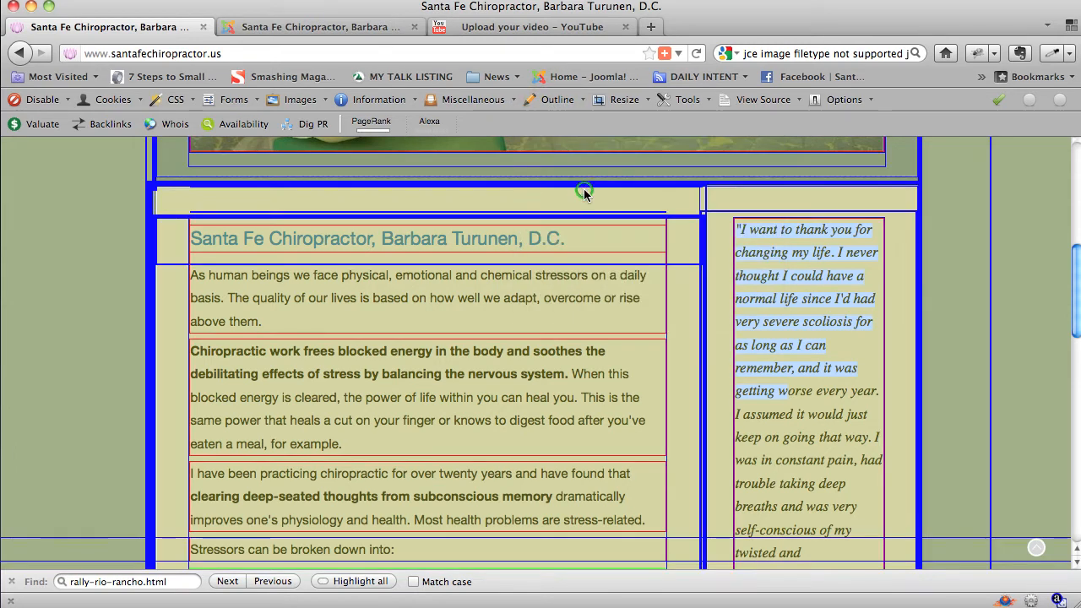
mouse_move(770, 364)
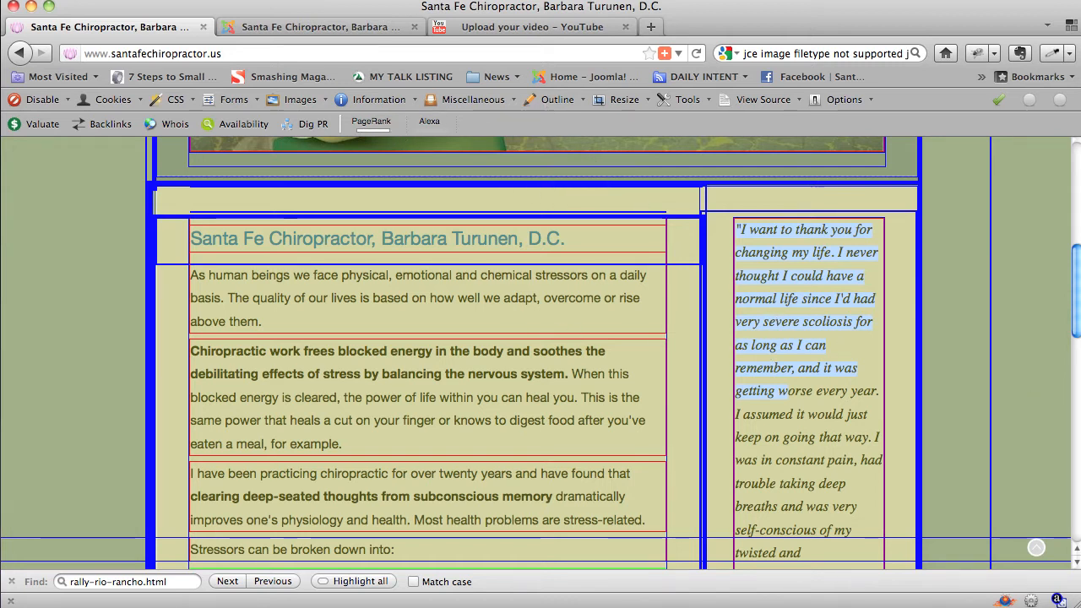
scroll("down", 3)
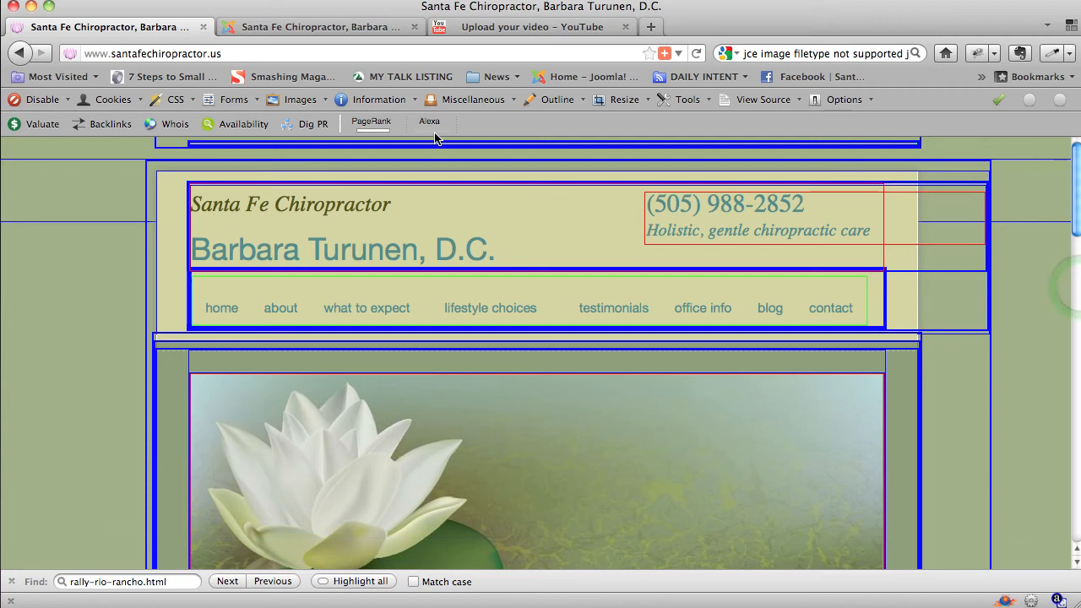
left_click(554, 99)
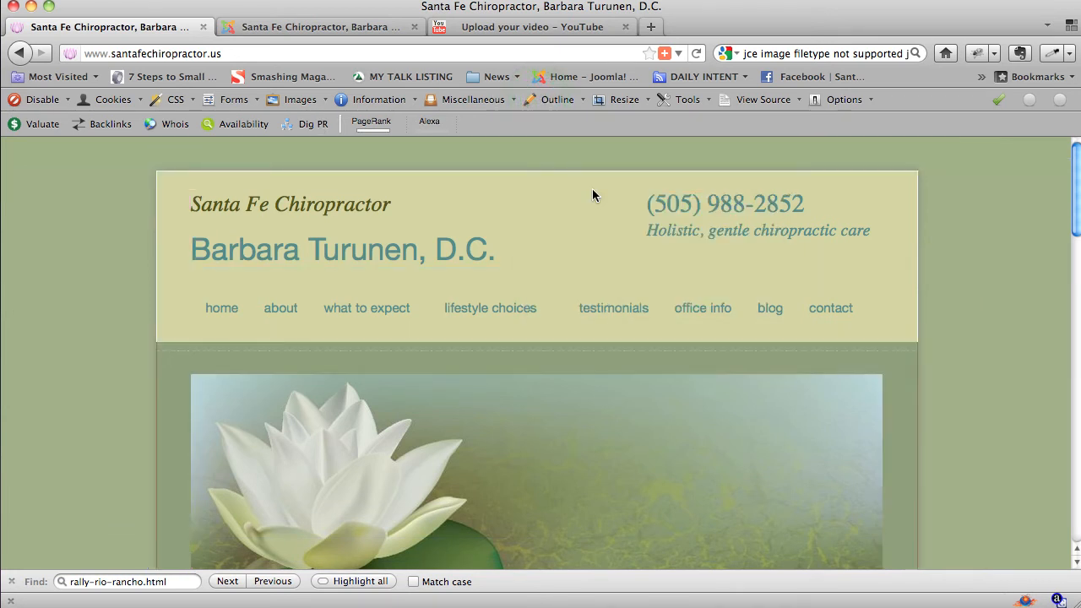
scroll("down", 3)
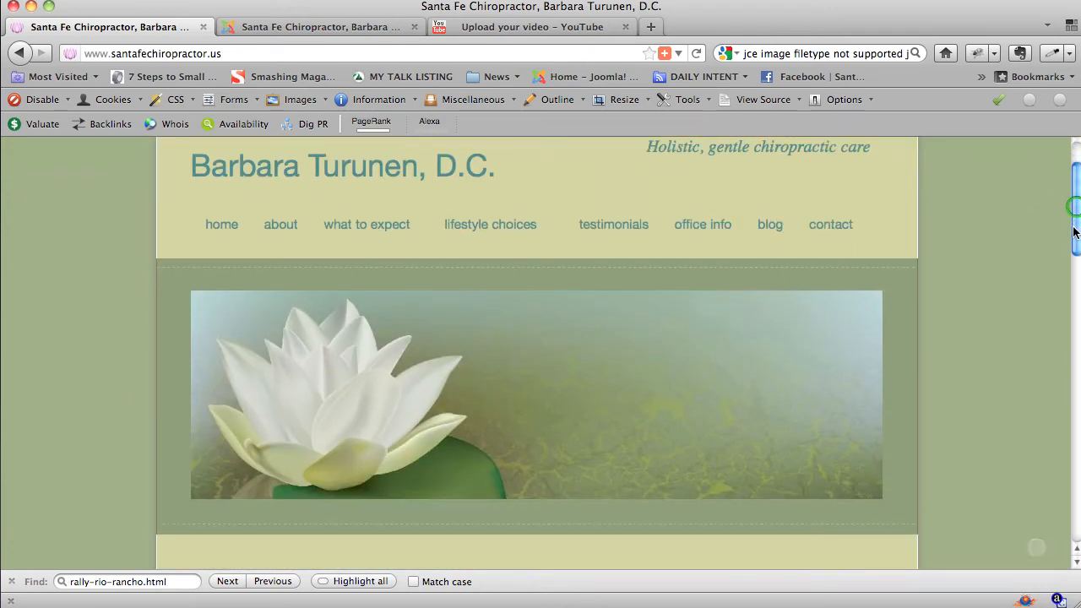
scroll("down", 3)
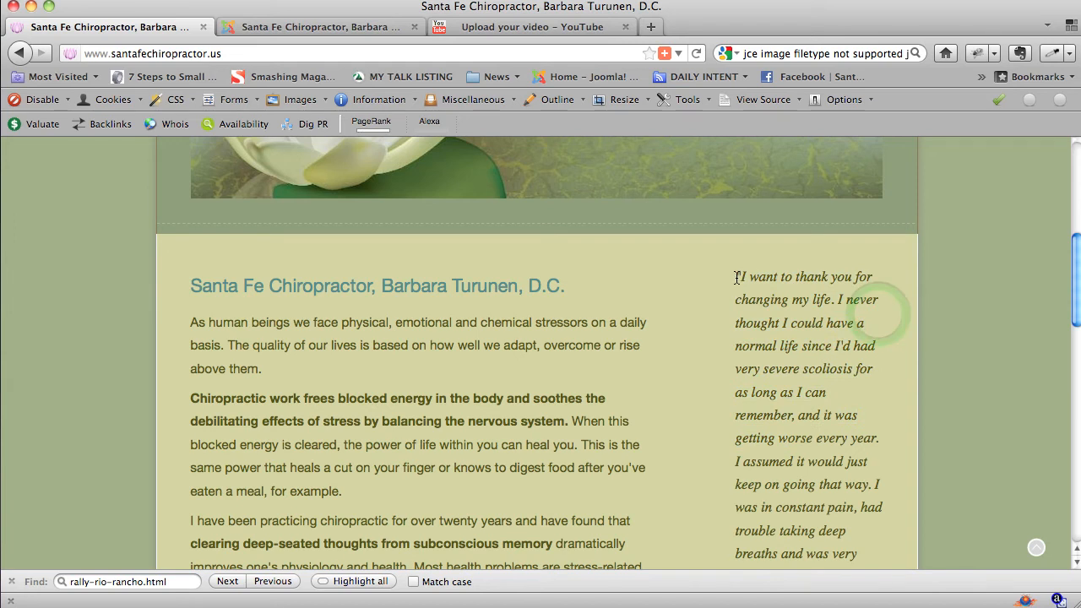
Step: Select the testimonial's opening words, then open Extensions > Module Manager
left_click_drag(737, 276, 747, 321)
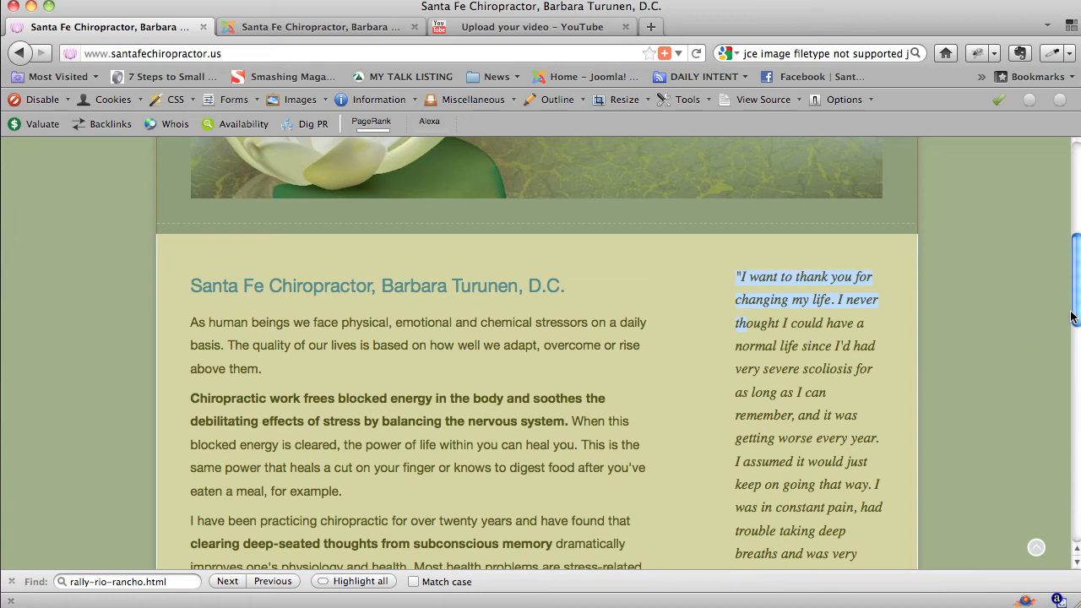
scroll("down", 3)
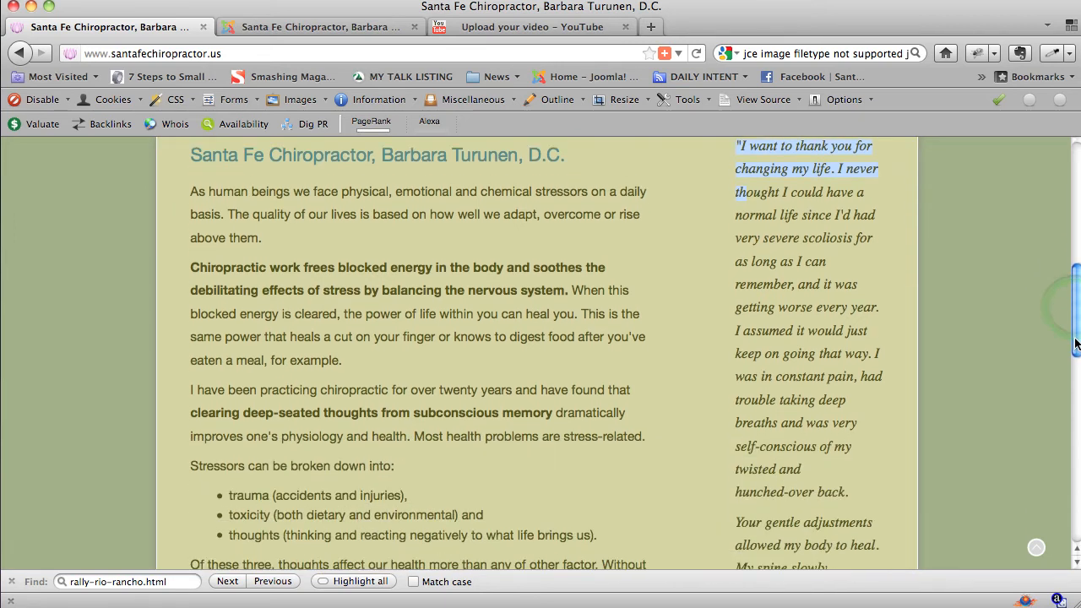
scroll("down", 3)
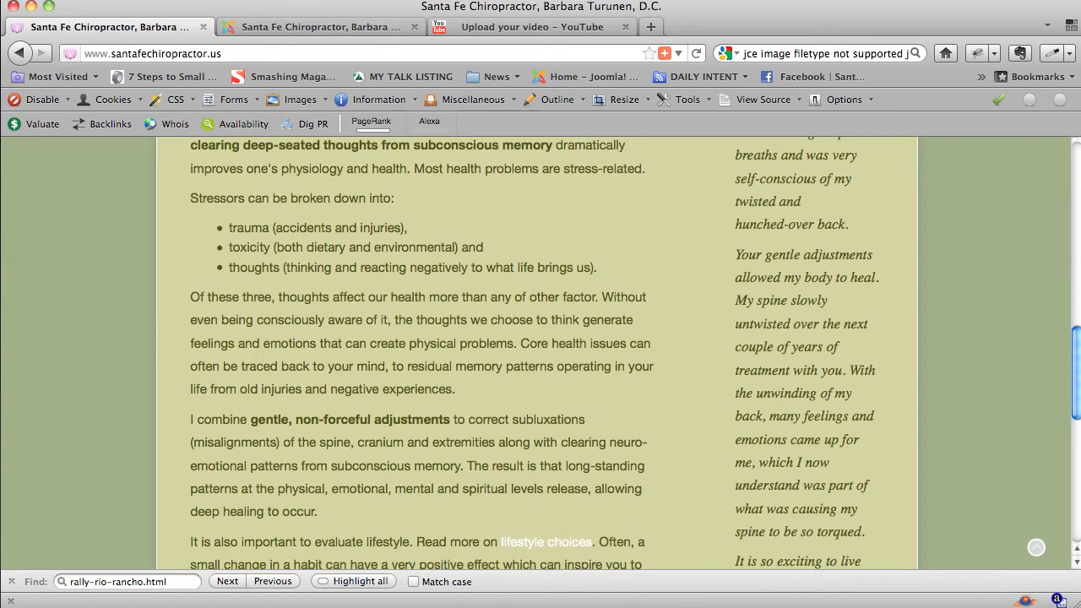
scroll("up", 3)
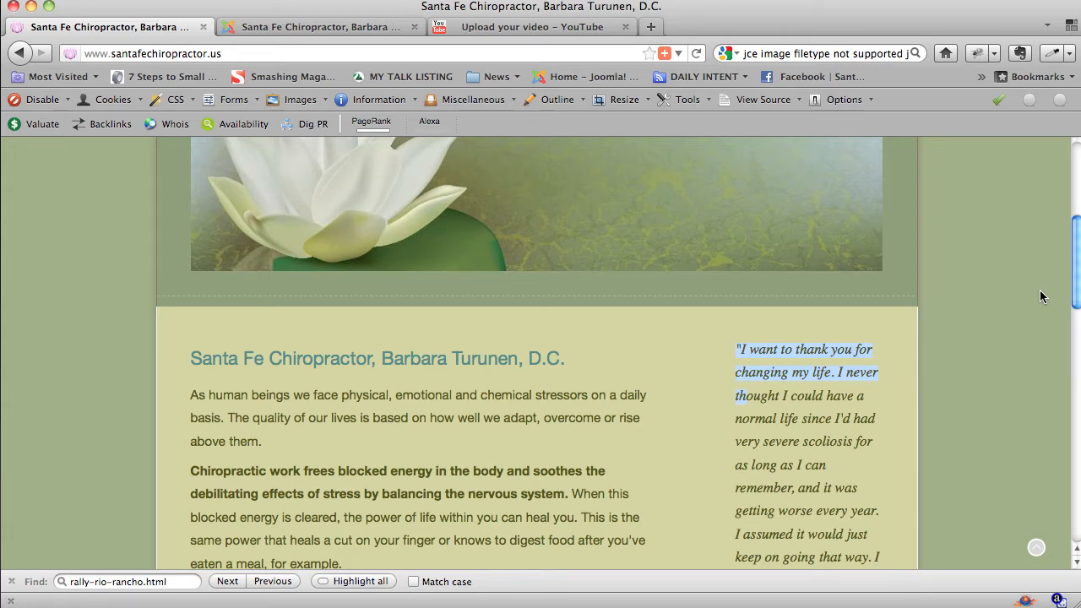
scroll("up", 3)
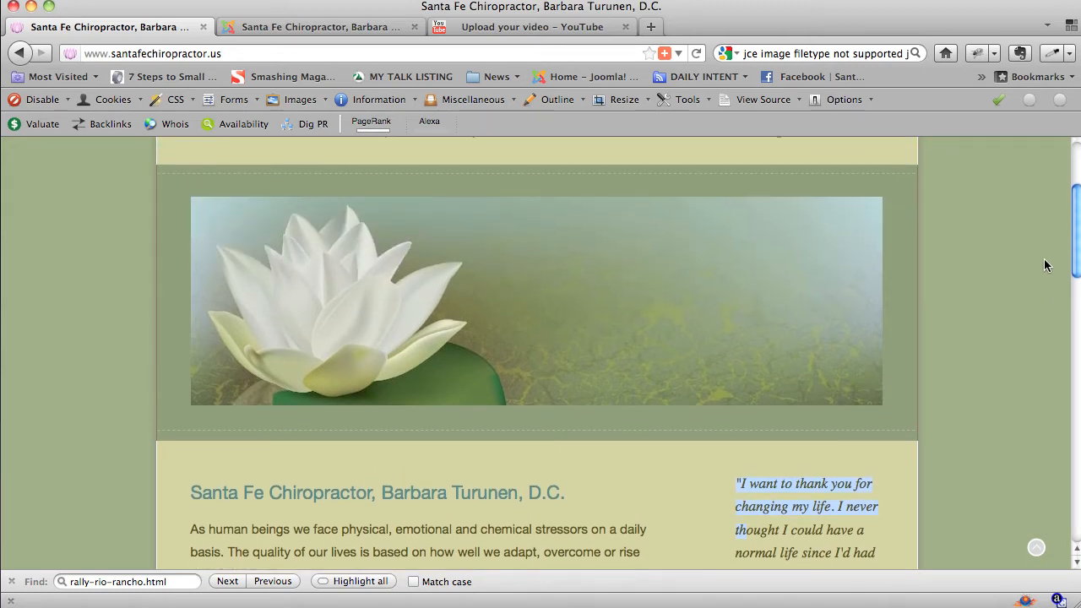
scroll("down", 3)
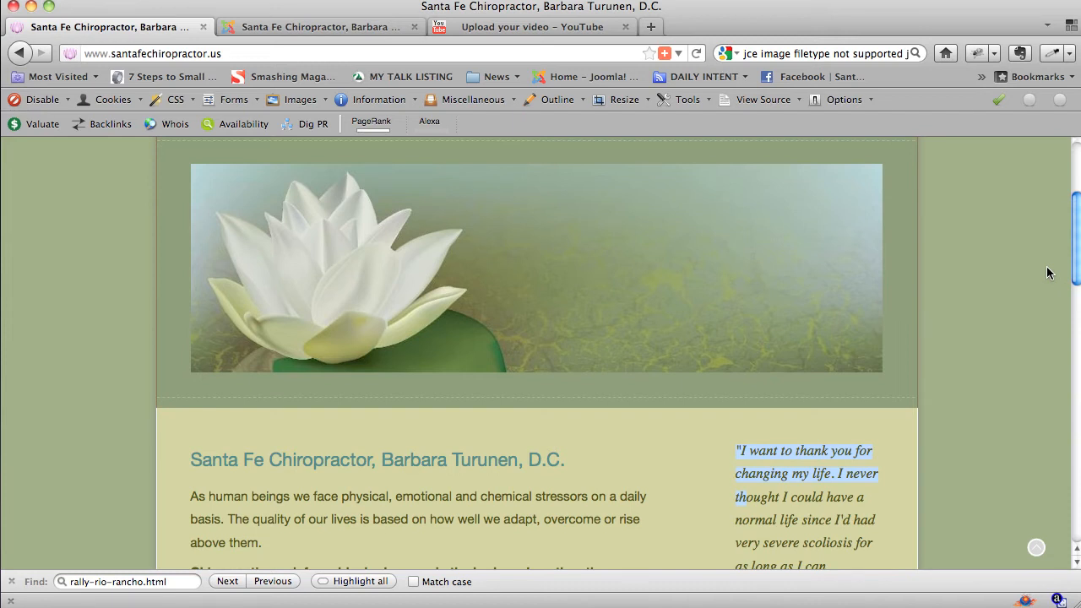
mouse_move(431, 104)
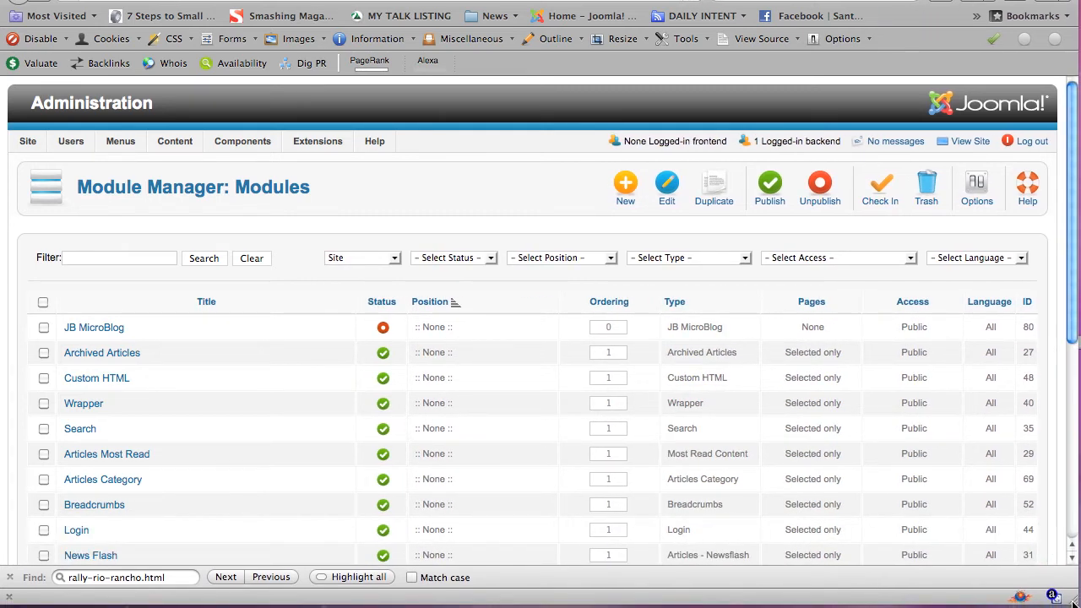
mouse_move(1009, 529)
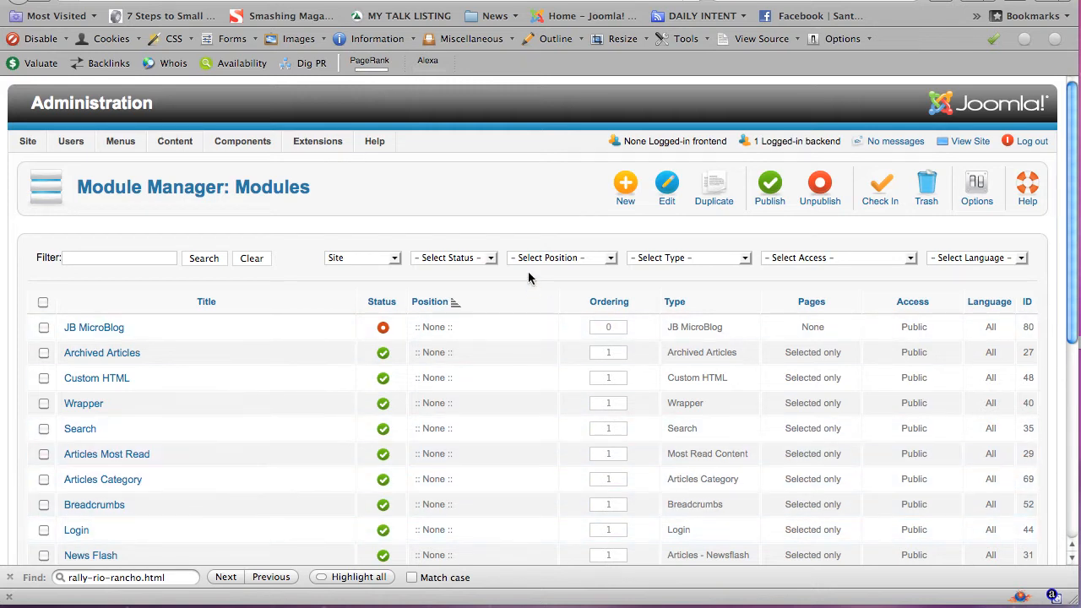
mouse_move(496, 247)
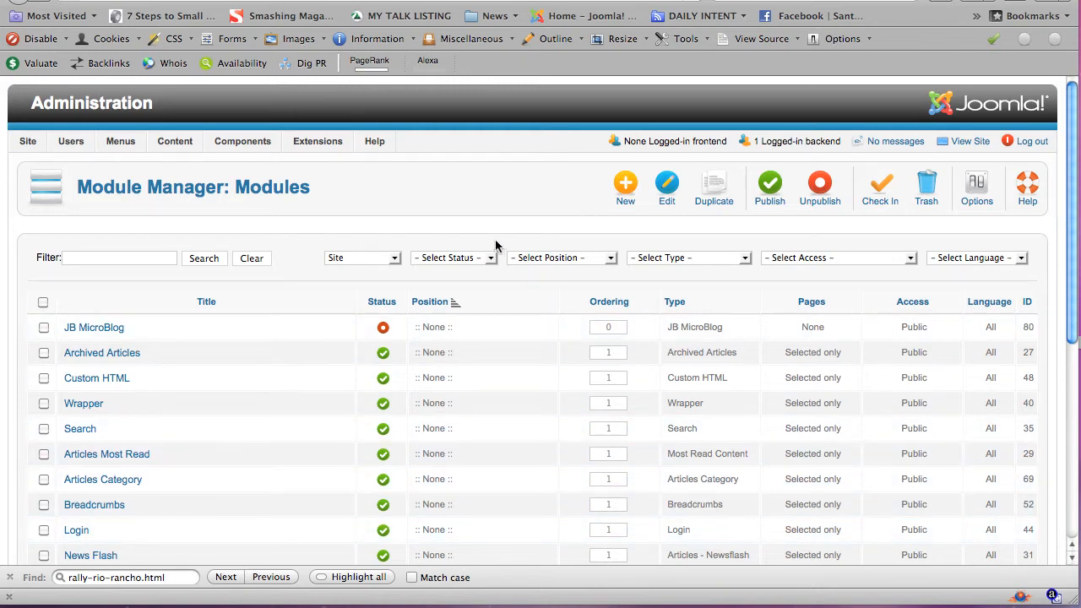
left_click(317, 141)
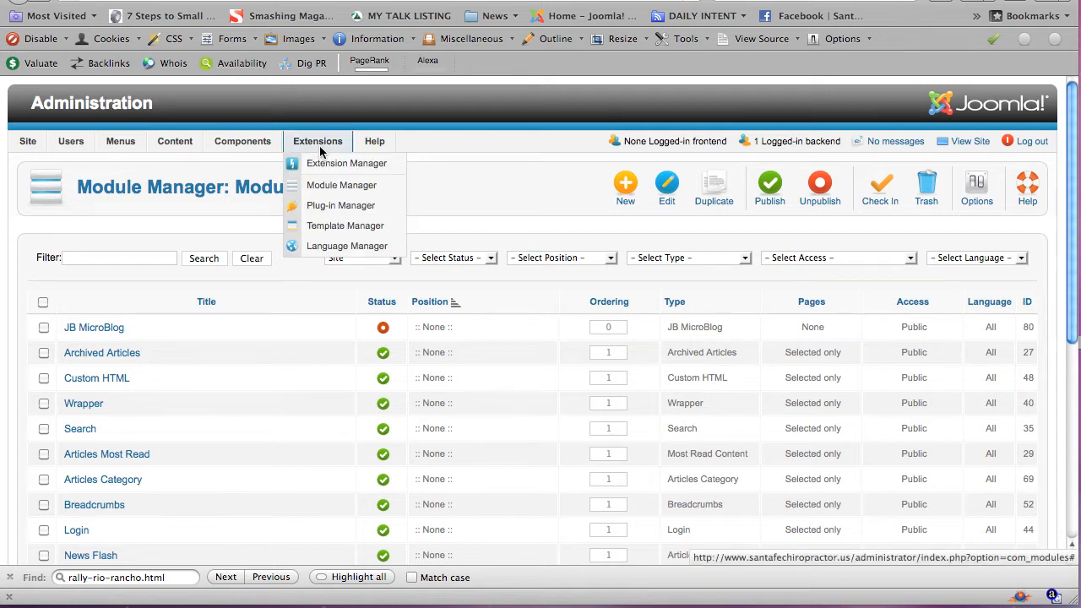
mouse_move(342, 185)
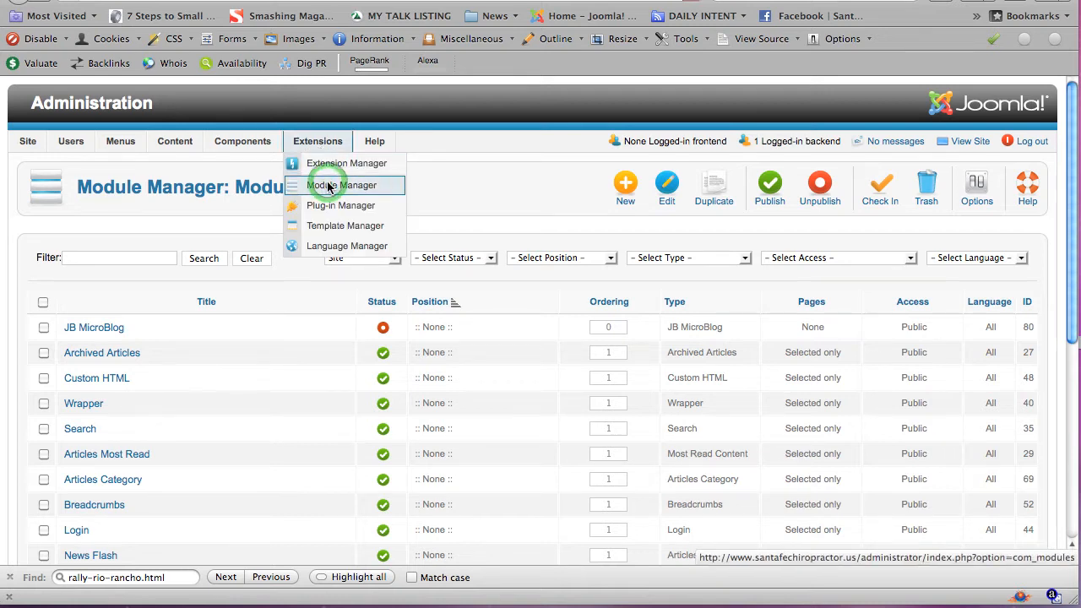
left_click(340, 185)
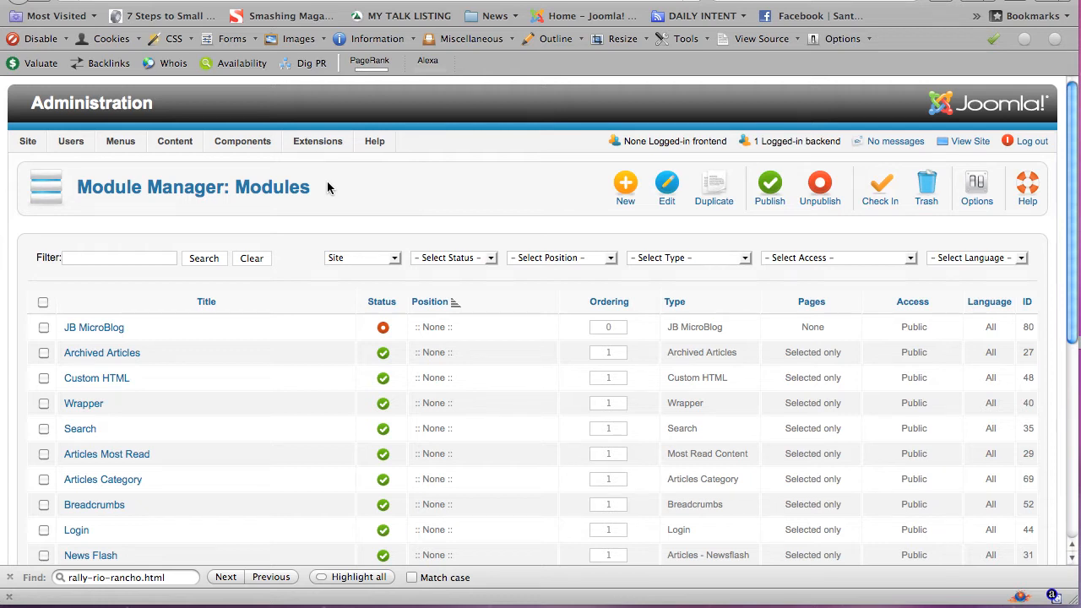
mouse_move(755, 267)
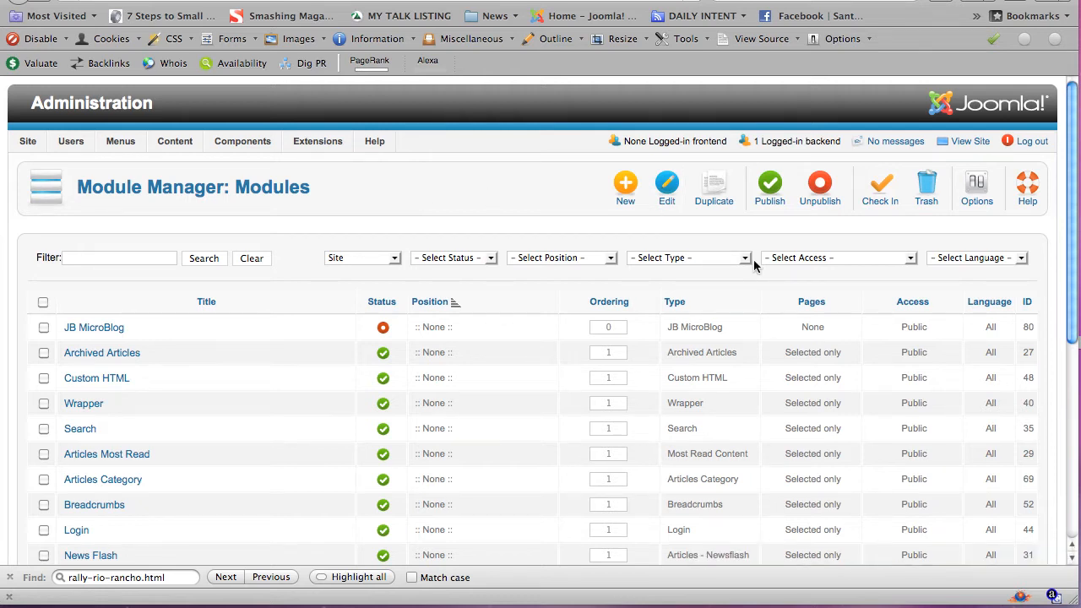
Step: Filter the module list by type to Custom HTML
left_click(684, 258)
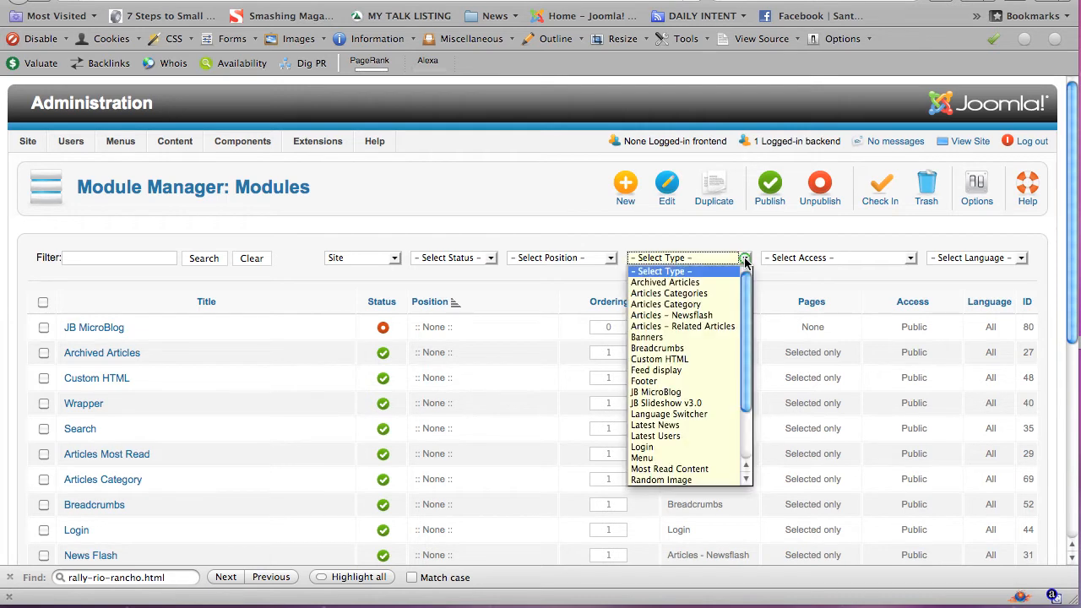
mouse_move(680, 359)
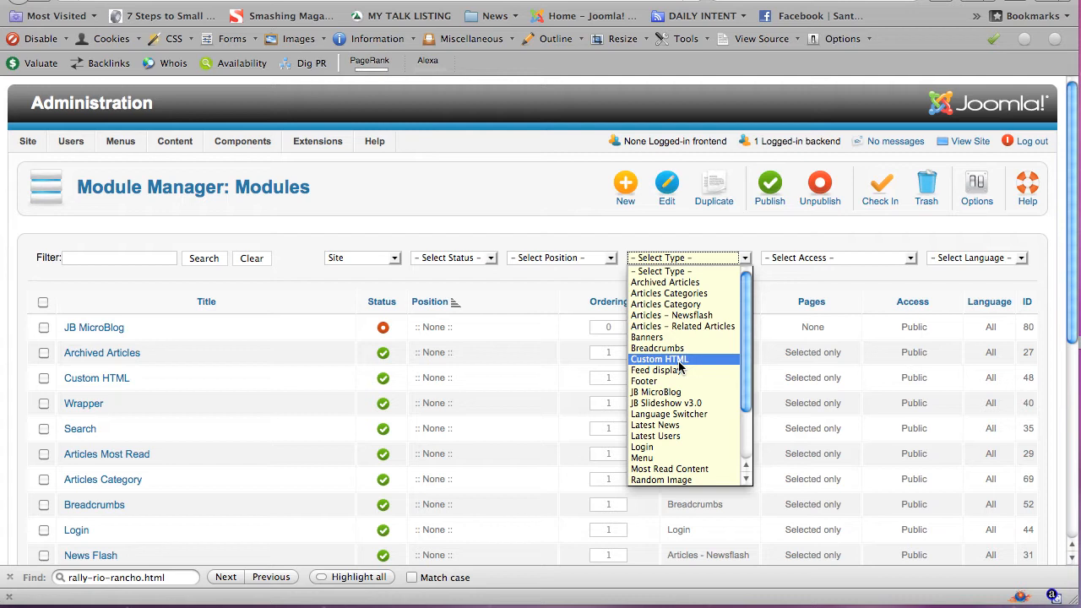
left_click(658, 359)
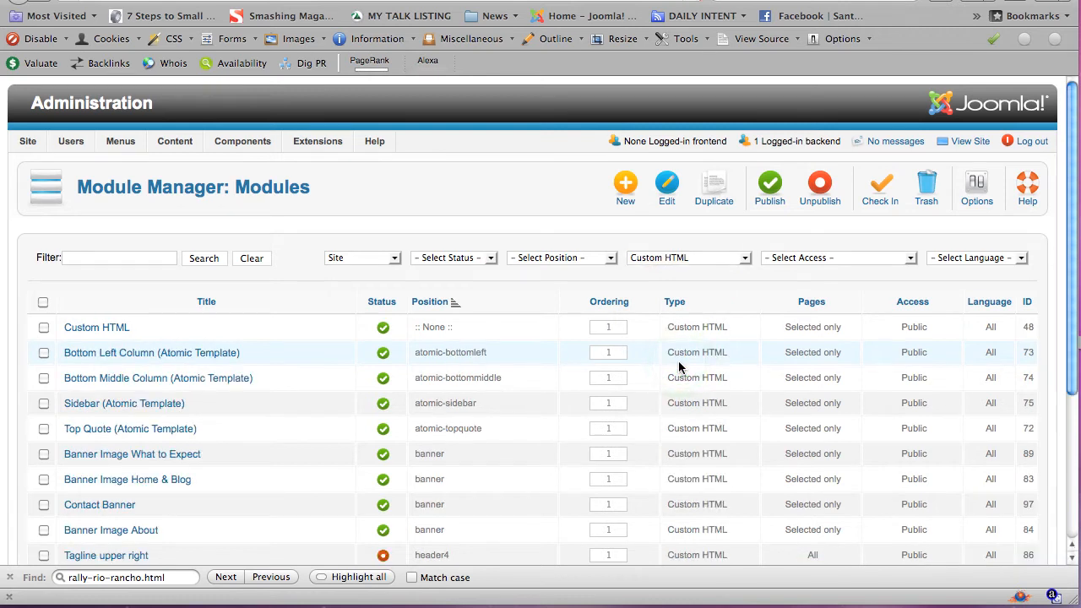
scroll("down", 3)
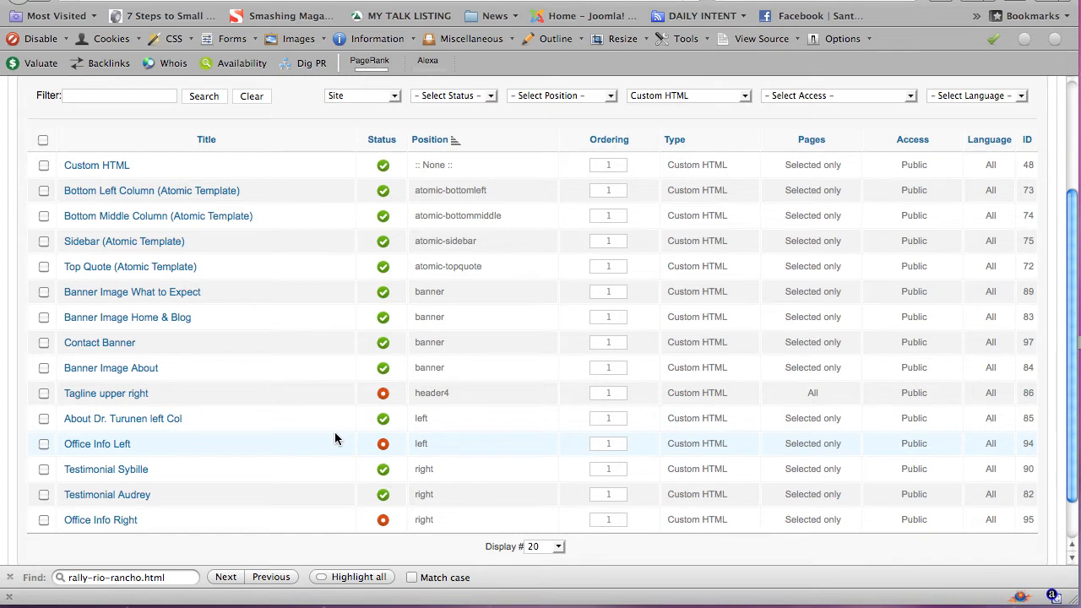
mouse_move(282, 472)
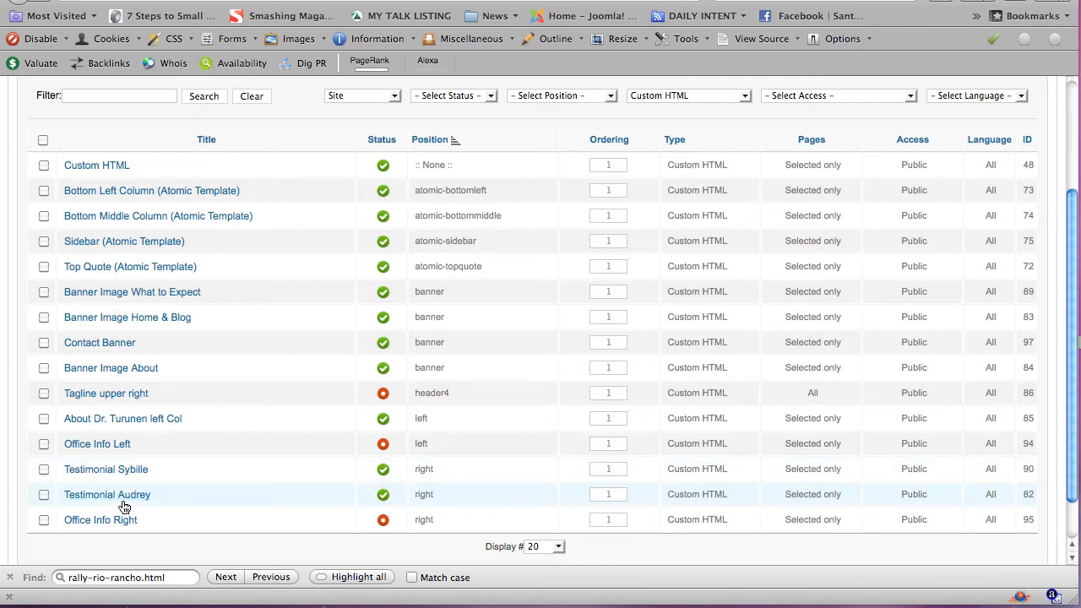
mouse_move(107, 494)
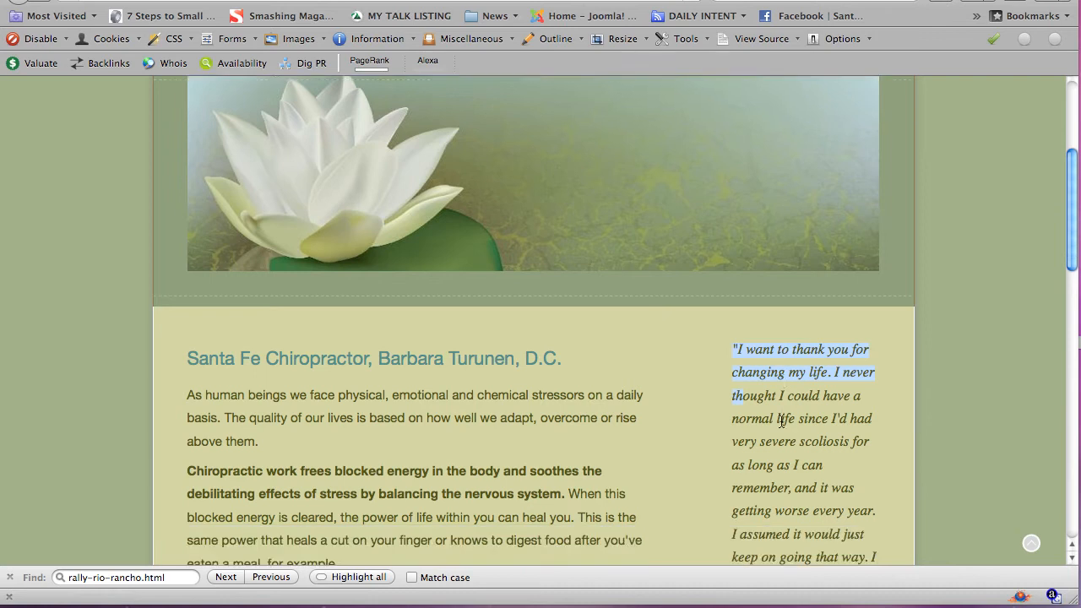
Step: Scroll the live testimonial, then open Testimonial Audrey from the module list
scroll("down", 3)
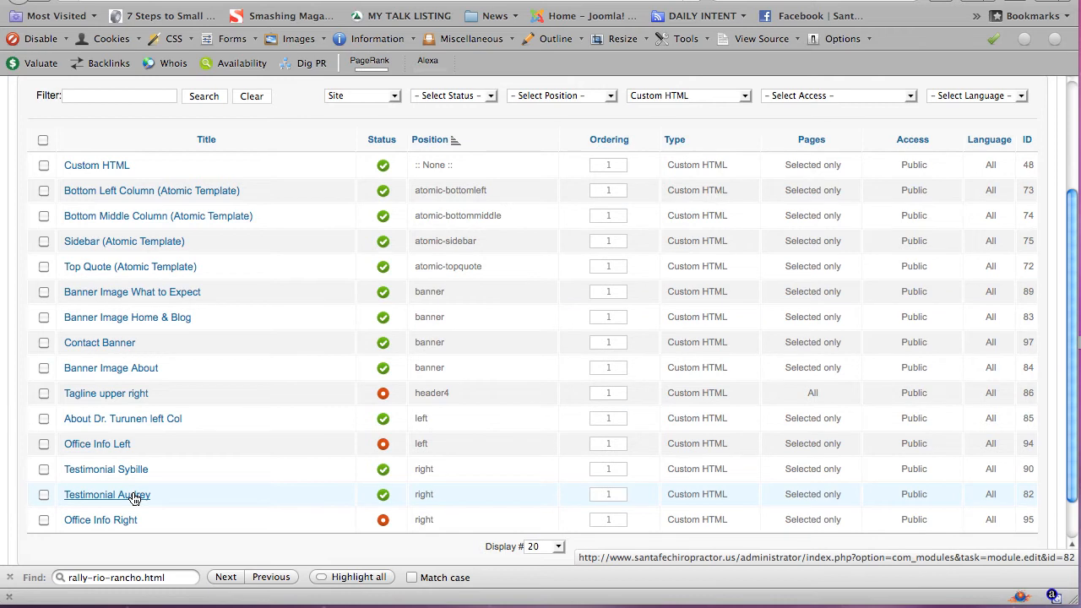
mouse_move(76, 473)
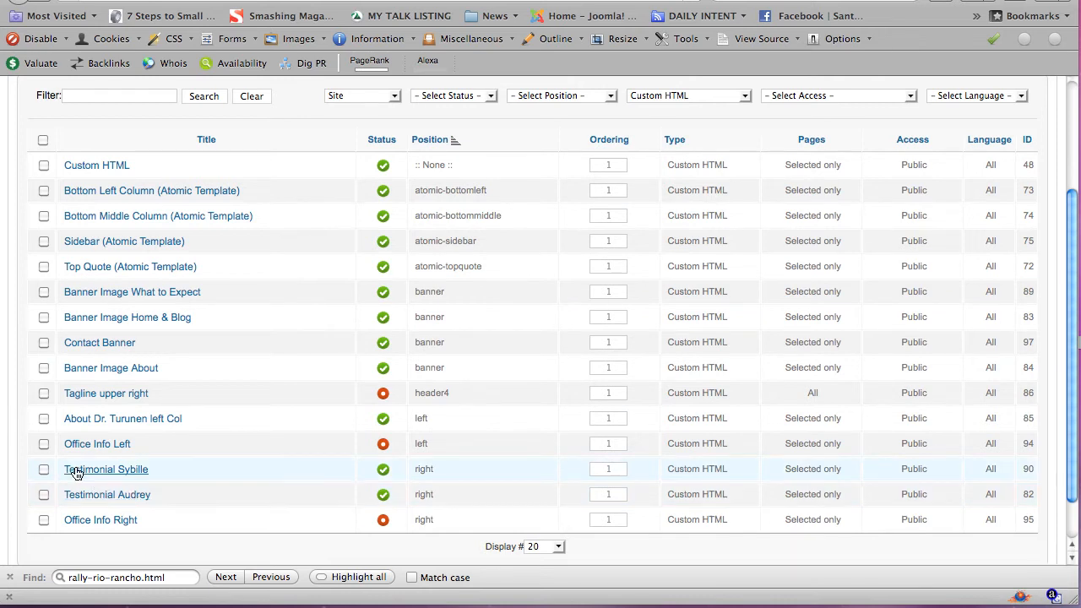
mouse_move(107, 494)
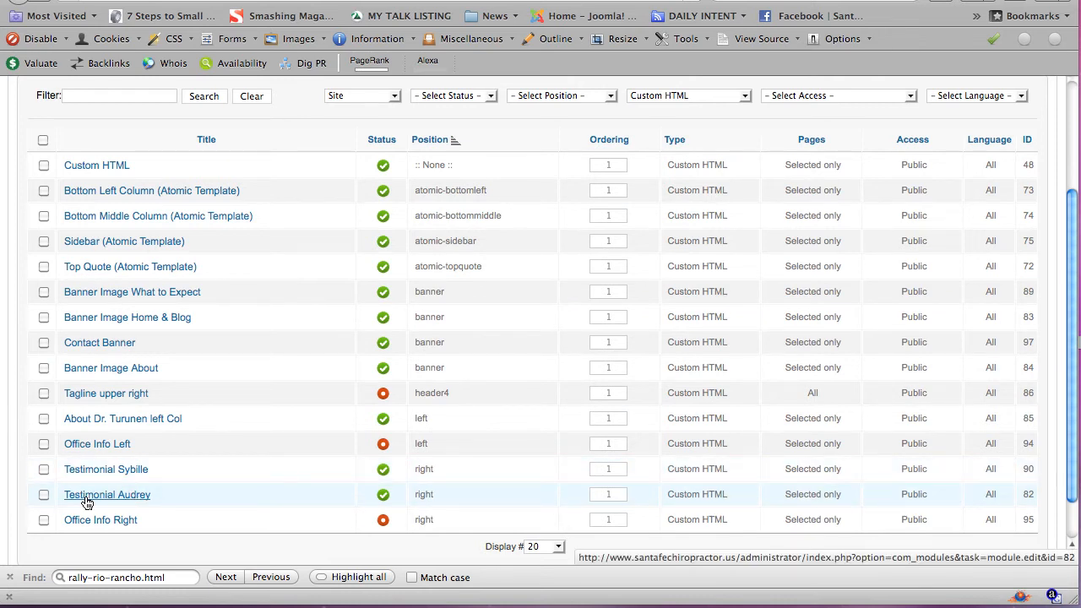
mouse_move(105, 468)
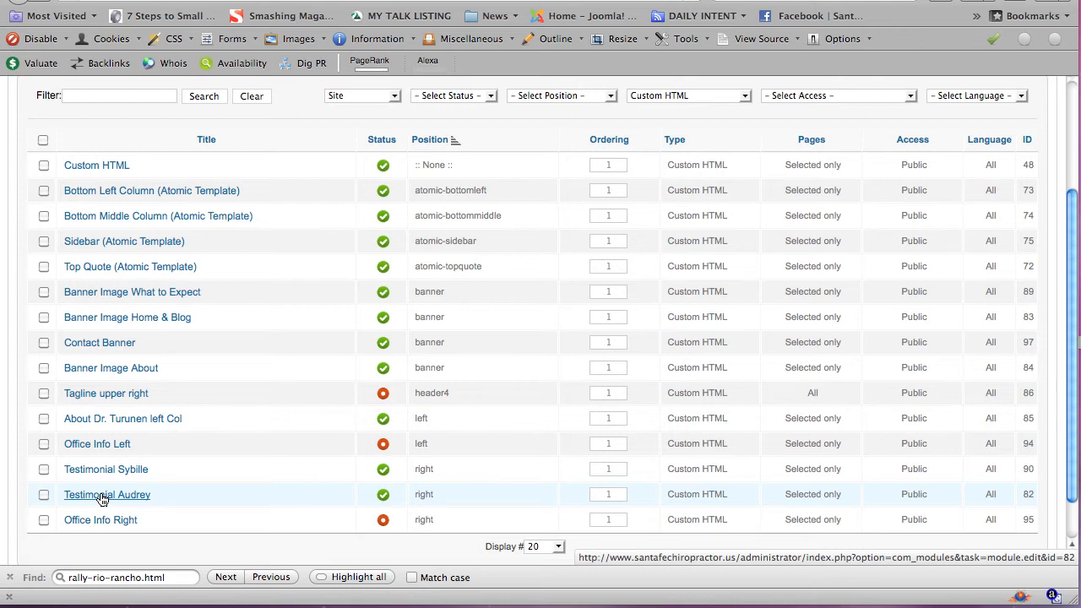
left_click(102, 499)
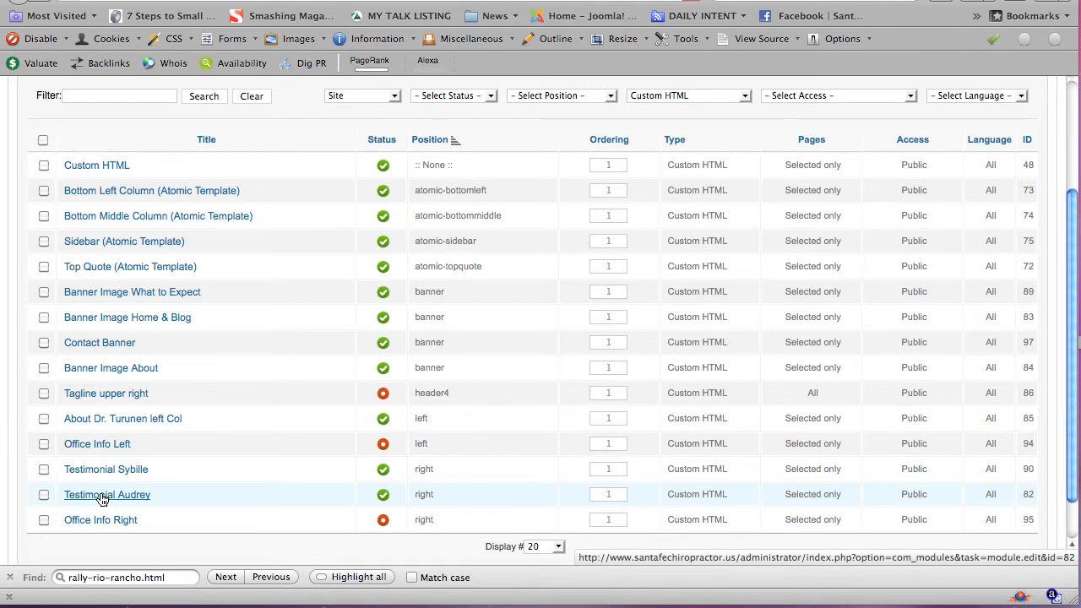
left_click(106, 494)
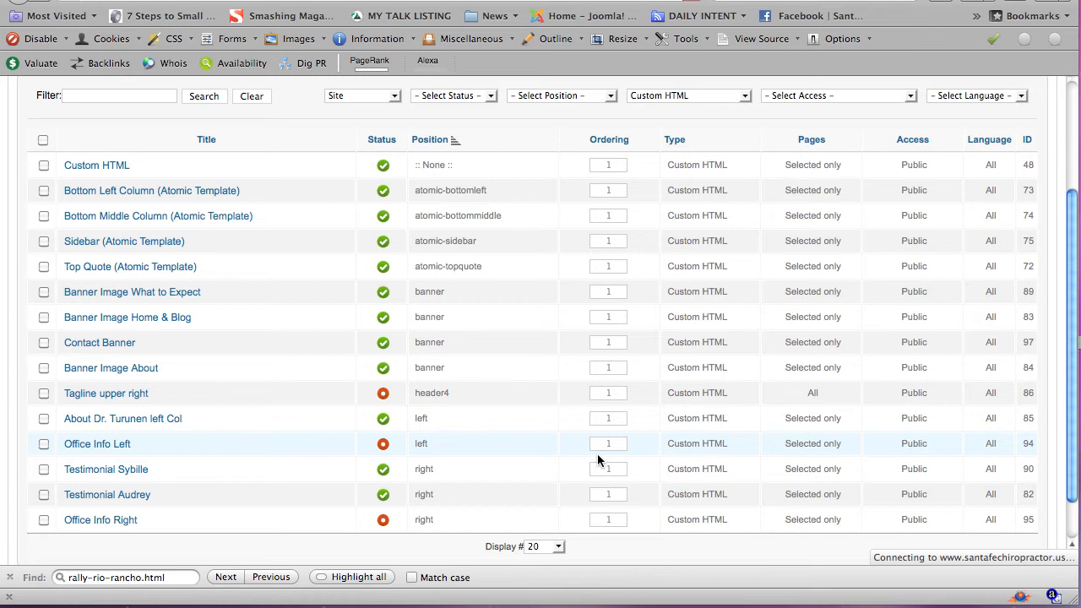
mouse_move(709, 553)
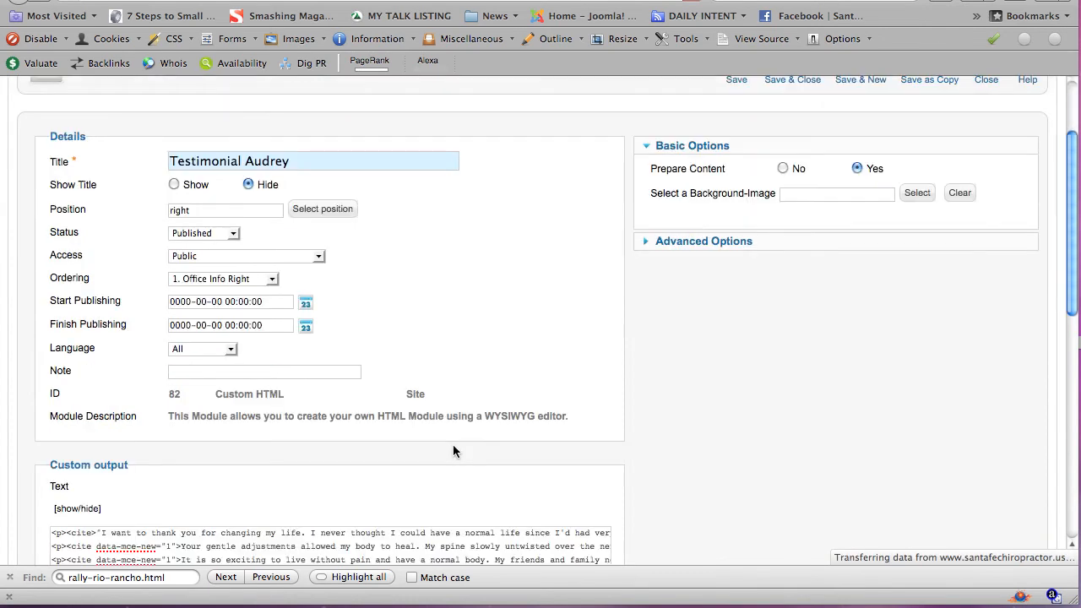
Step: Turn on the TinyMCE visual editor for the testimonial text
scroll("down", 3)
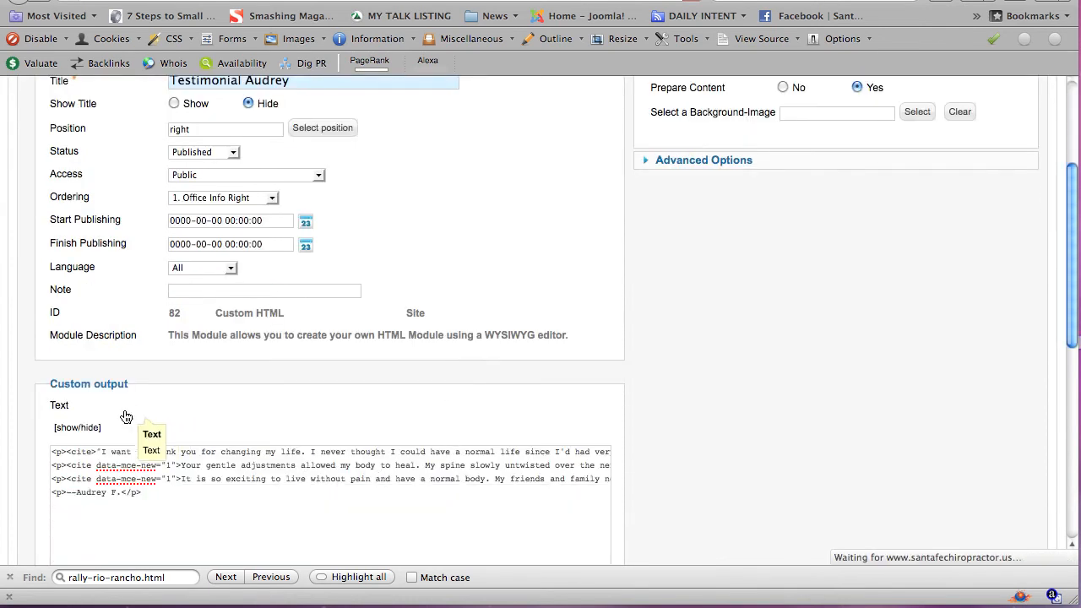
left_click(77, 428)
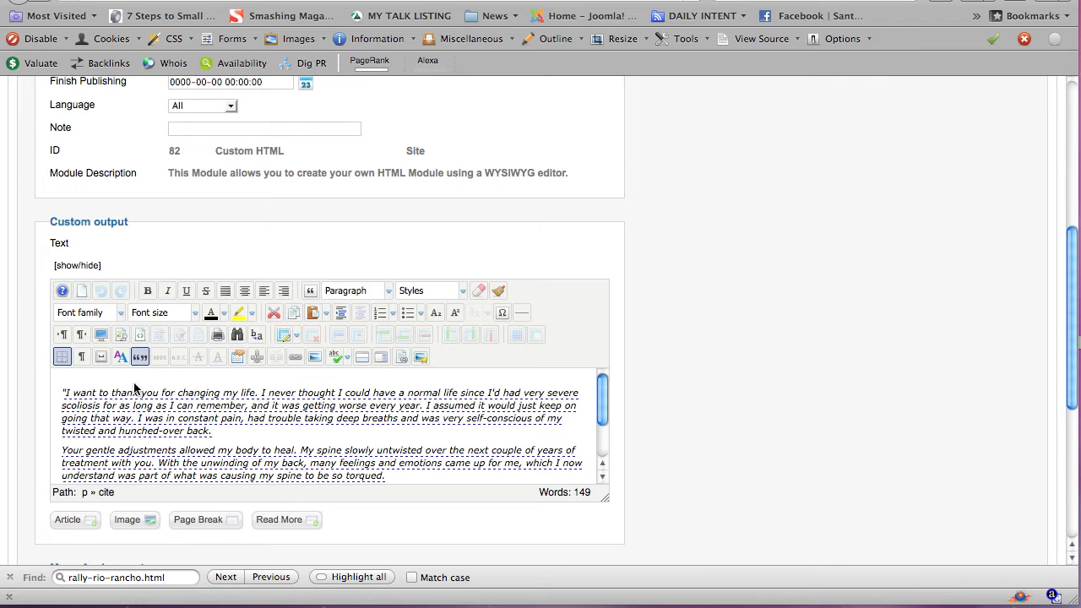
mouse_move(168, 376)
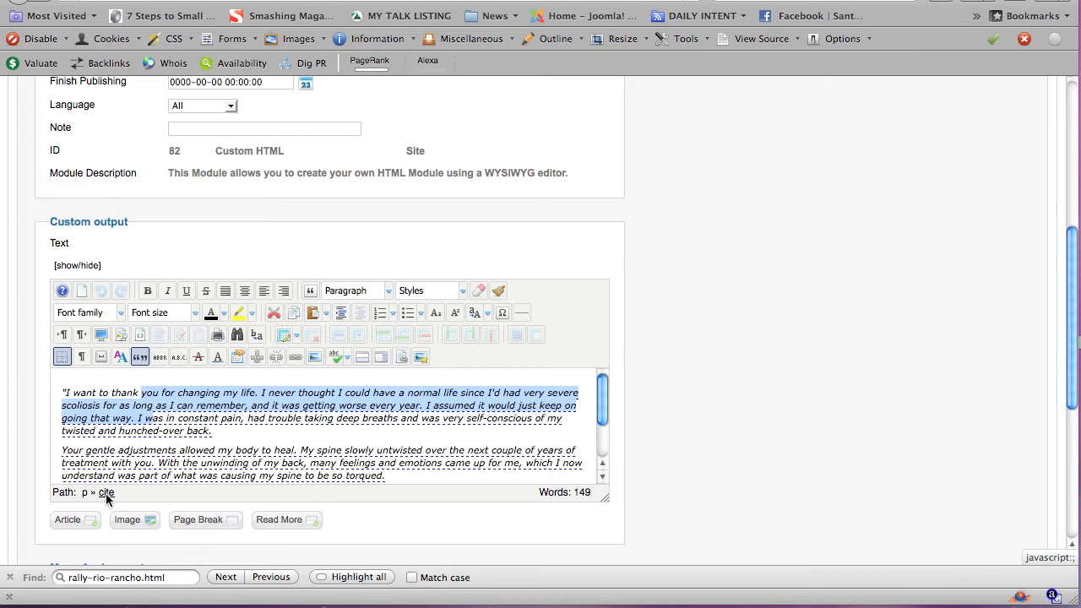
mouse_move(140, 356)
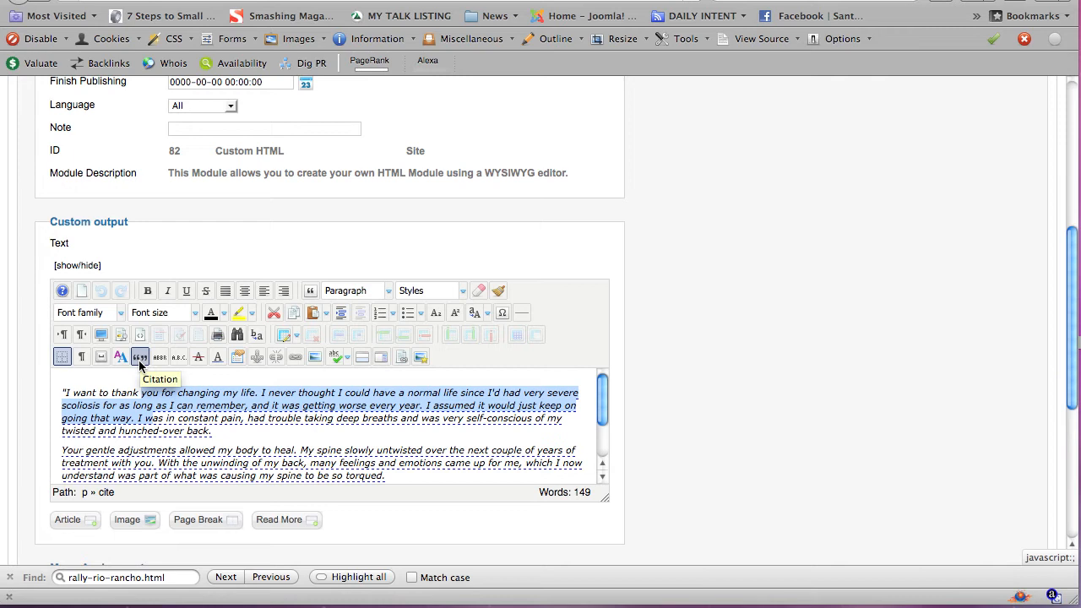
mouse_move(146, 349)
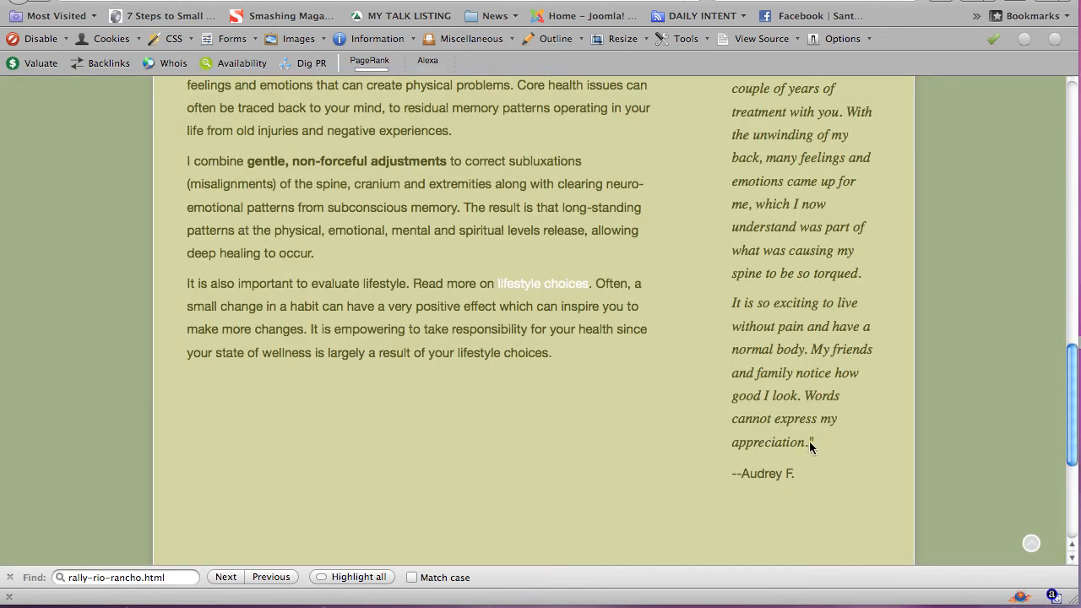
Step: Select the Audrey testimonial text in the module editor
left_click_drag(732, 303, 813, 441)
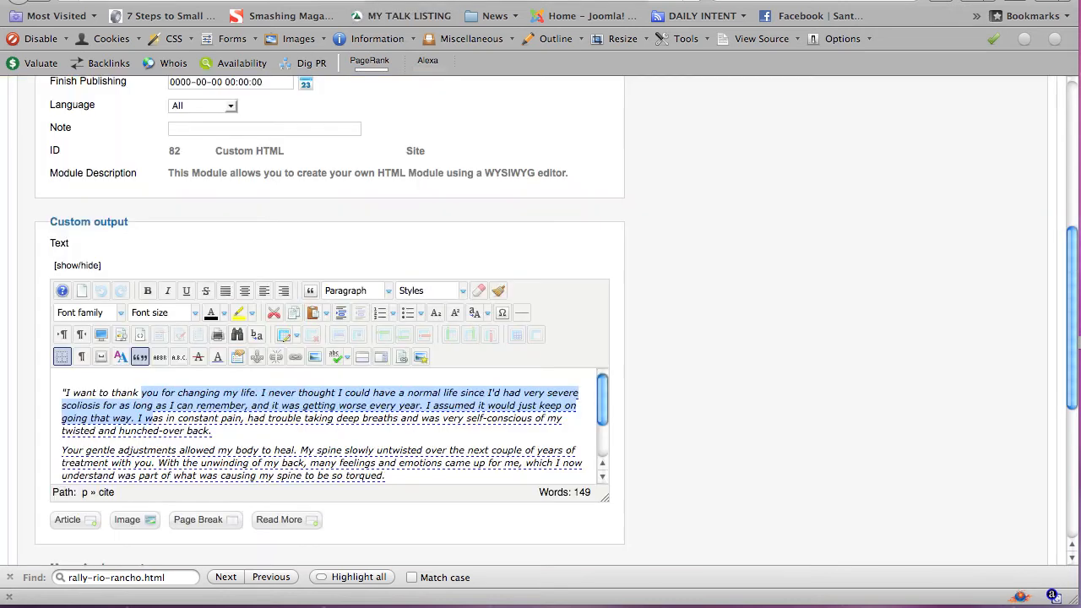
Step: Select part of the first sentence and apply Citation formatting
left_click(361, 405)
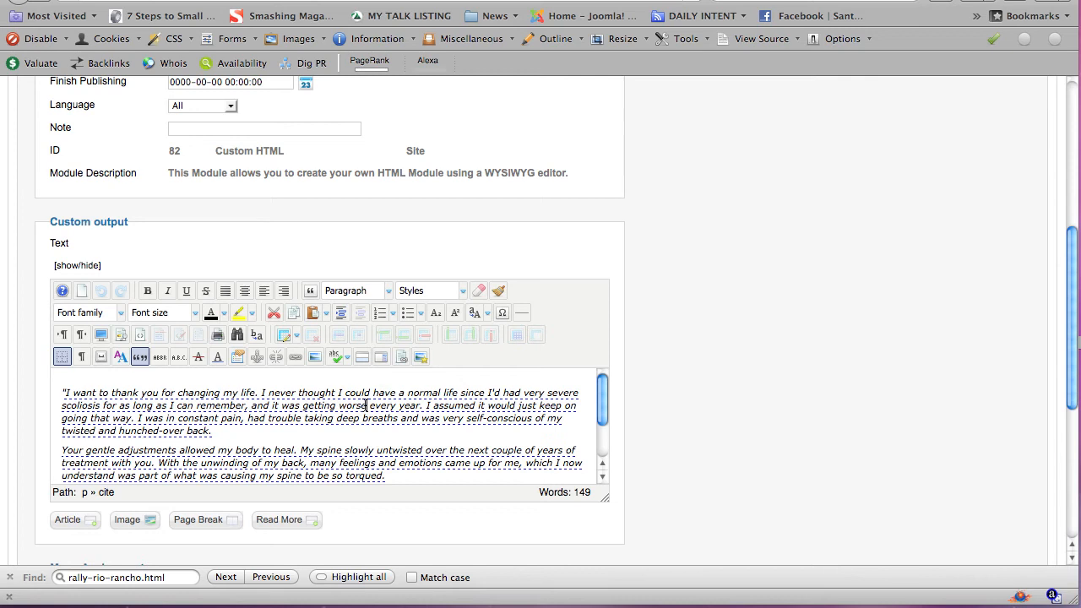
left_click_drag(336, 393, 367, 406)
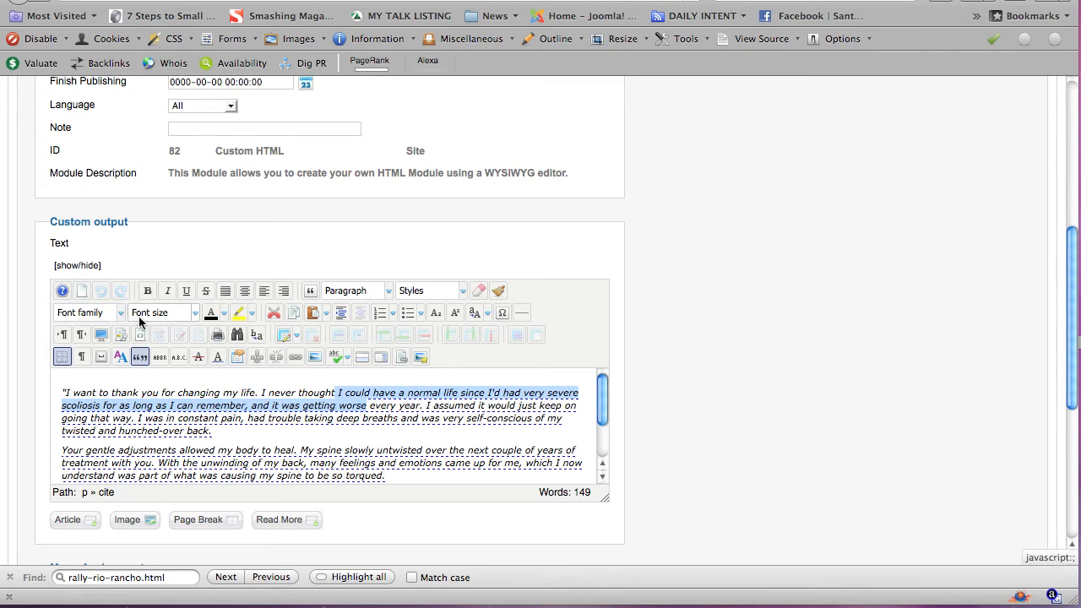
mouse_move(235, 329)
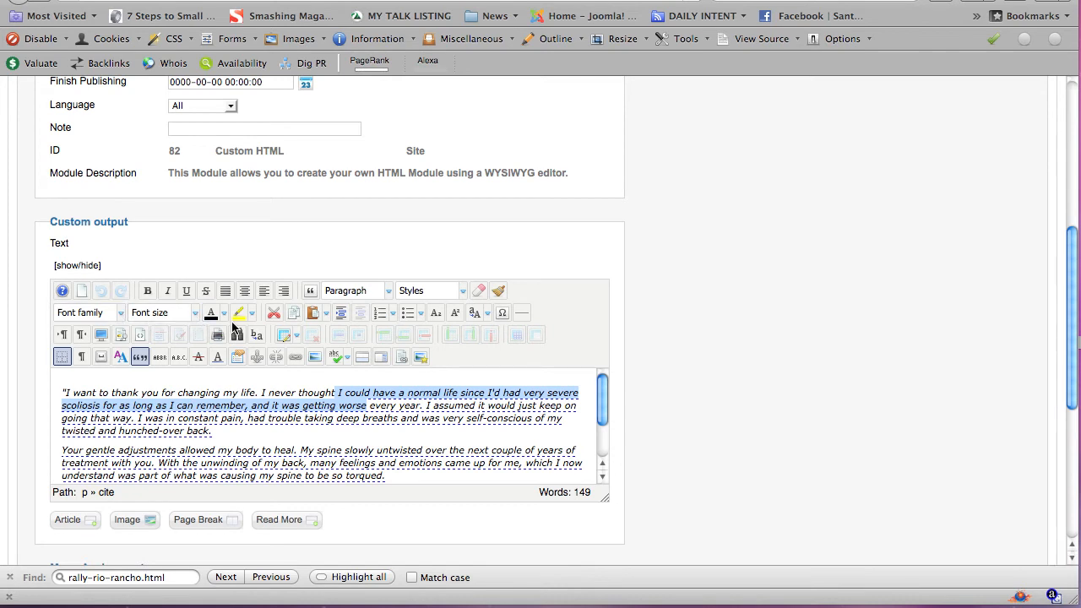
mouse_move(224, 435)
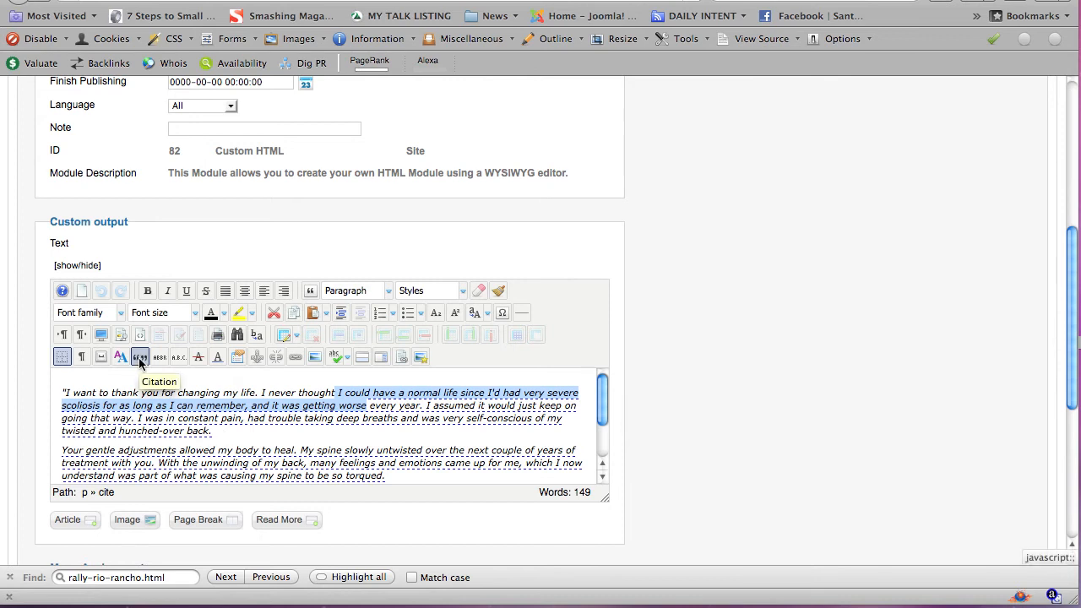
left_click(139, 356)
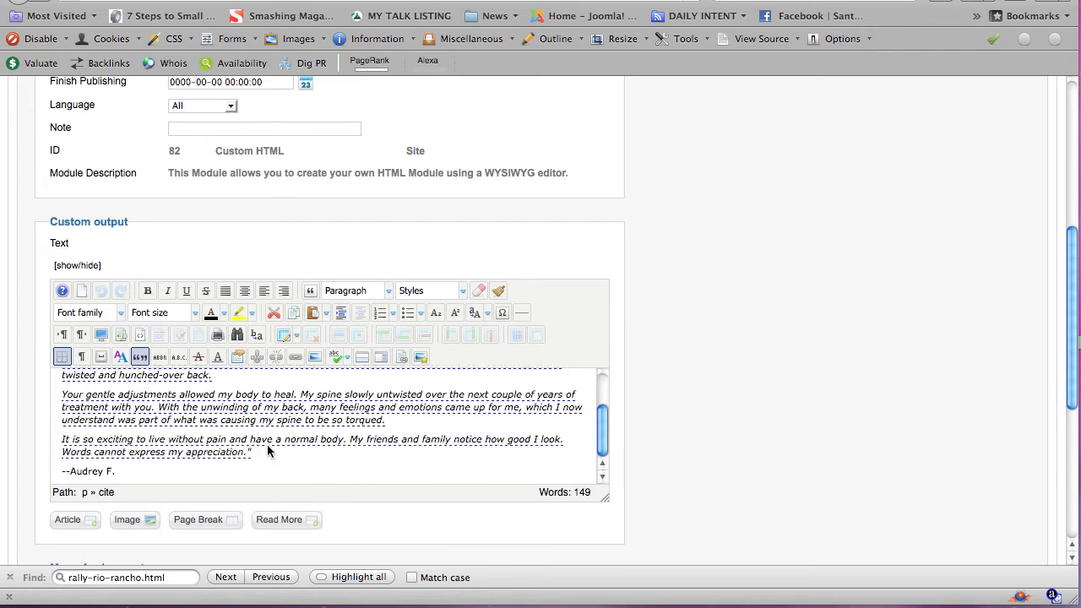
mouse_move(116, 474)
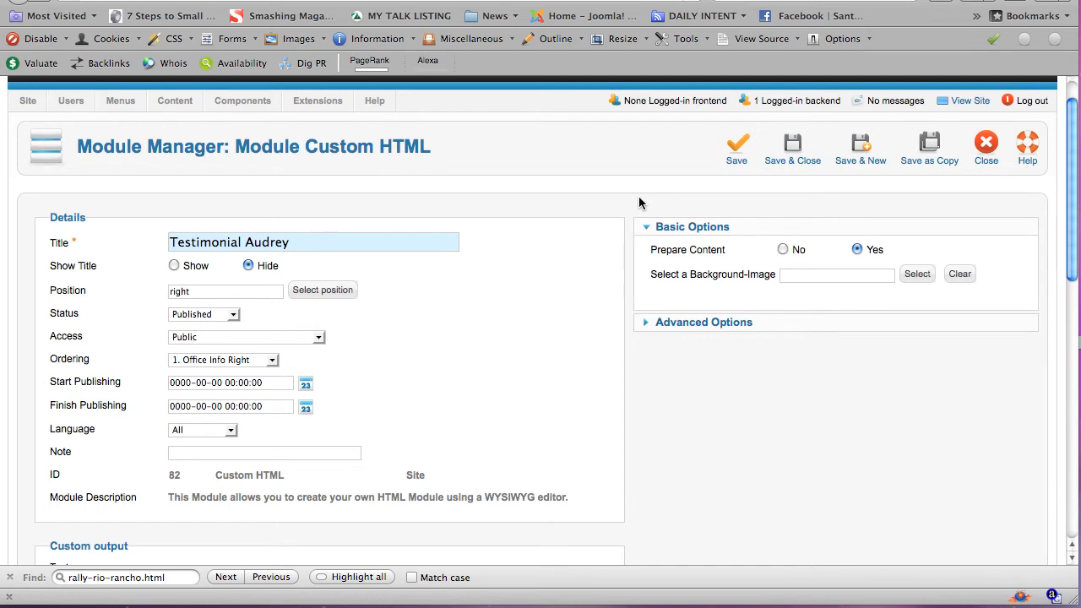
Step: Keep 'Only on the pages selected' with Home checked, ticking then unticking Office Info
scroll("down", 3)
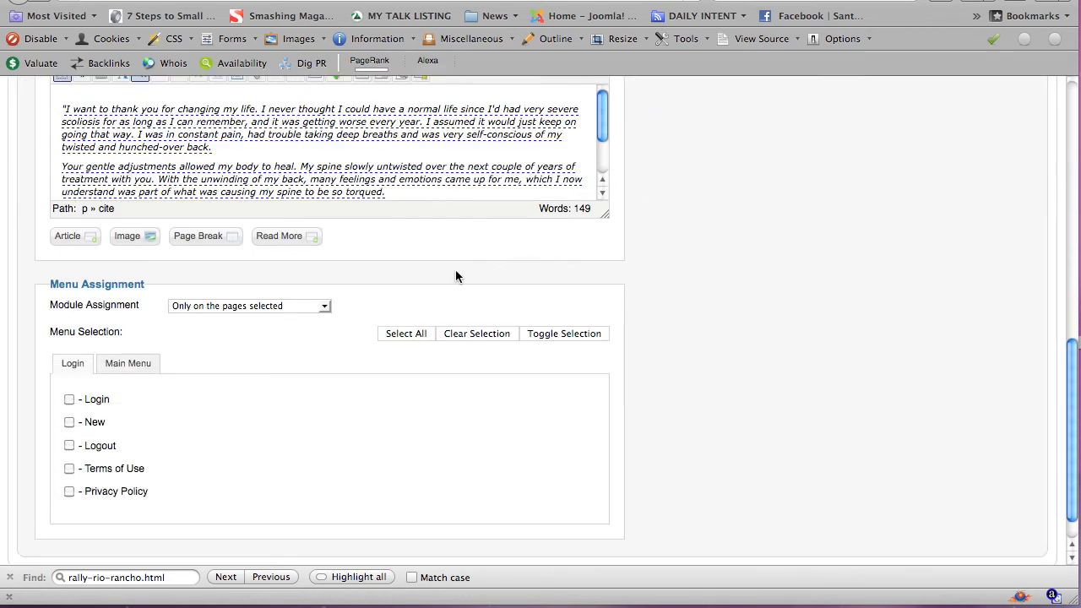
mouse_move(208, 392)
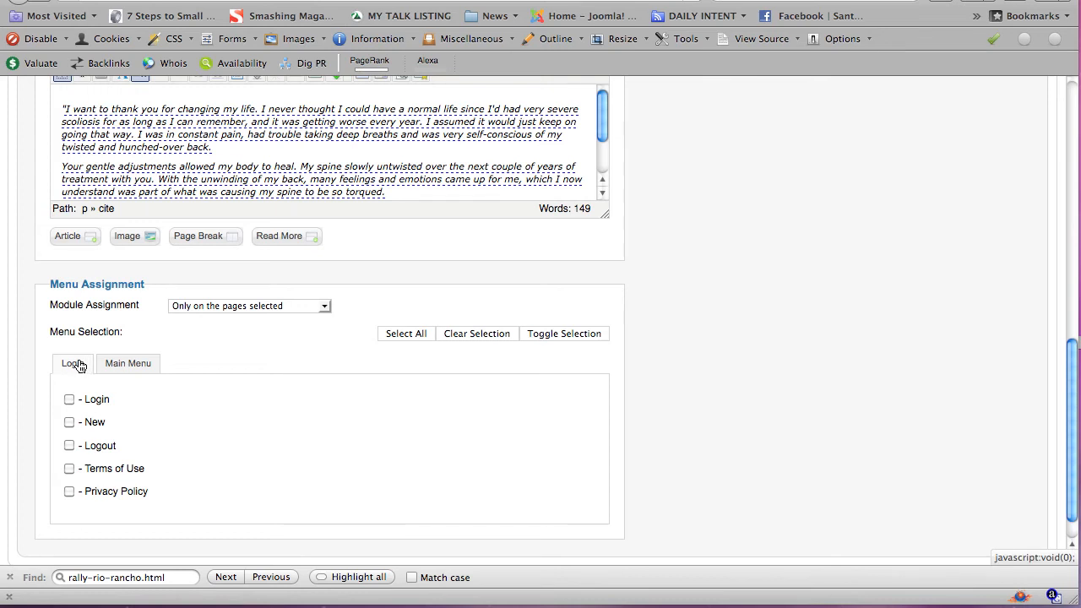
left_click(127, 363)
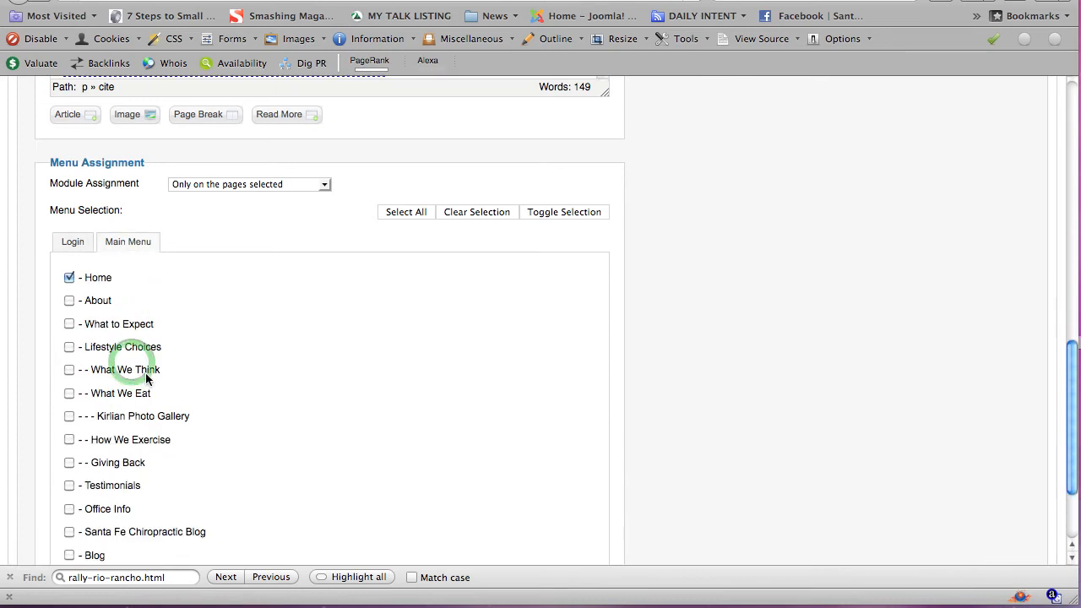
scroll("down", 3)
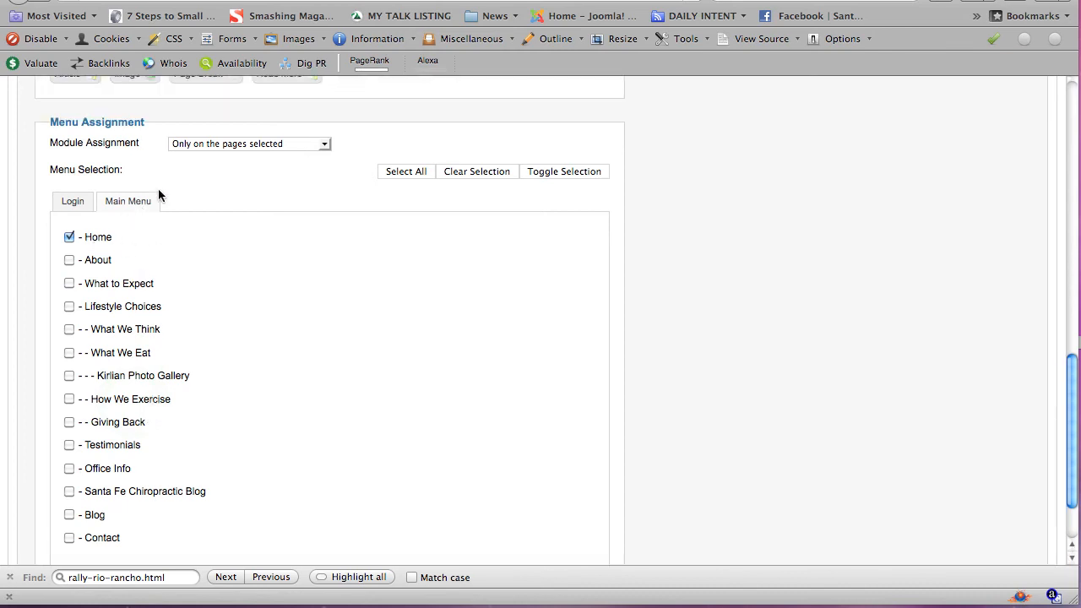
mouse_move(330, 150)
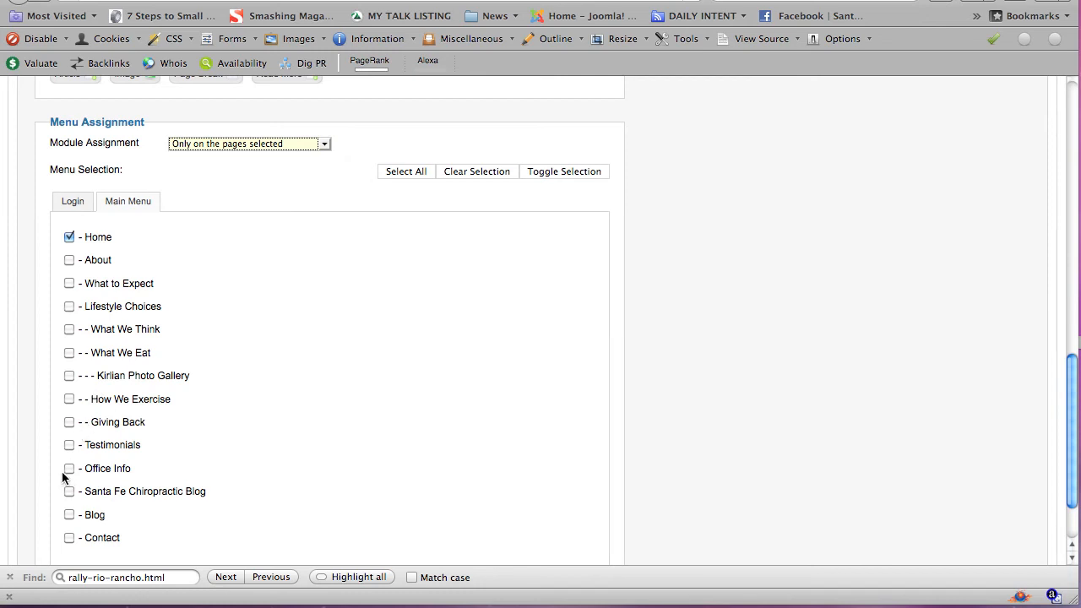
mouse_move(71, 473)
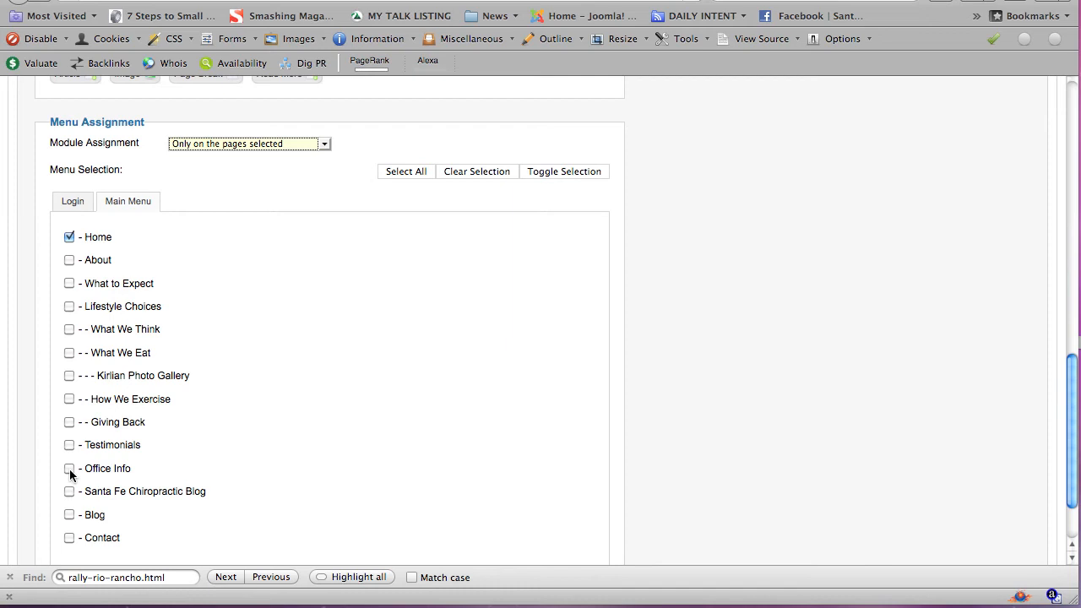
left_click(69, 469)
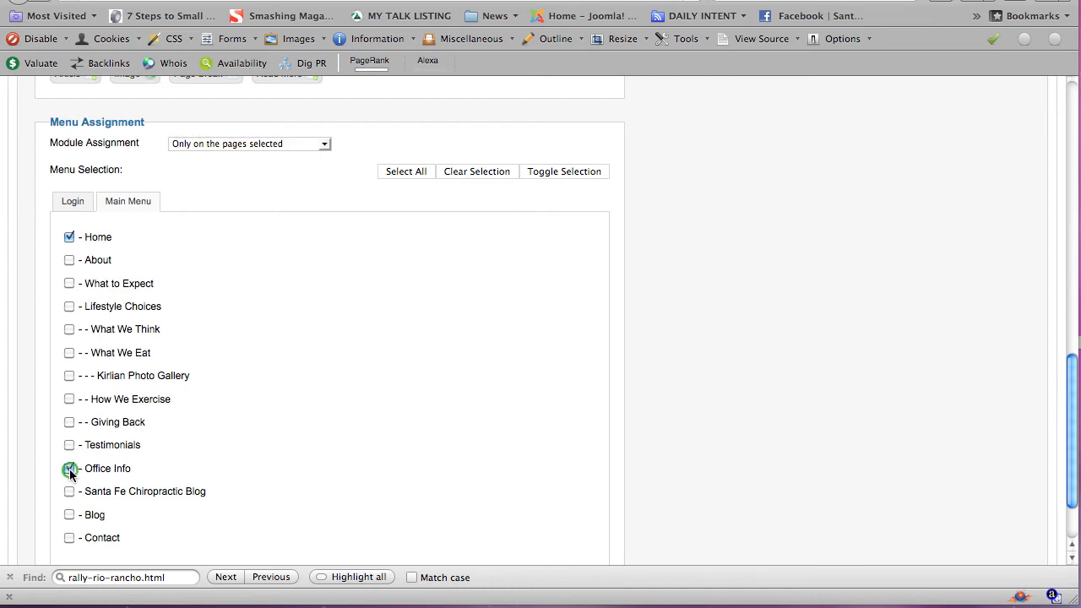
left_click(69, 468)
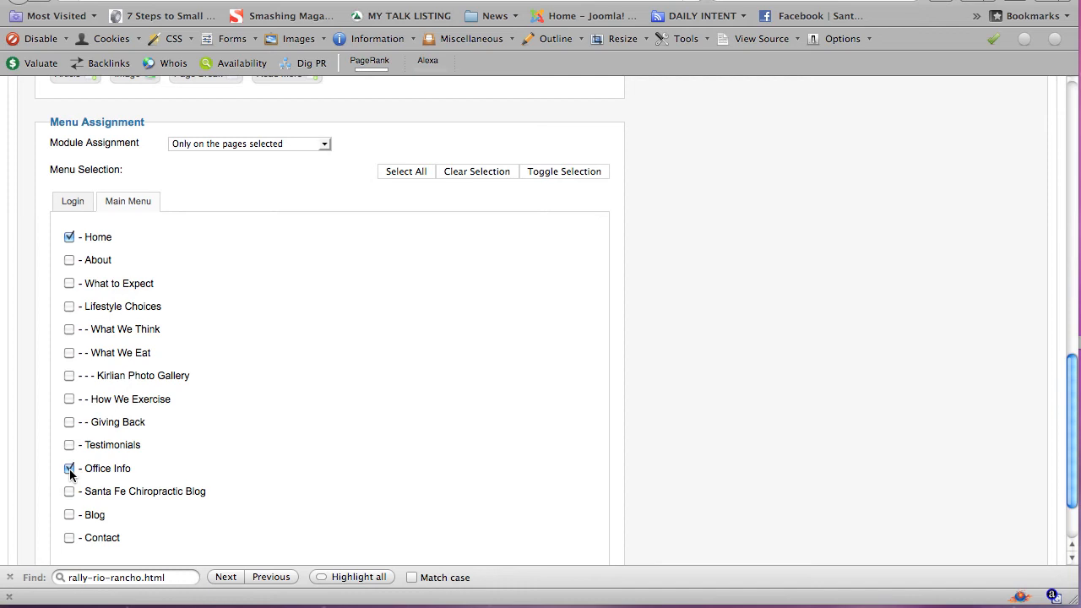
left_click(69, 468)
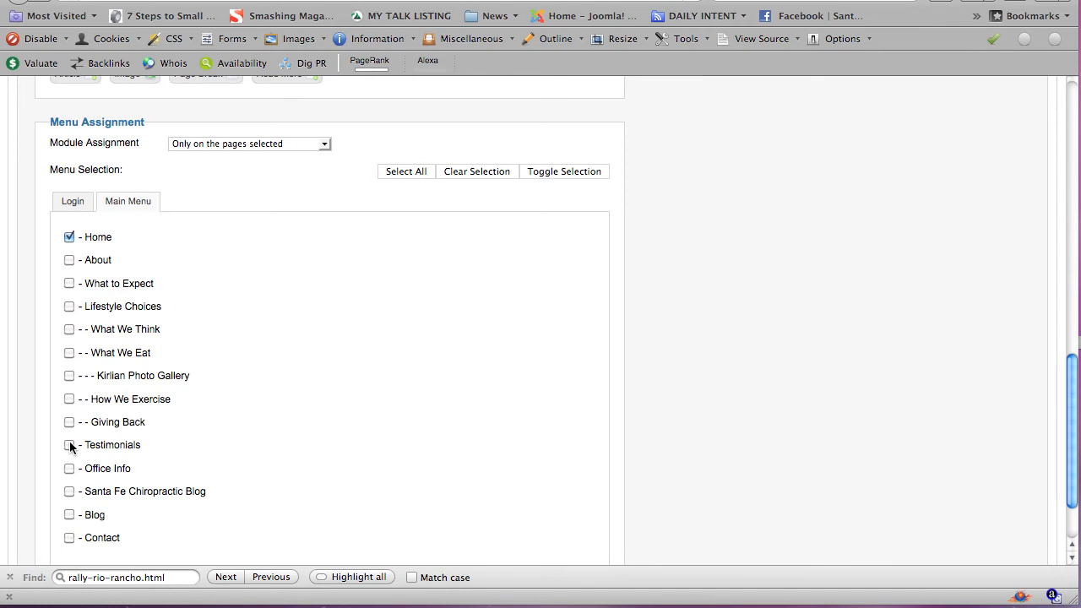
mouse_move(75, 307)
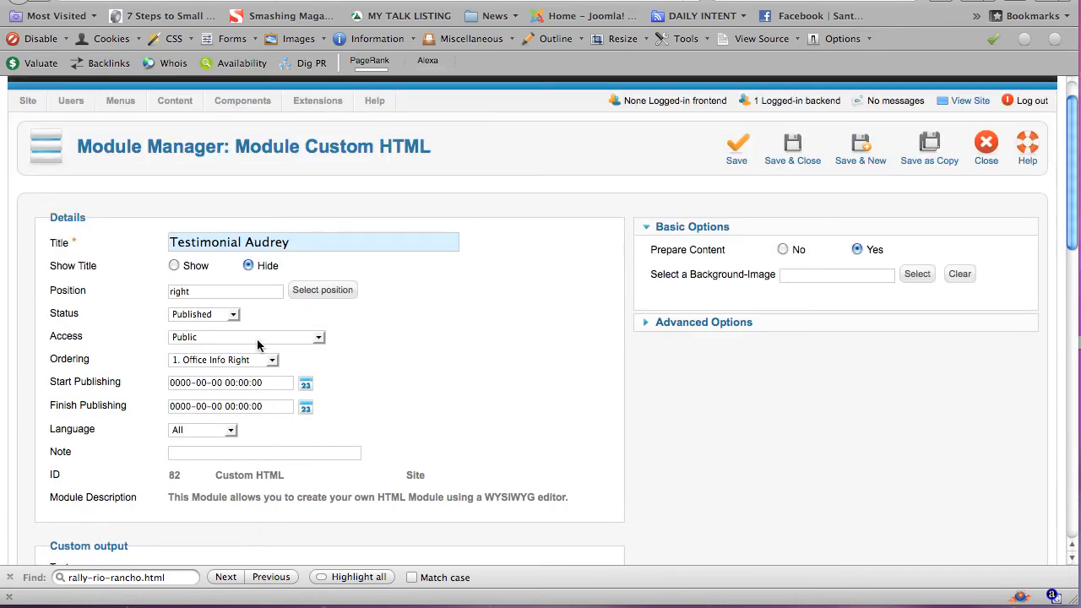
mouse_move(715, 208)
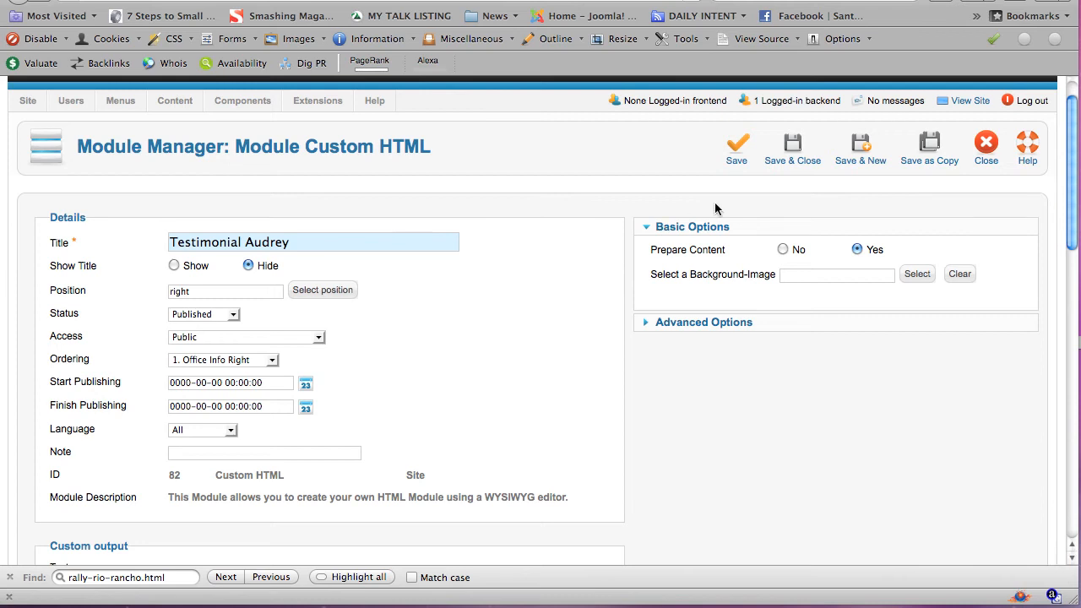
Step: Save Testimonial Audrey, then Save & Close back to the Custom HTML list
left_click(736, 148)
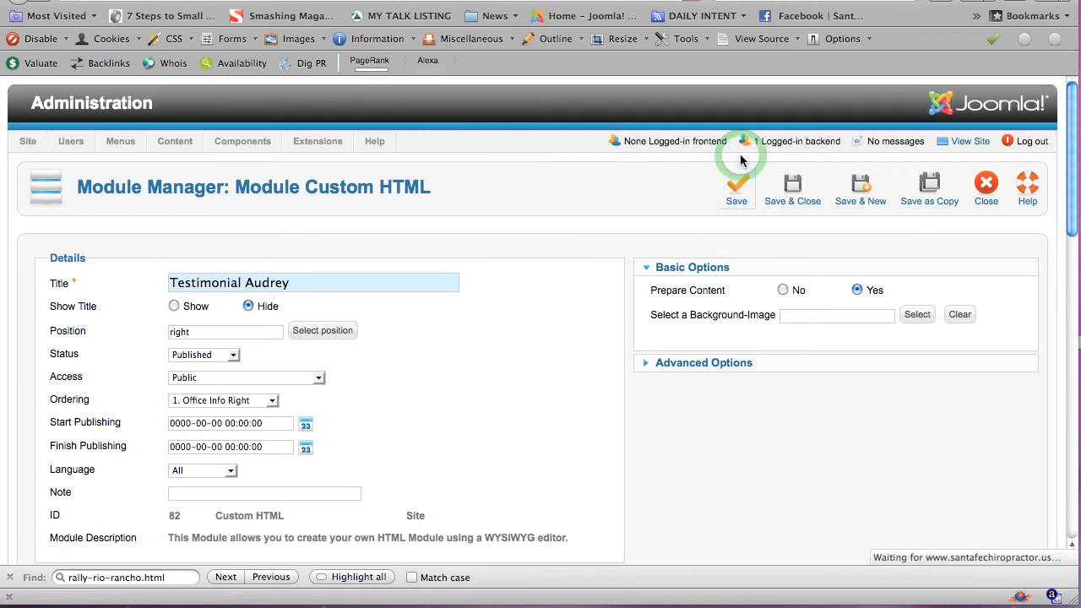
left_click(735, 185)
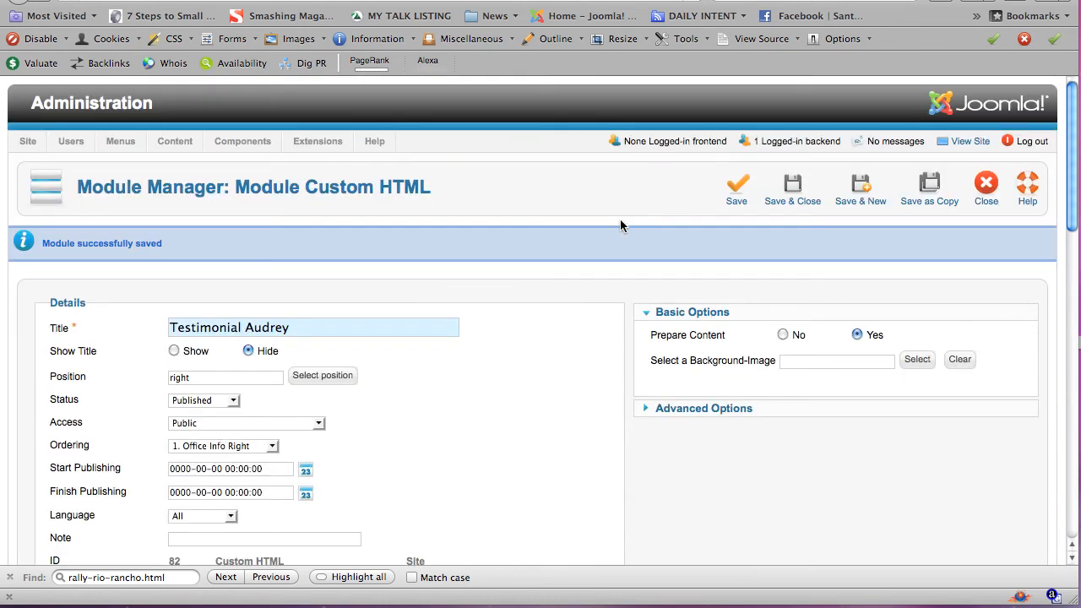
mouse_move(314, 362)
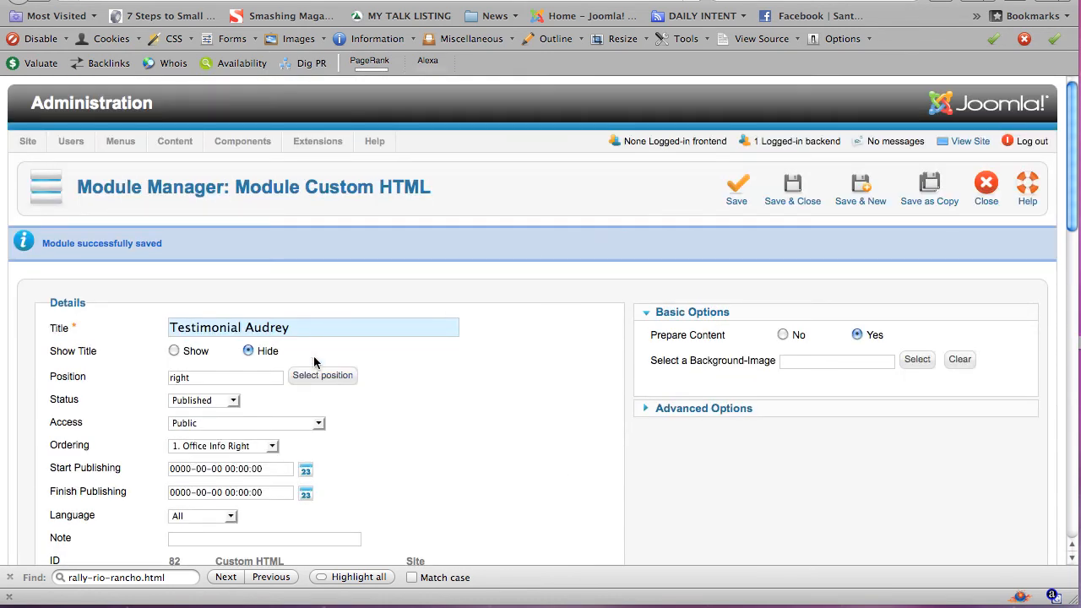
mouse_move(637, 282)
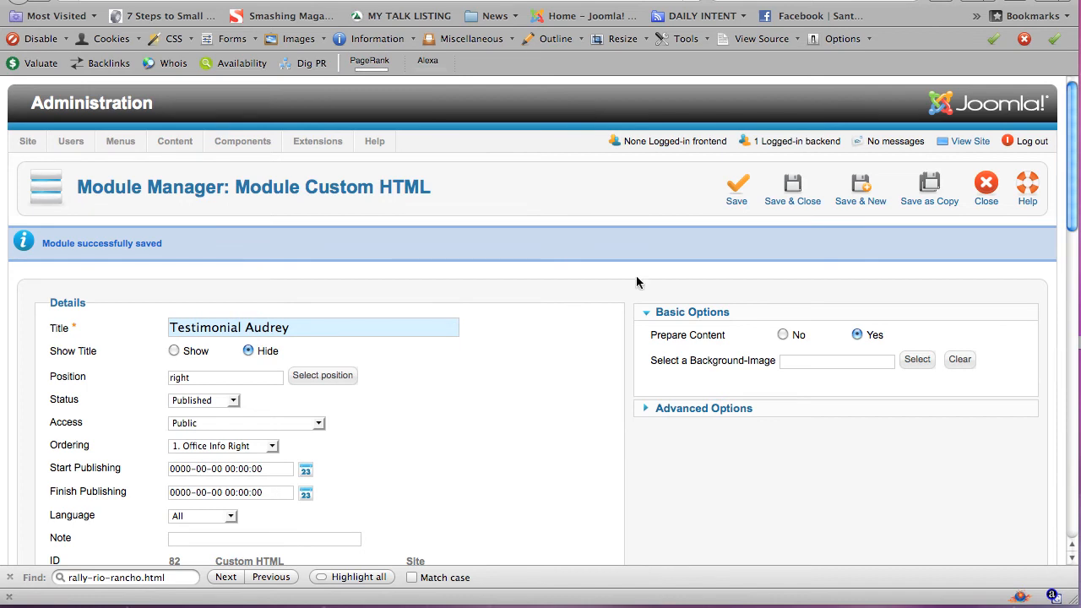
left_click(791, 184)
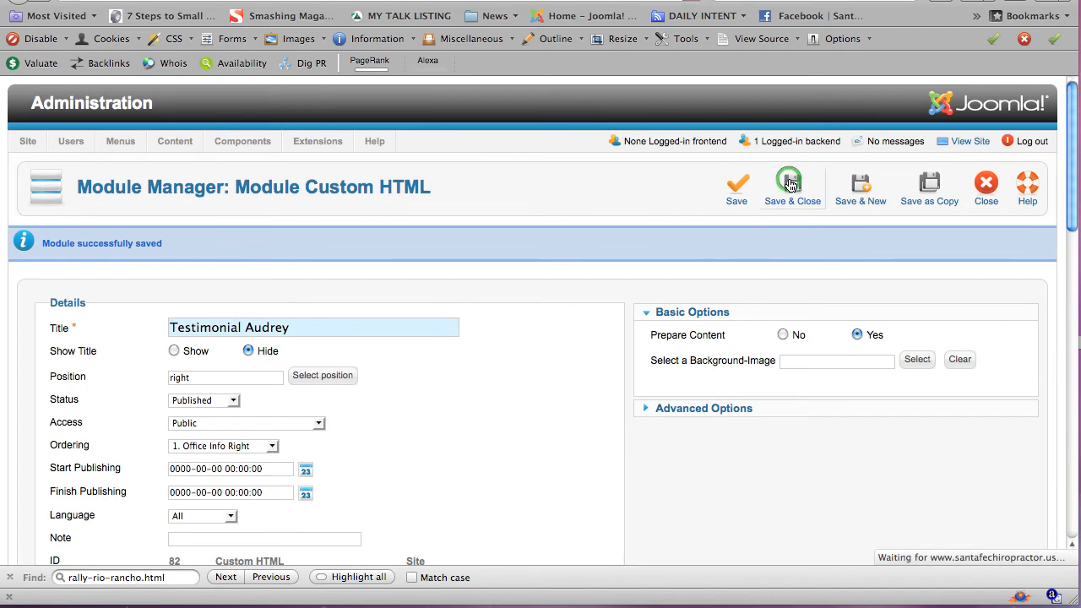
left_click(792, 184)
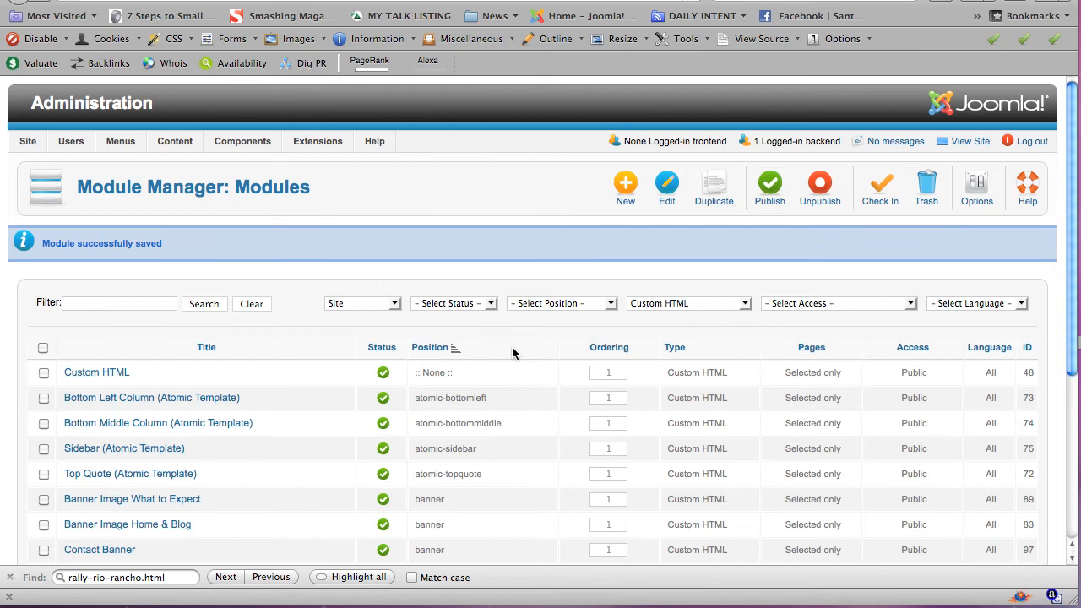
Step: Choose Custom HTML as the new module's type
scroll("down", 3)
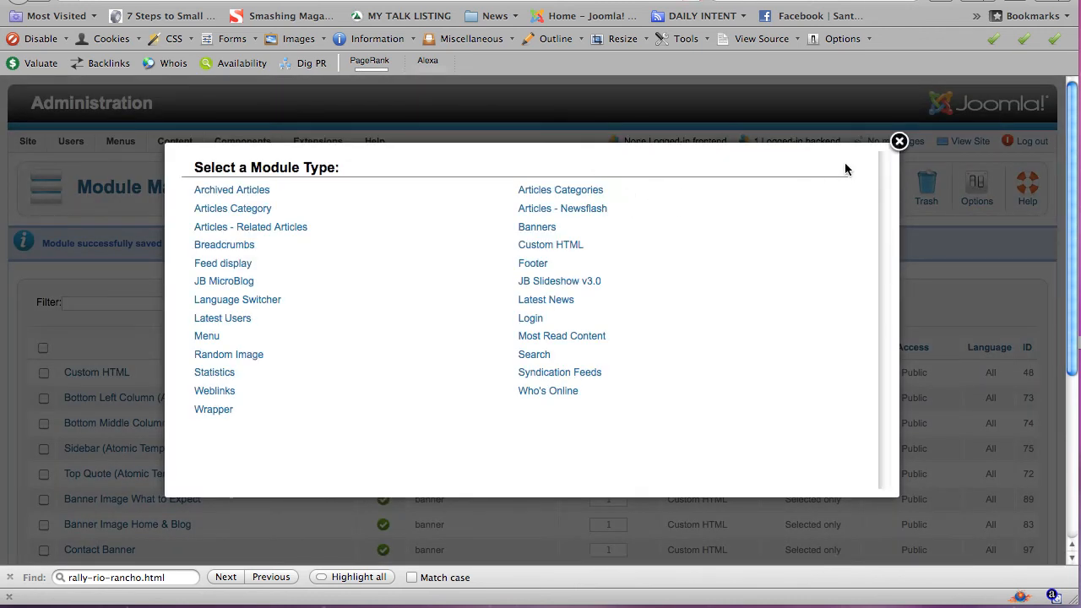
mouse_move(549, 244)
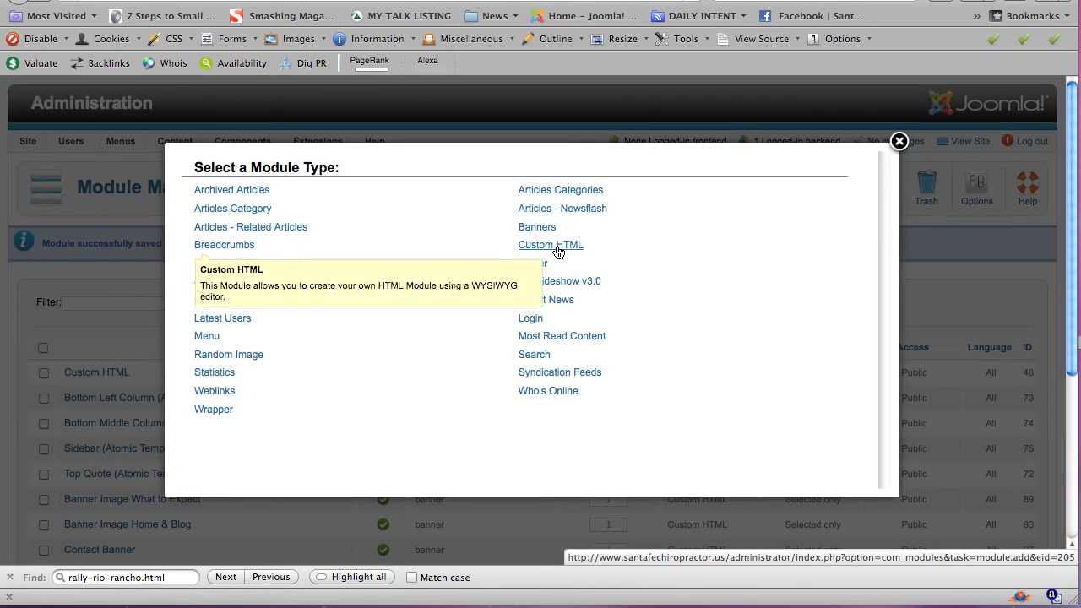
left_click(550, 244)
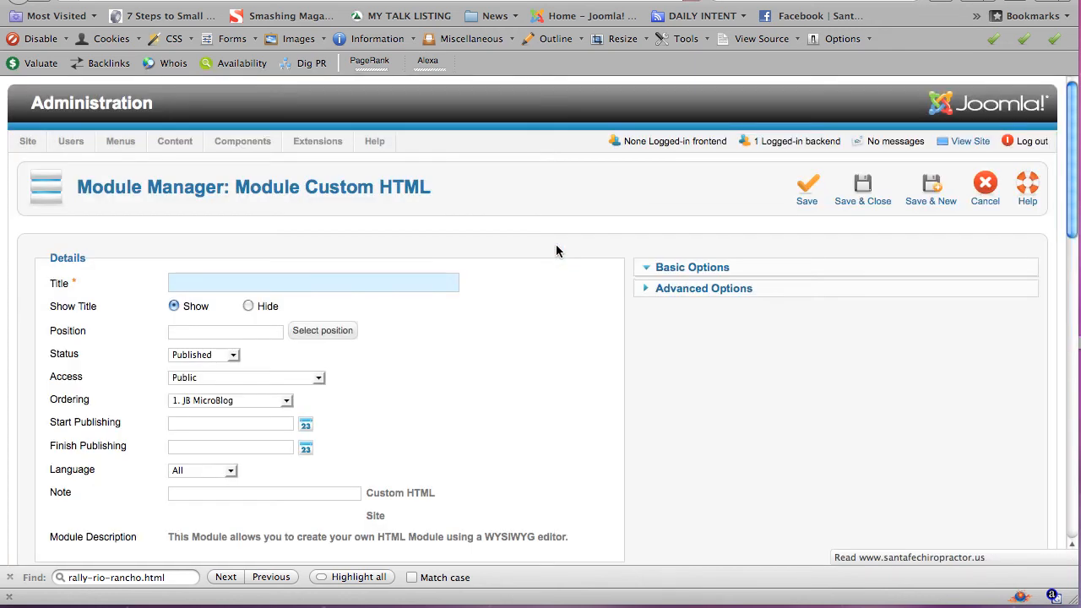
Step: Title the module 'Testimonial Hope' and set its position to 'right'
scroll("down", 3)
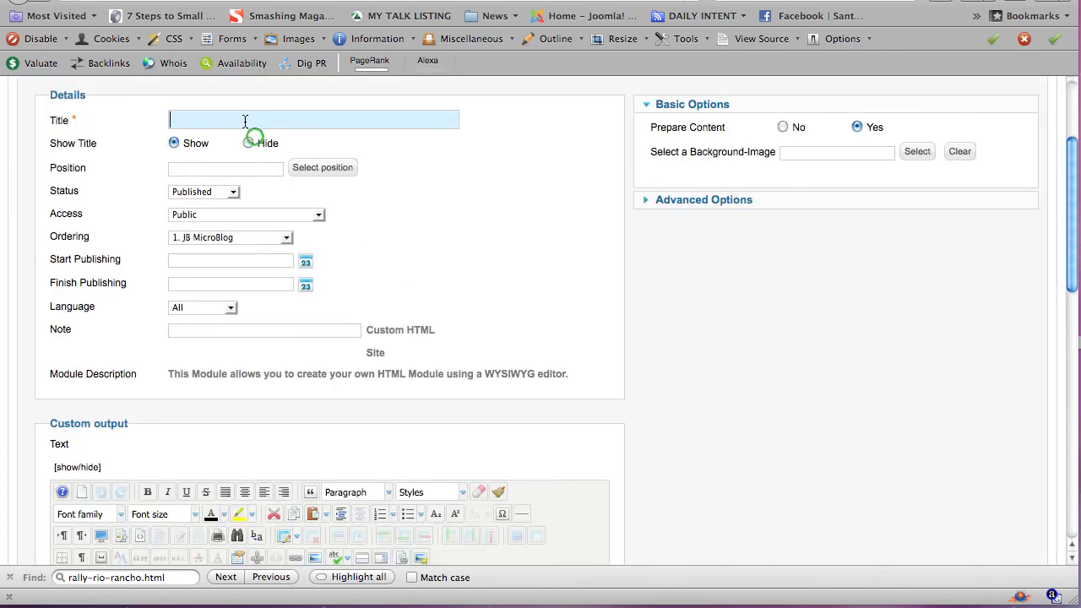
type("TEs")
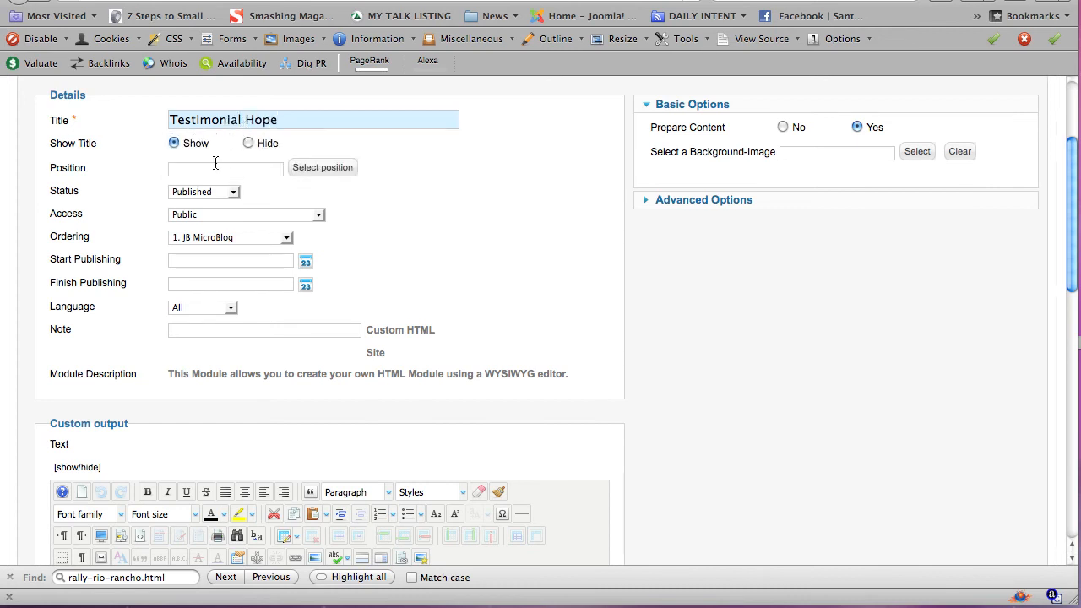
left_click(225, 168)
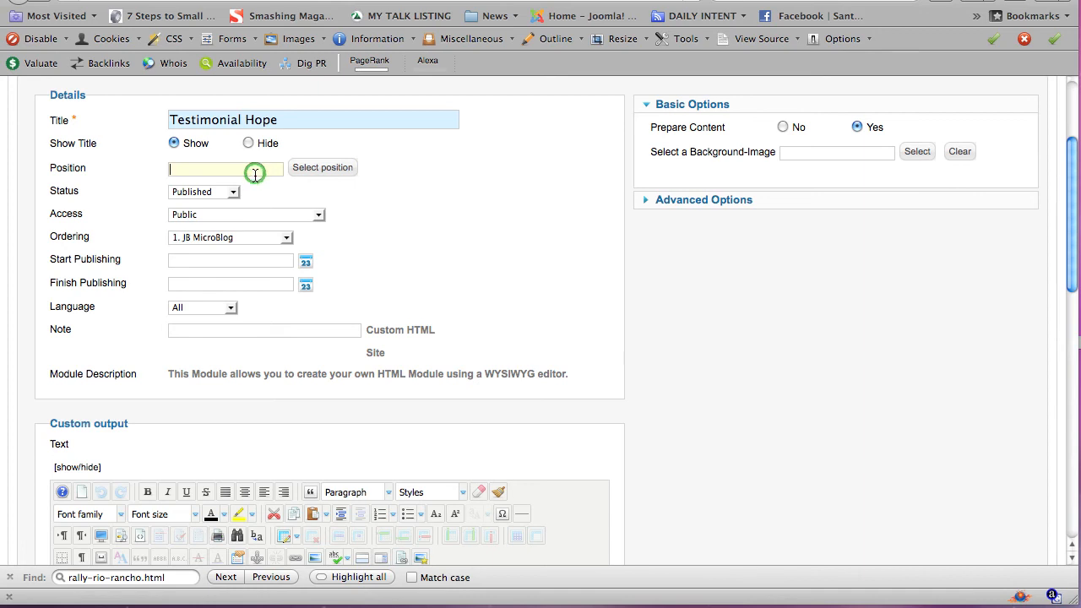
type("right")
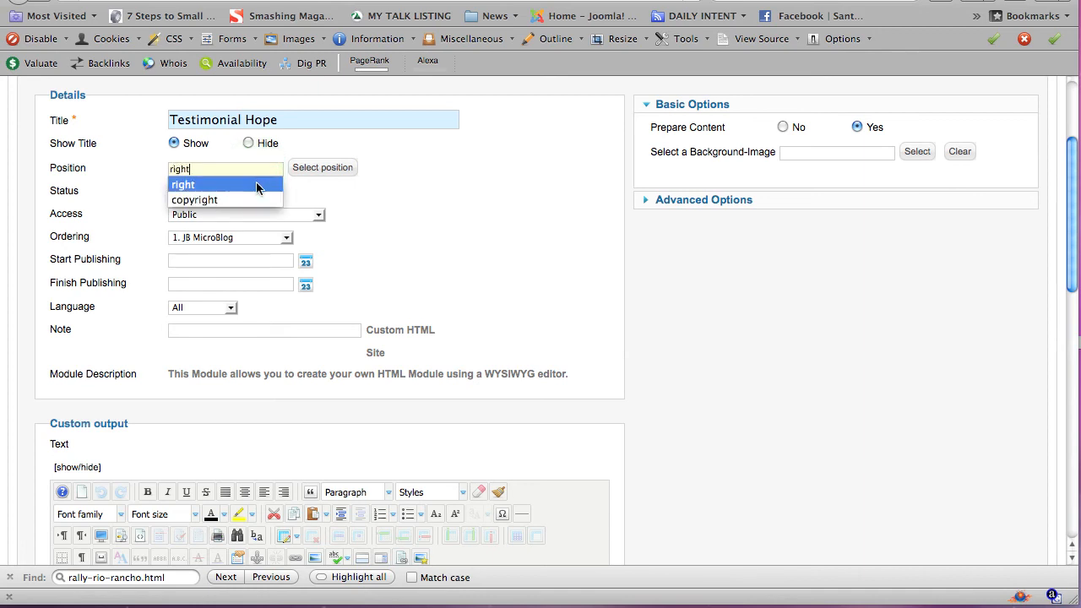
left_click(182, 184)
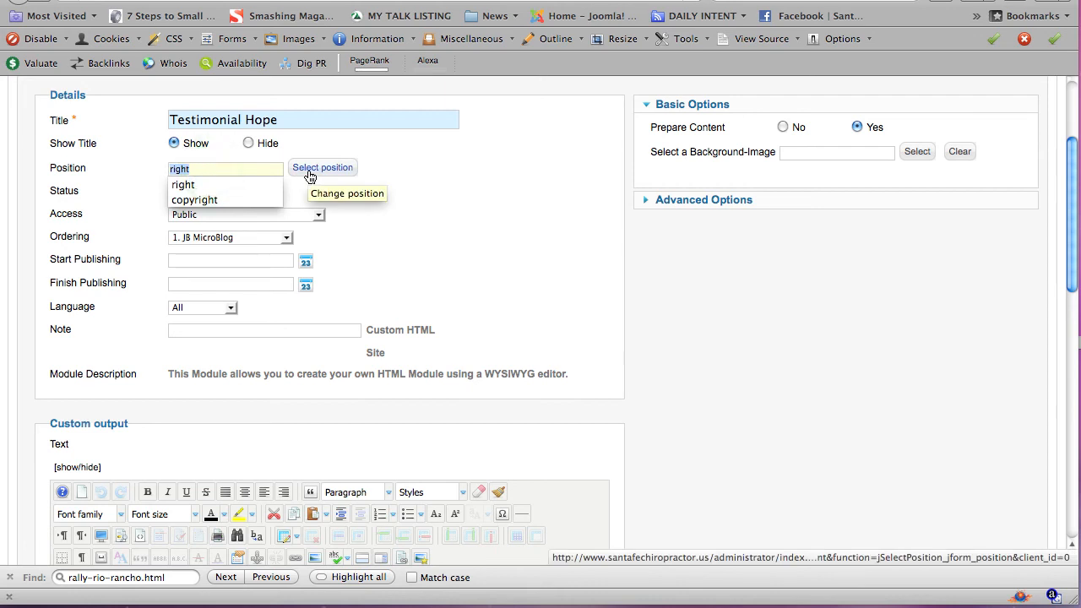
left_click(322, 168)
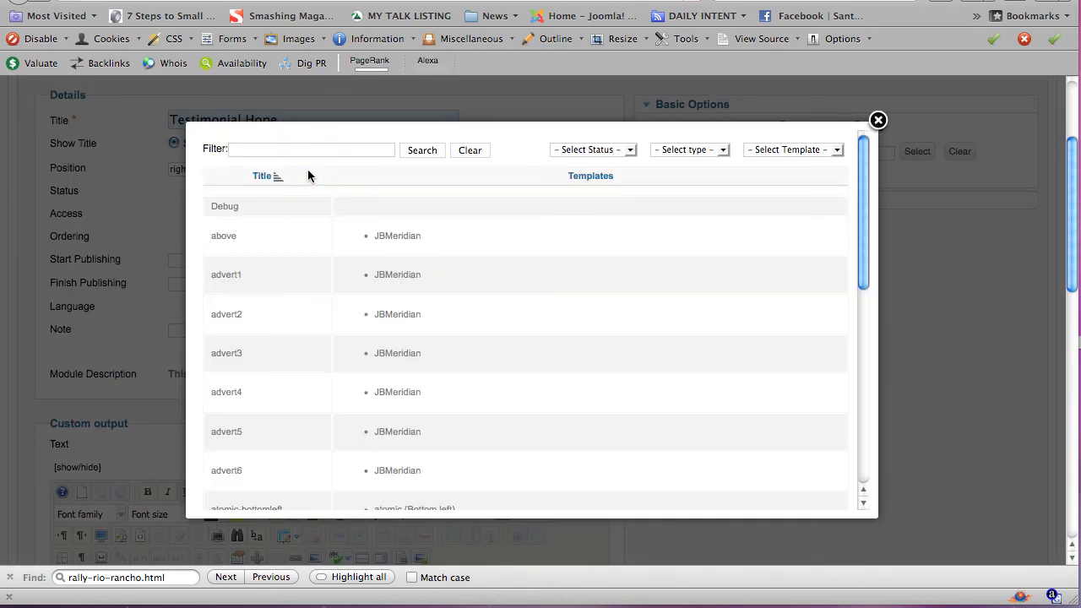
mouse_move(773, 243)
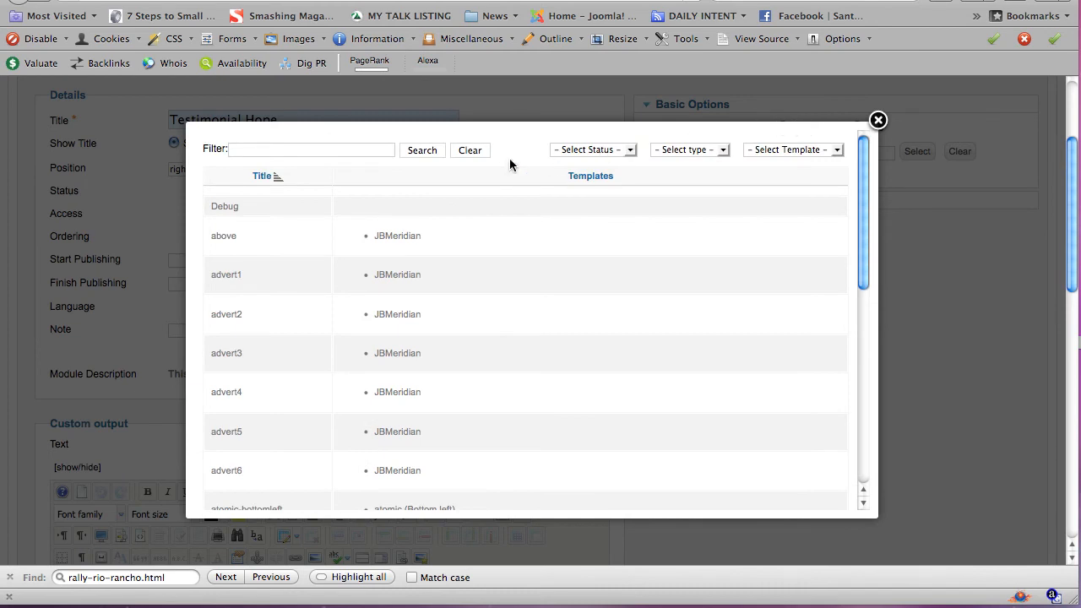
mouse_move(878, 120)
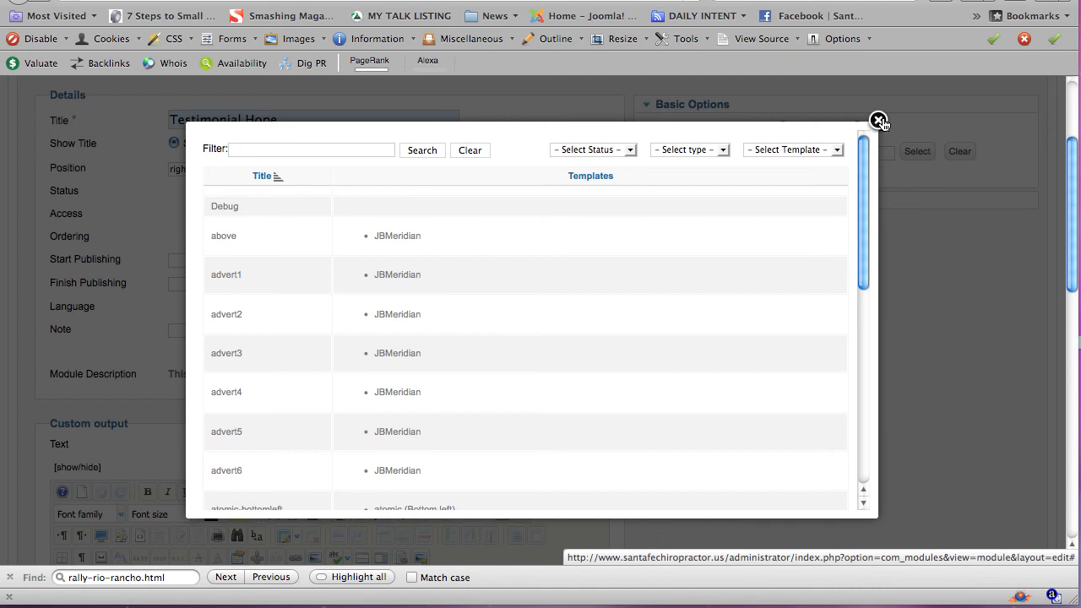
left_click(878, 121)
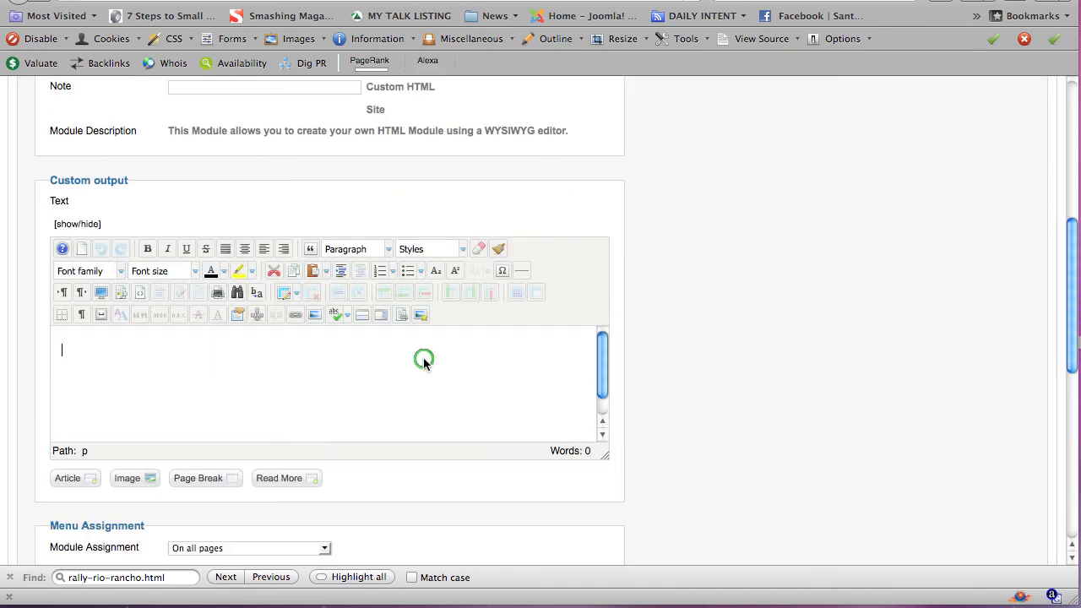
Step: Enter 'Put some text. Add a picture.' signed '--Hope Kiah', formatting the first line as a citation
type("Put a")
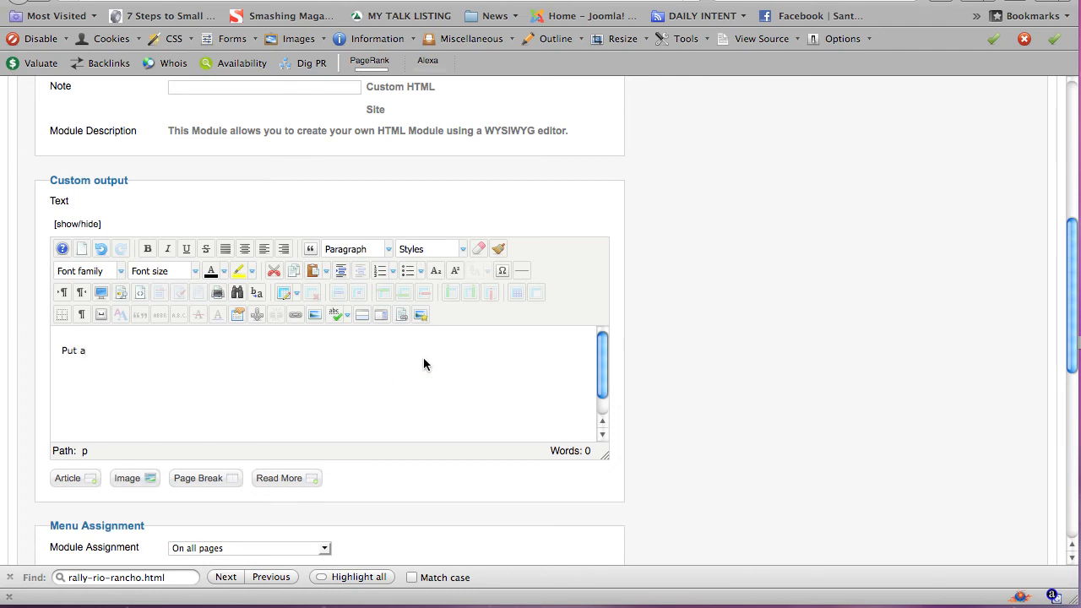
type("quotat")
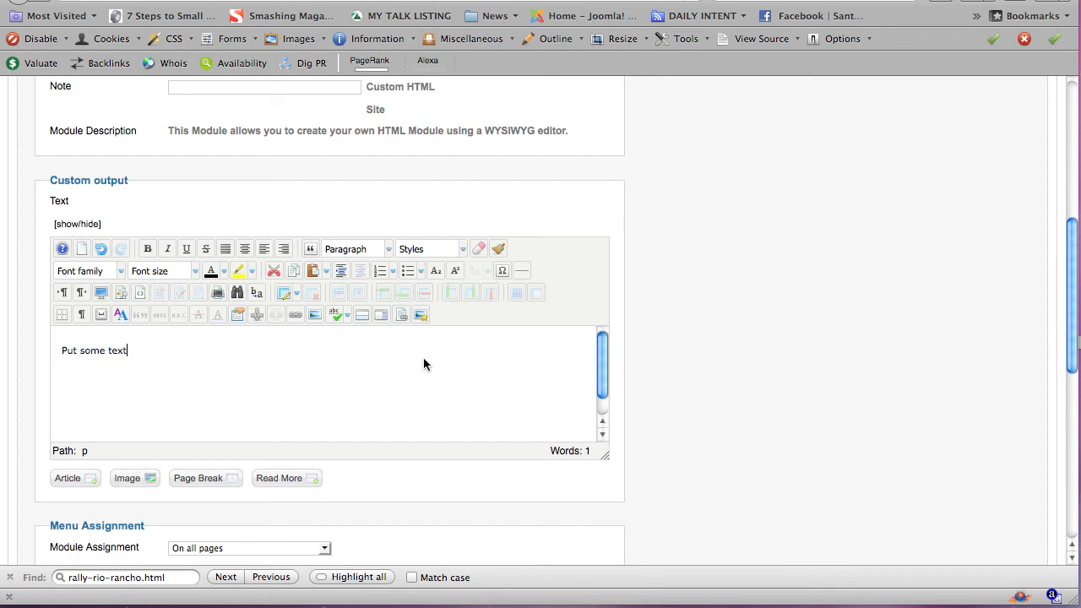
type(". Add")
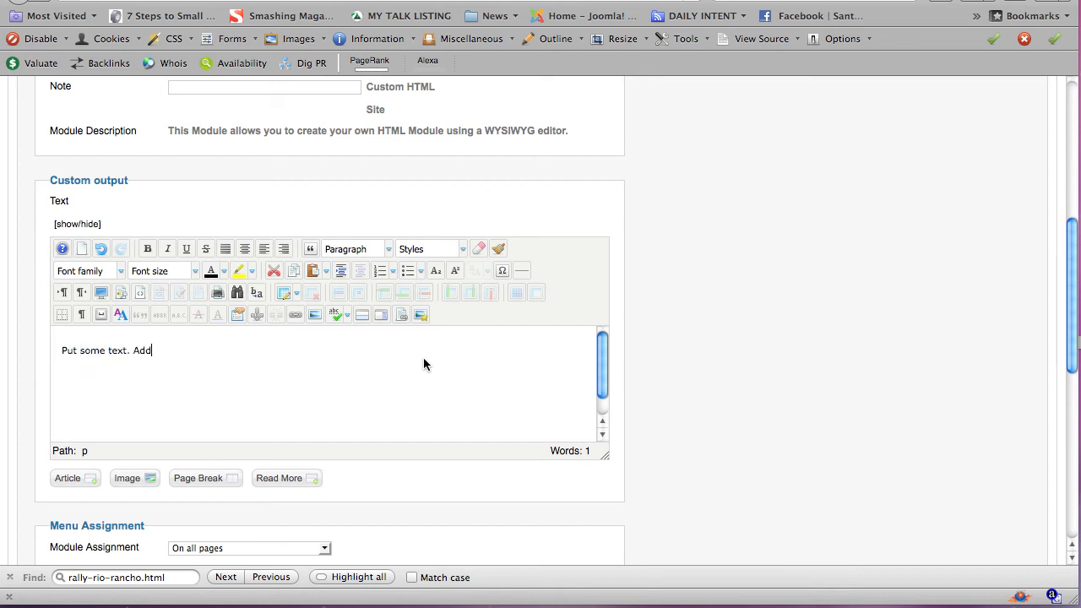
type("api")
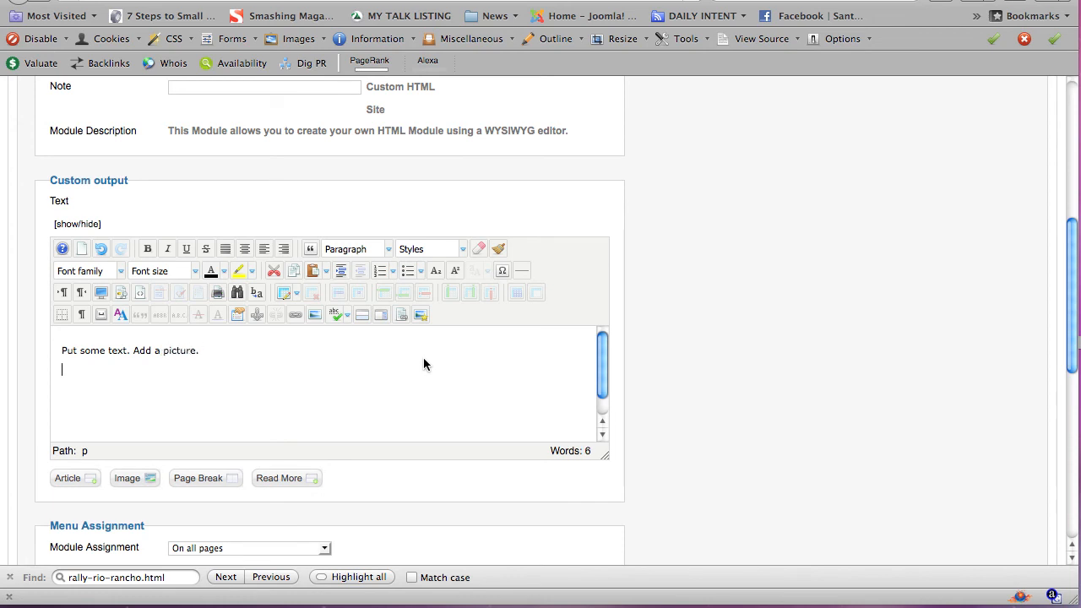
type("--")
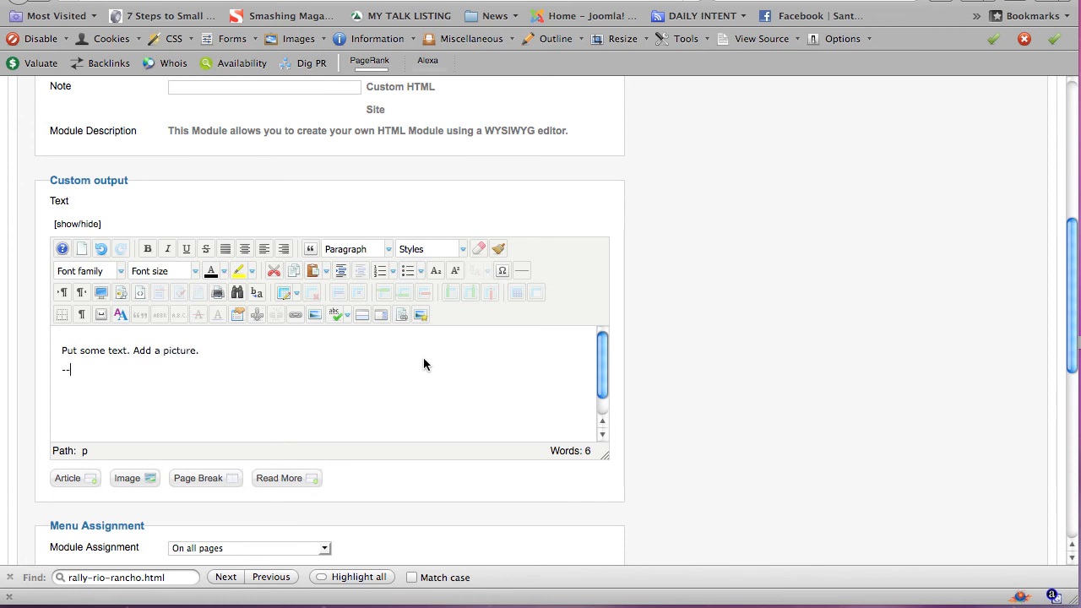
type("Hope Kiah")
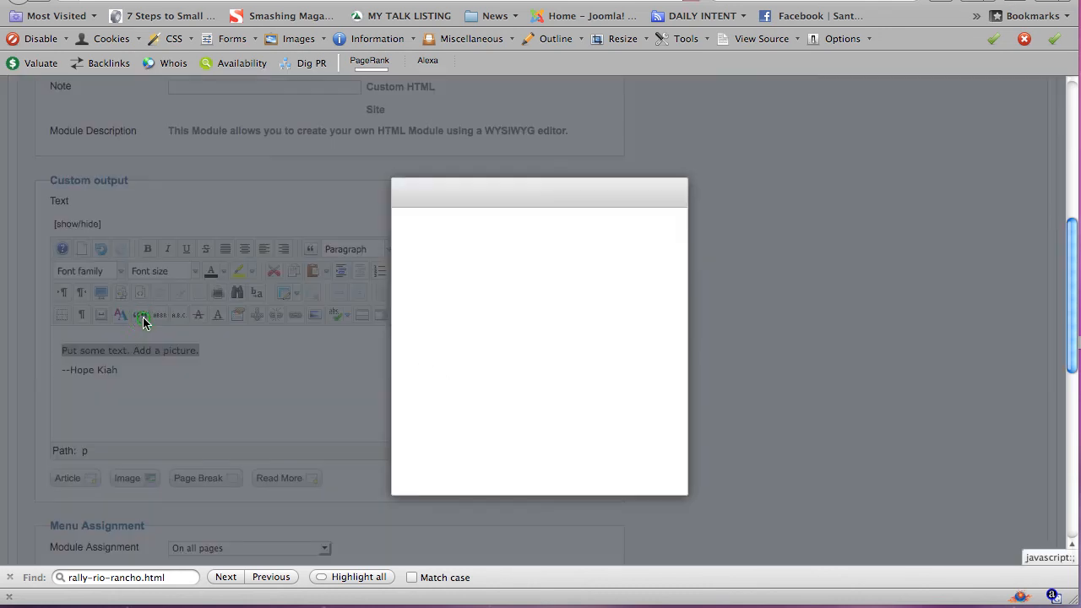
left_click(140, 314)
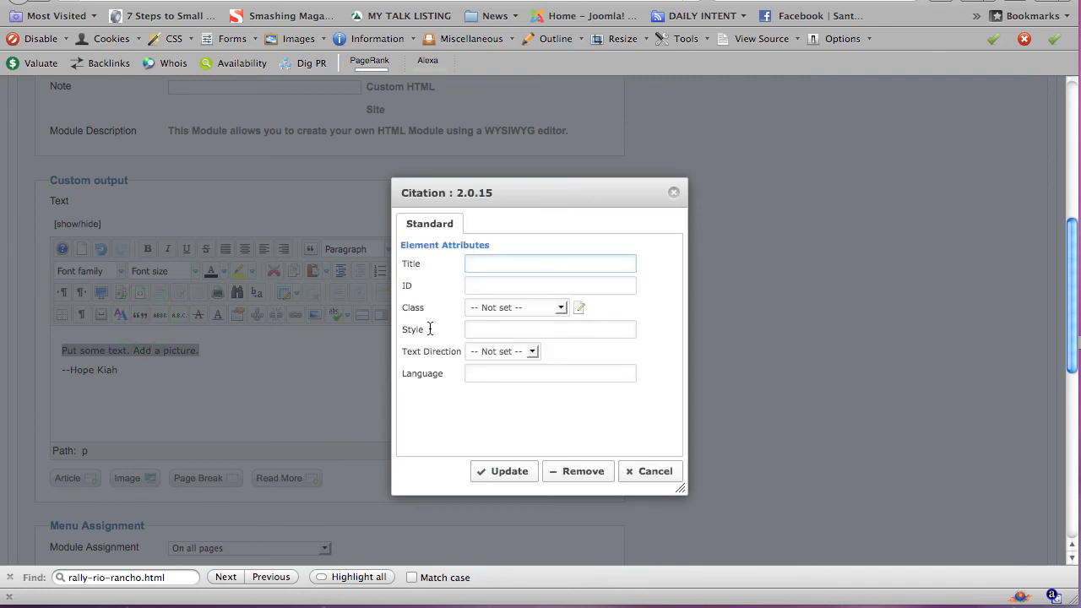
left_click(503, 470)
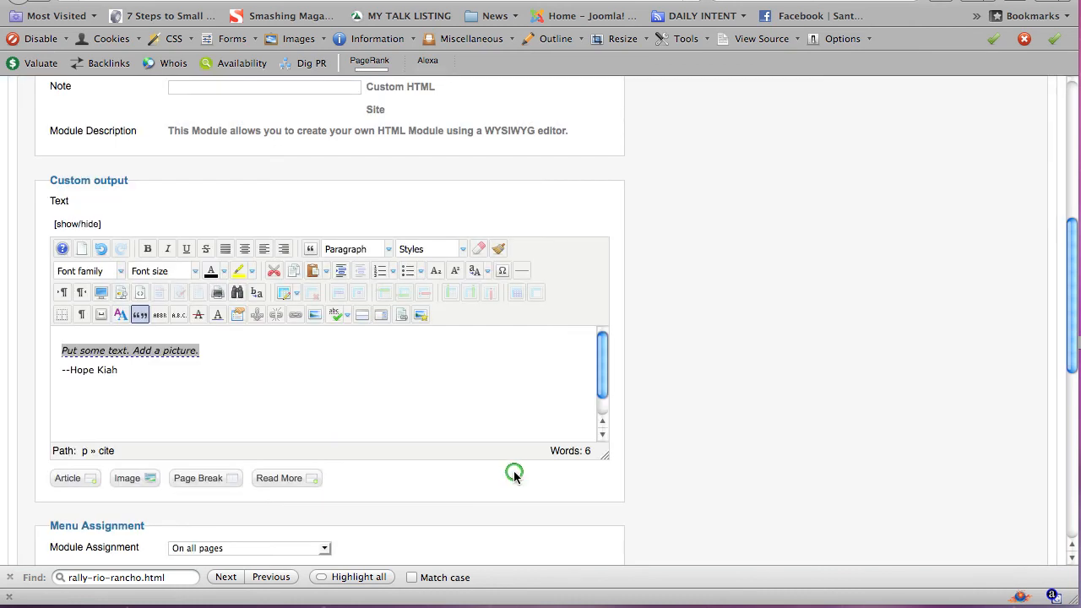
mouse_move(524, 397)
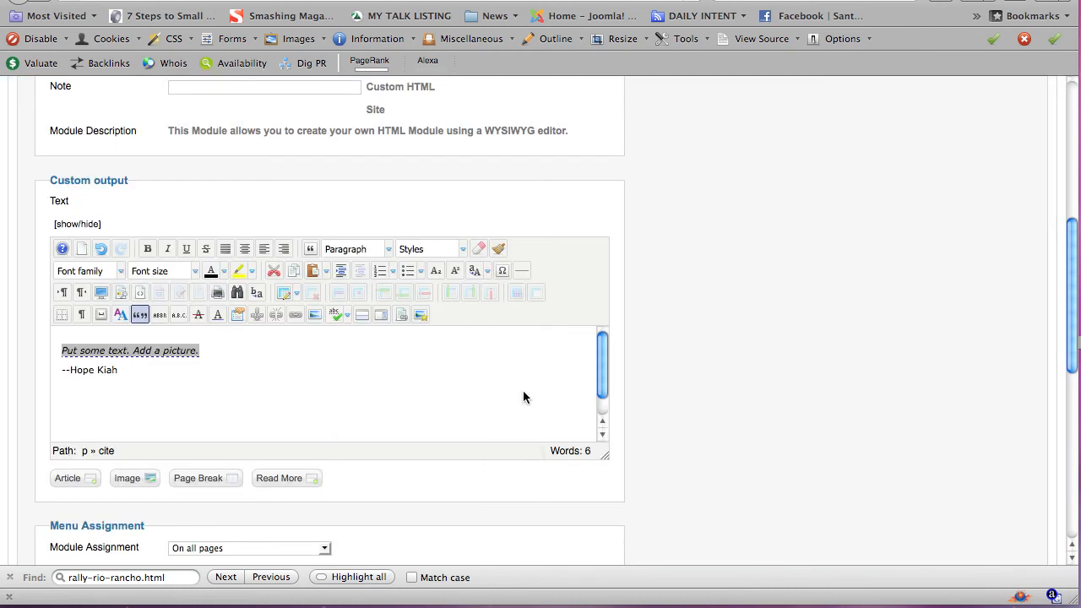
Step: Set Menu Assignment to 'Only on the pages selected' and uncheck all menu pages
scroll("down", 3)
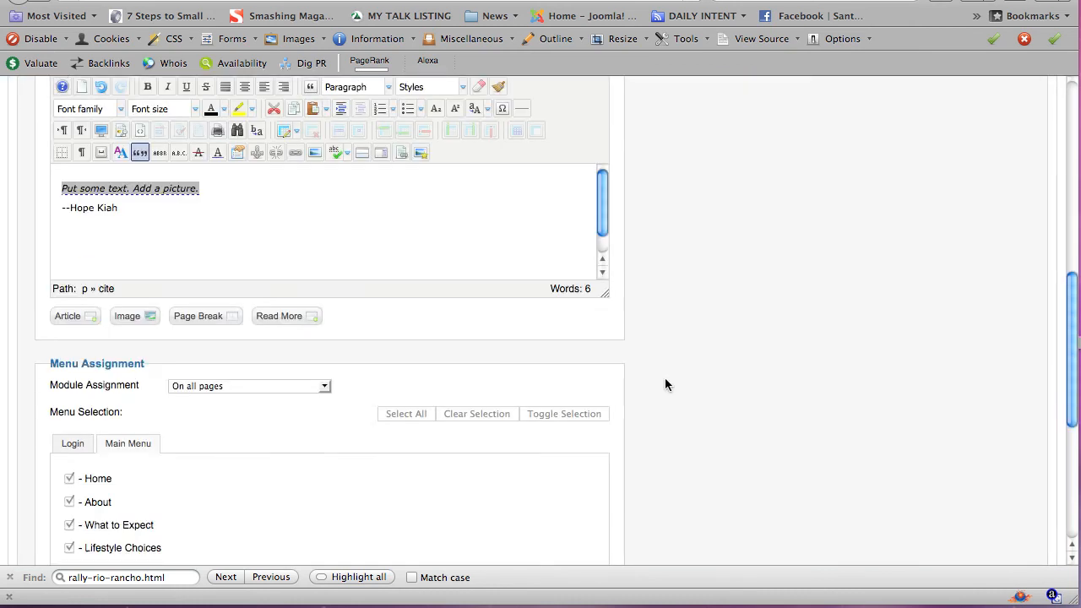
scroll("down", 3)
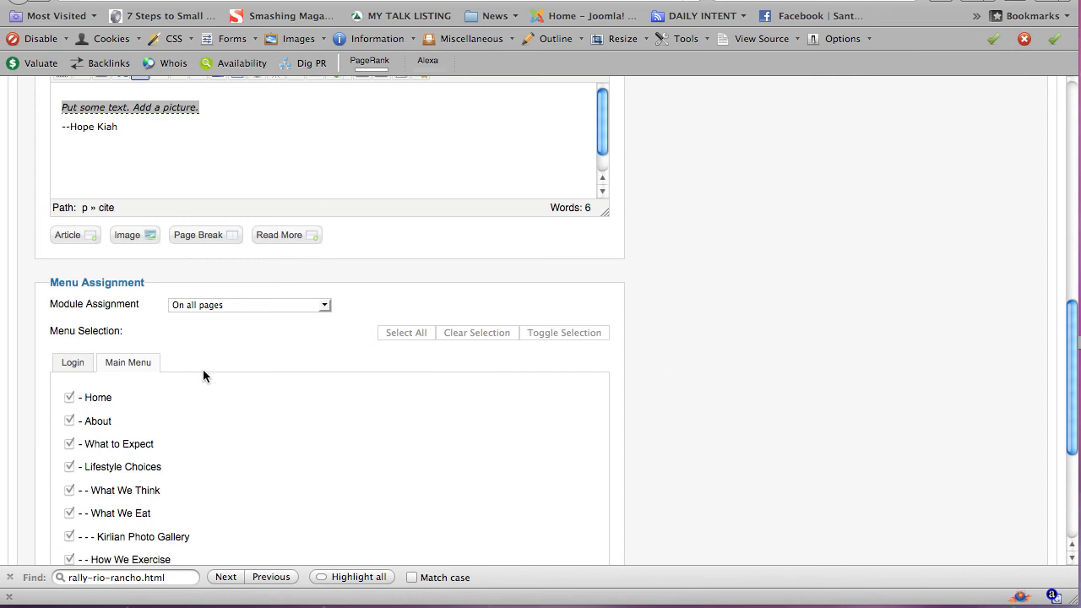
scroll("down", 3)
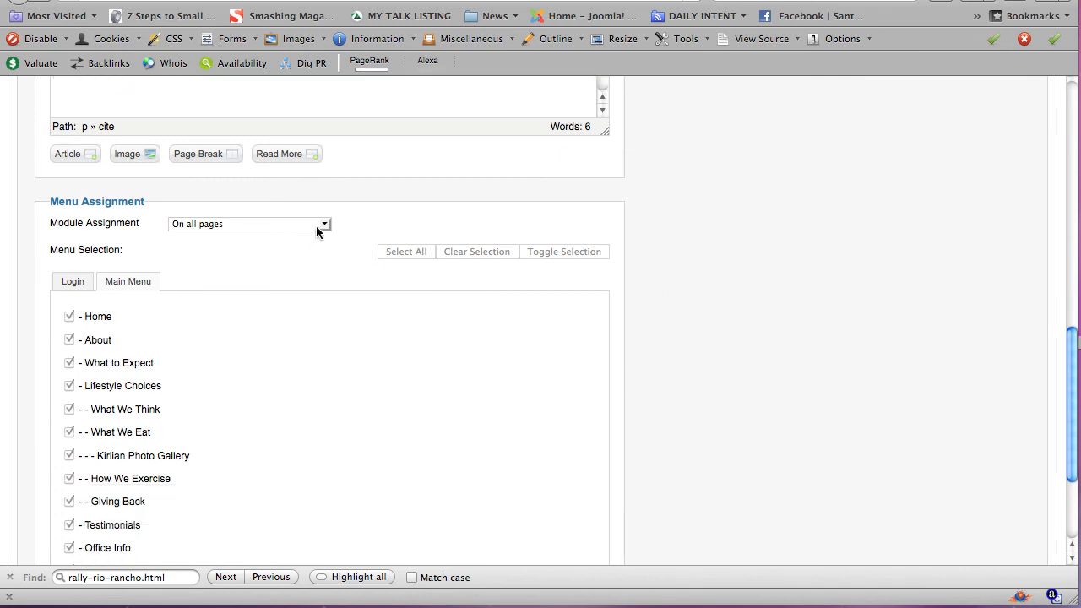
scroll("down", 3)
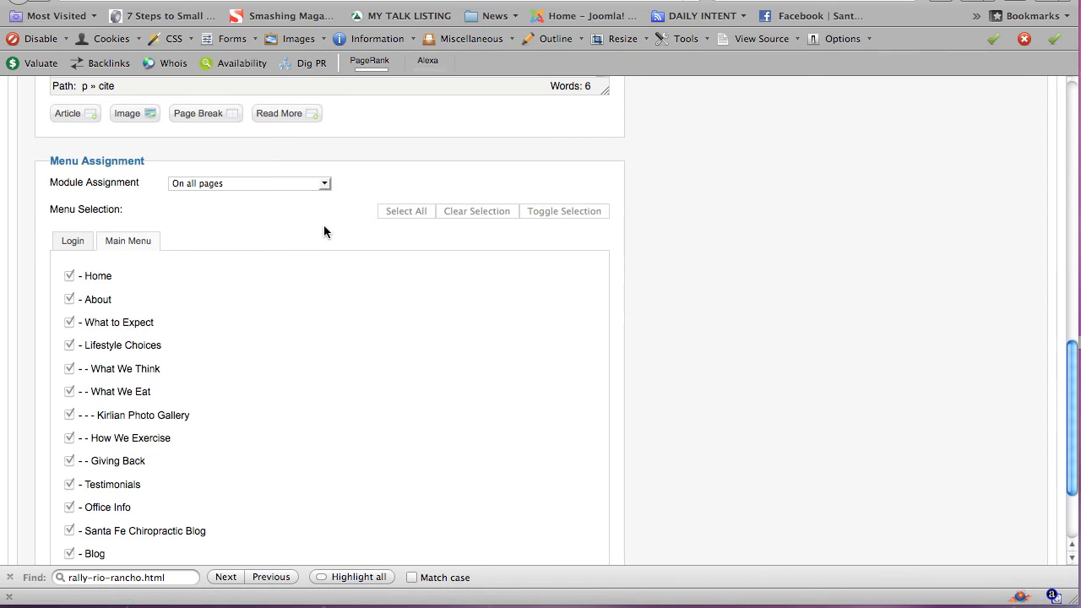
left_click(325, 183)
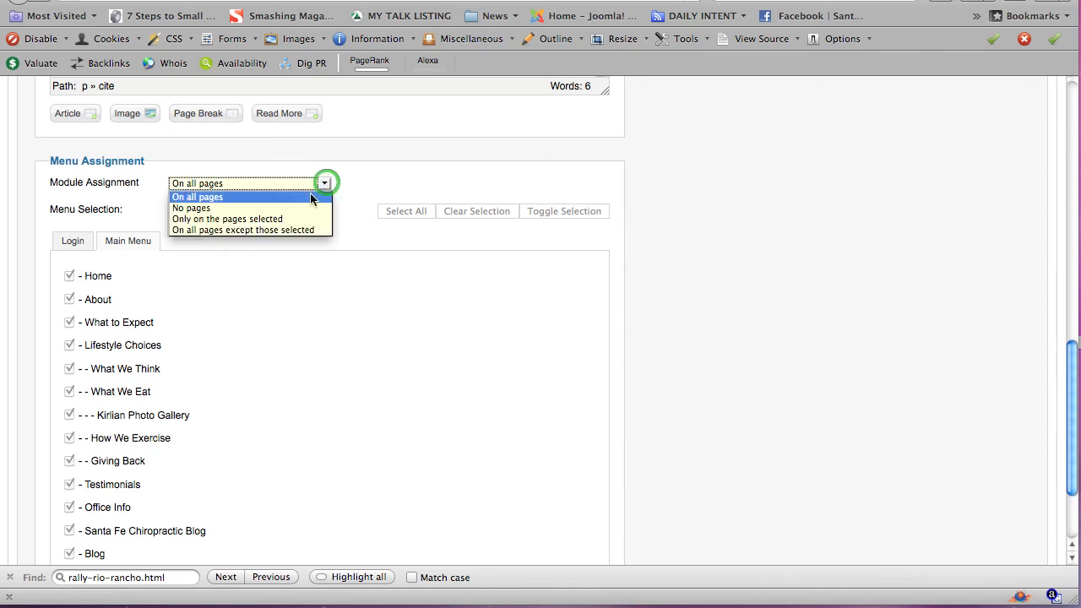
left_click(227, 219)
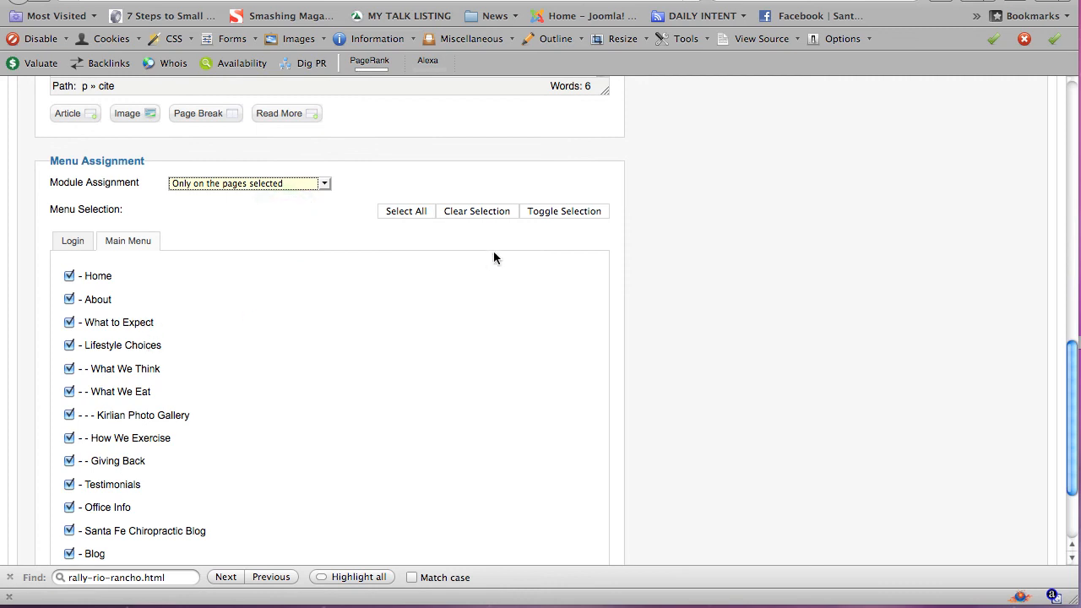
left_click(564, 211)
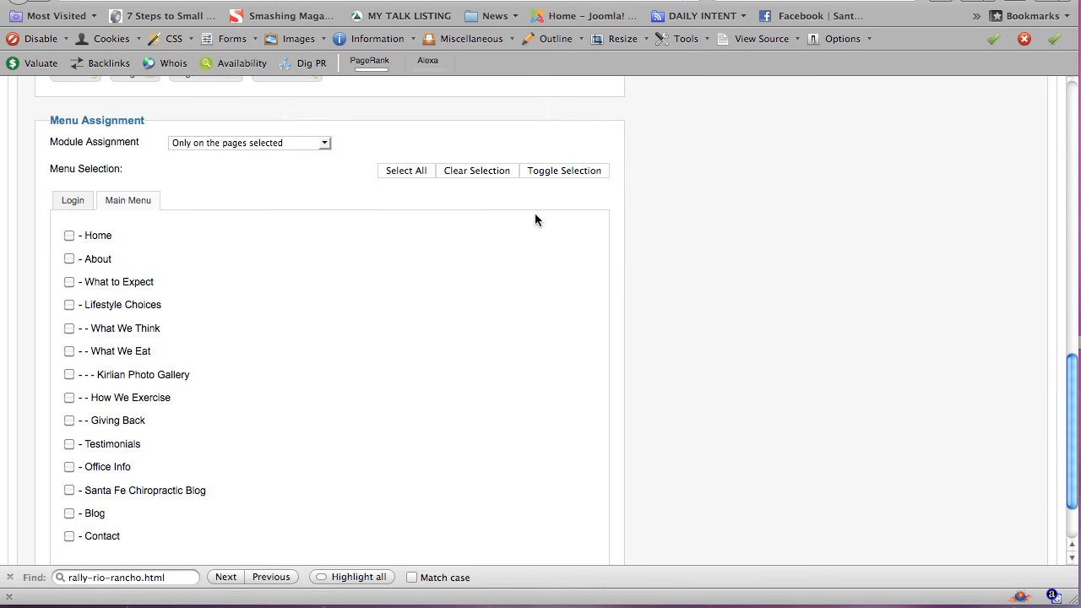
mouse_move(125, 397)
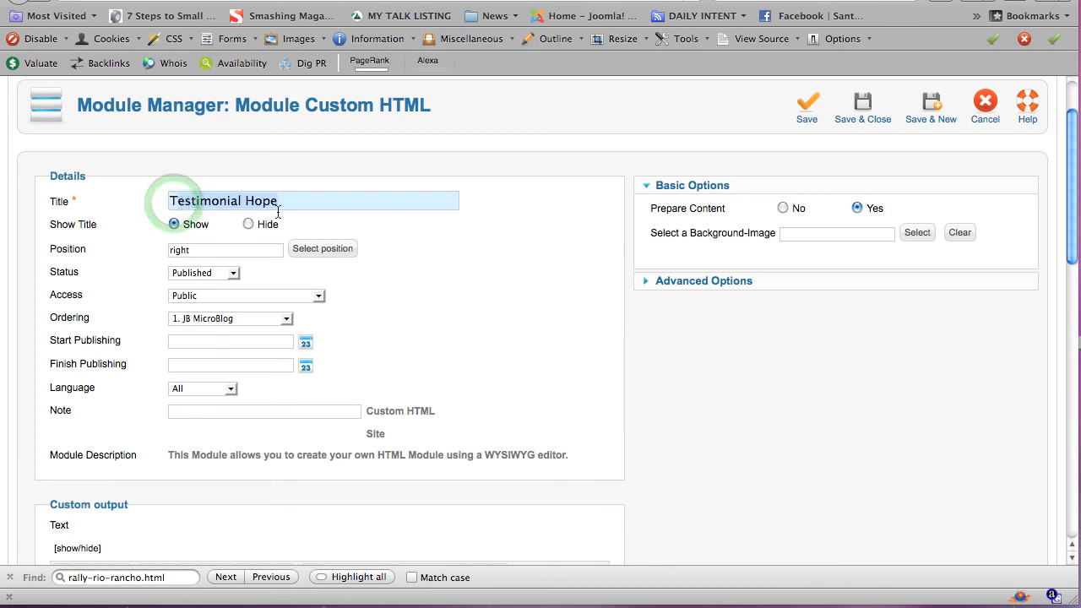
Step: Set Show Title to Hide and switch to the live Santa Fe Chiropractor site
left_click(249, 223)
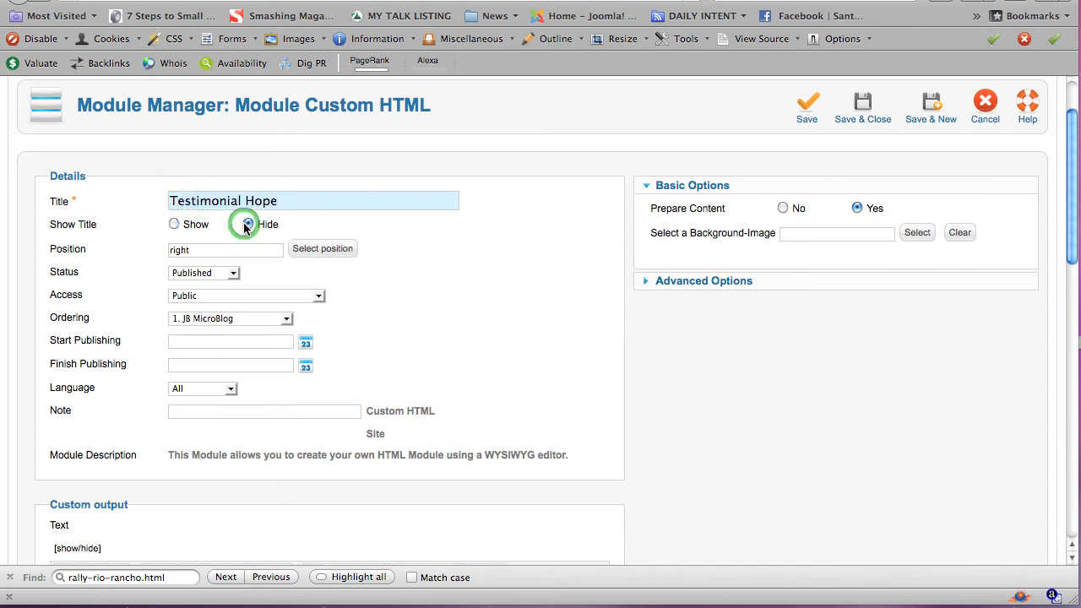
left_click(248, 223)
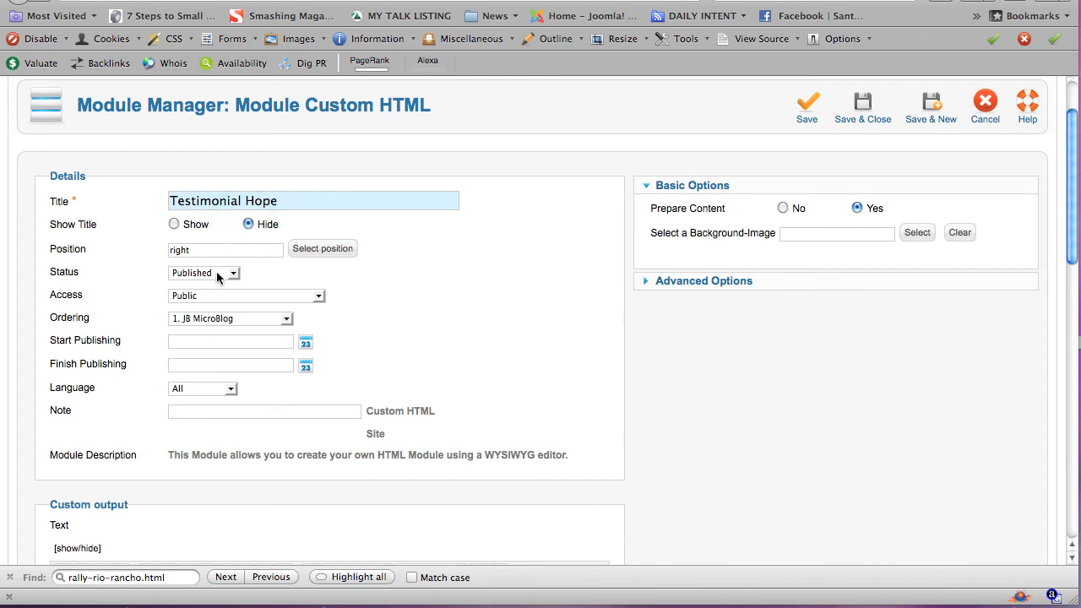
left_click(204, 272)
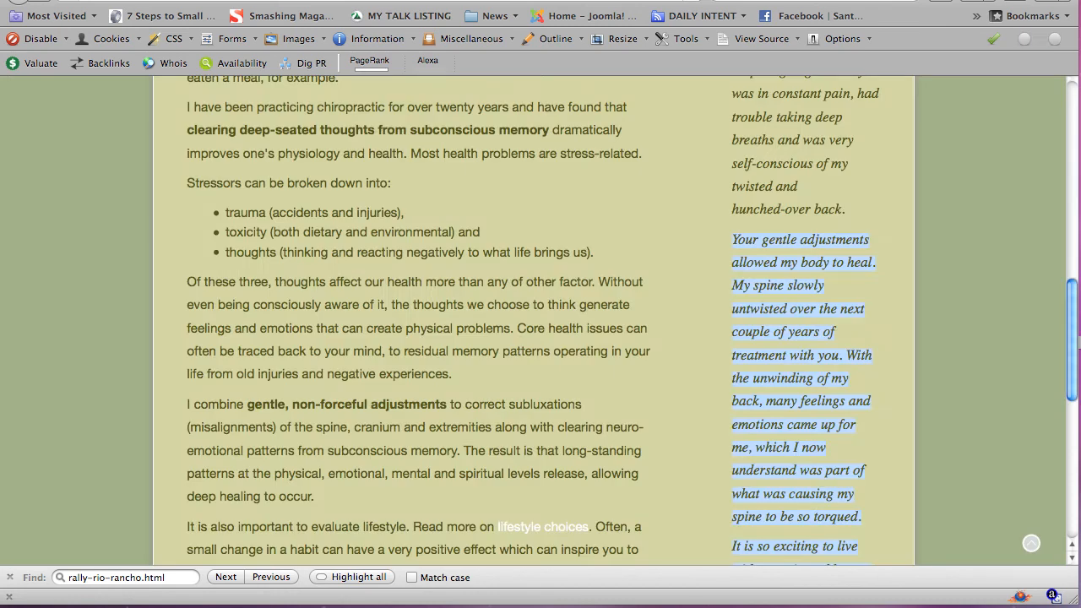
Step: Open the site's contact page showing Dr. Turunen's contact information
scroll("up", 3)
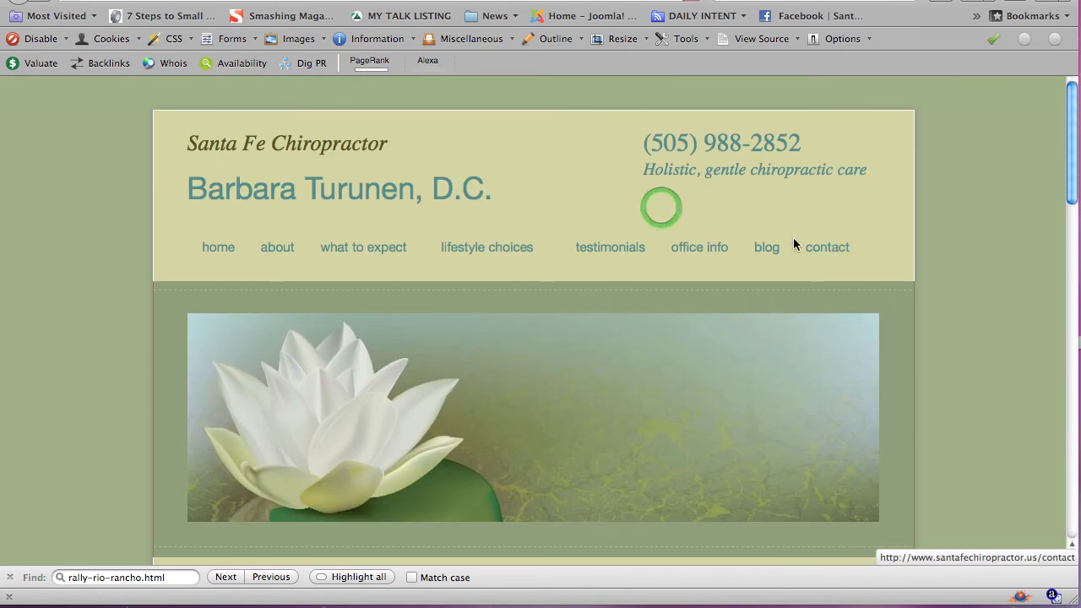
left_click(827, 247)
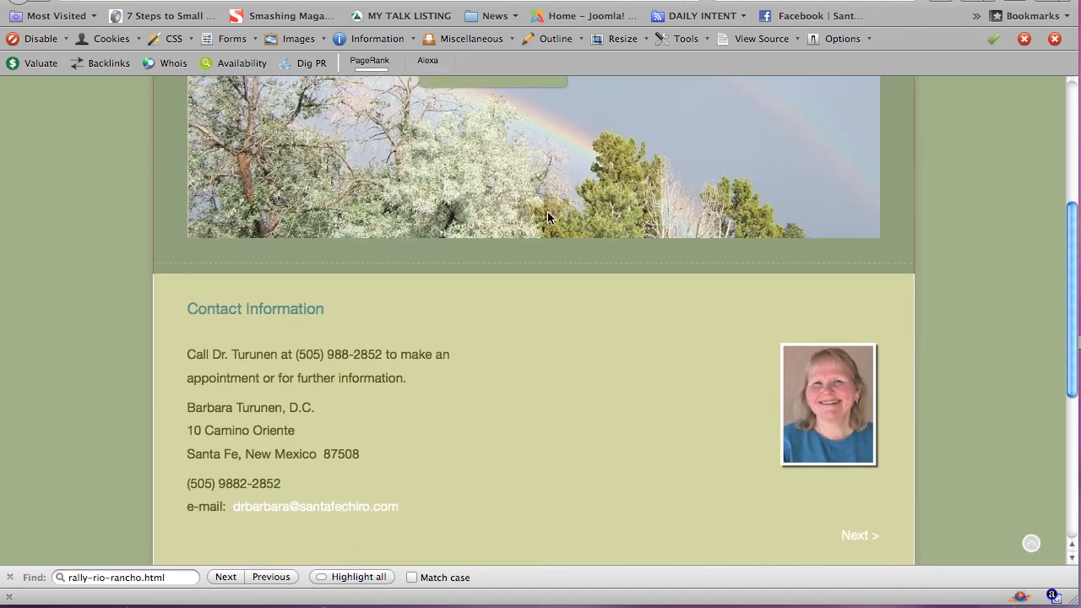
mouse_move(842, 394)
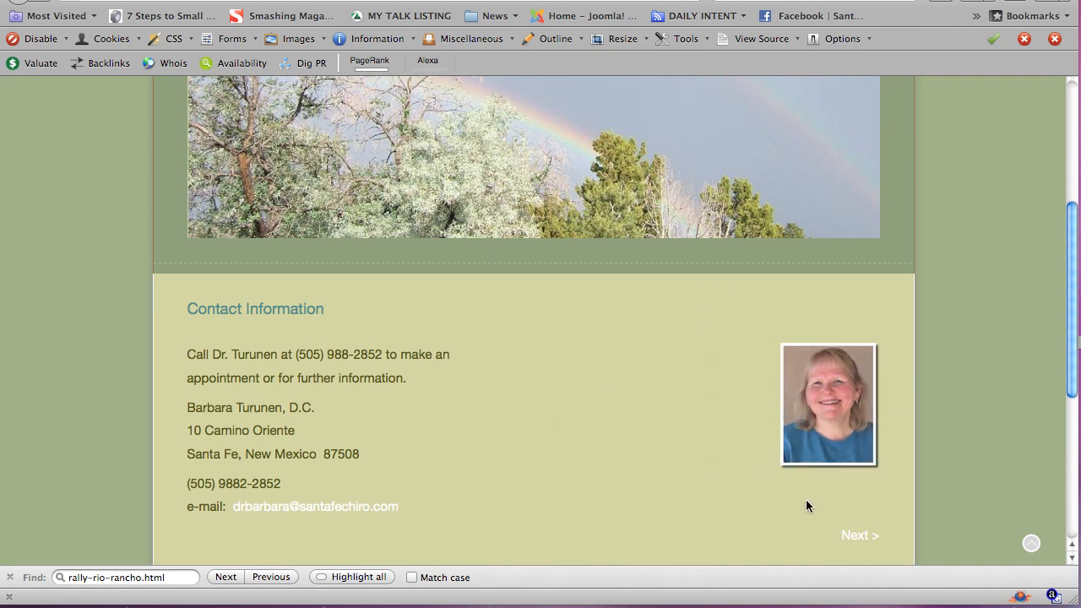
mouse_move(757, 347)
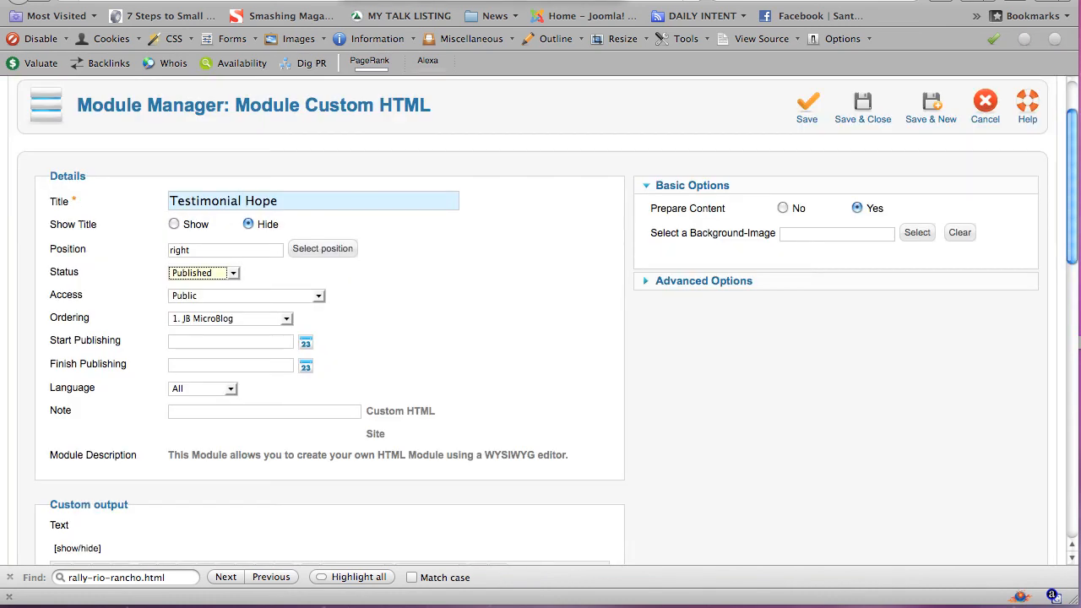
mouse_move(342, 138)
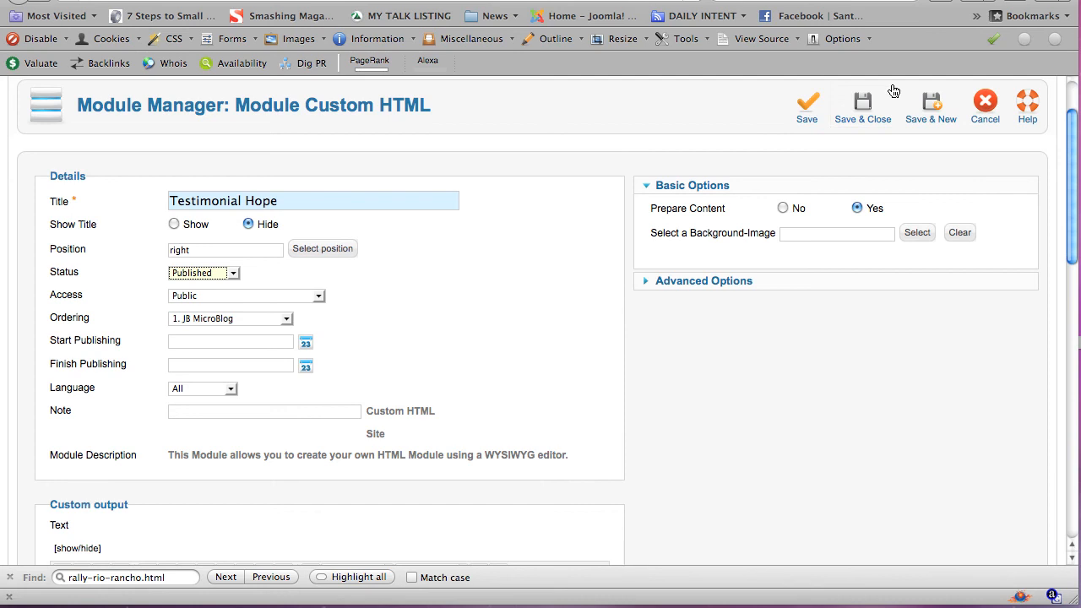
mouse_move(985, 102)
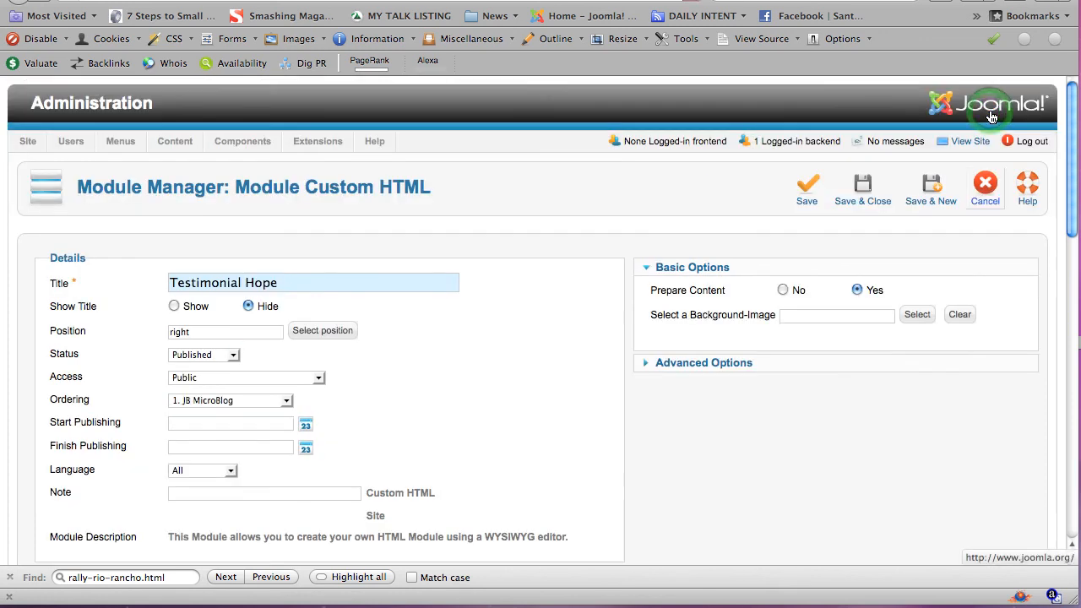
Step: Switch to the browser tab with the Santa Fe Chiropractor home page
left_click(984, 184)
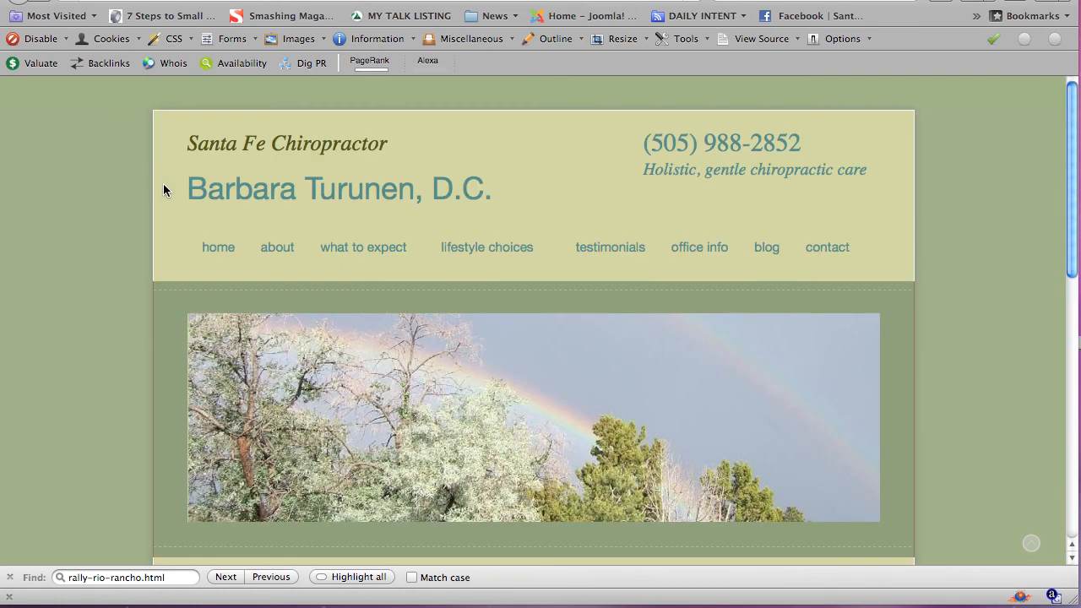
mouse_move(138, 186)
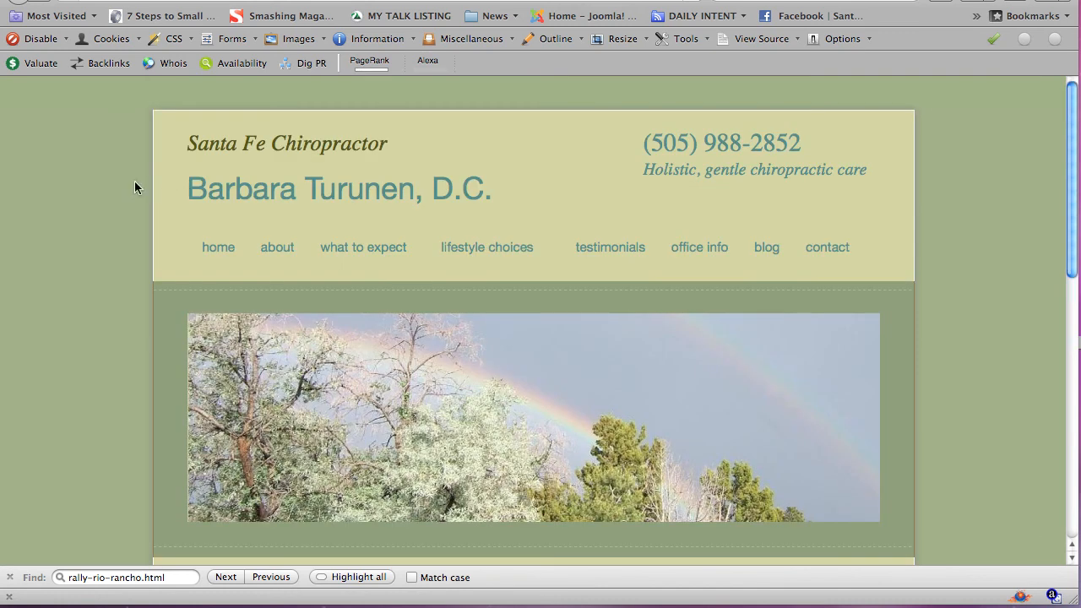